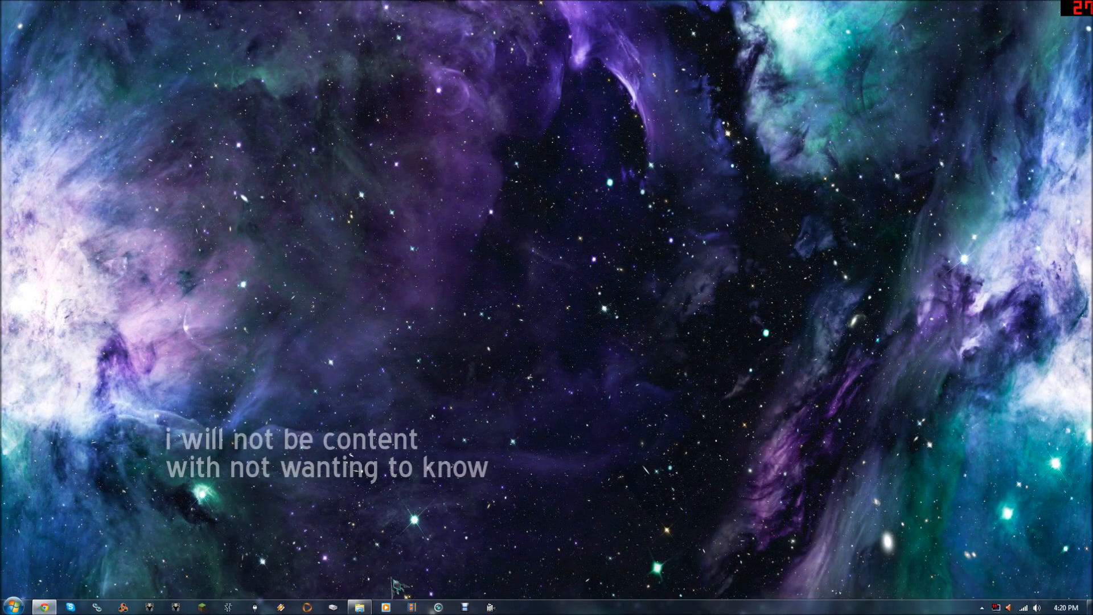
{"action": "mouse_move", "coordinate": [359, 608]}
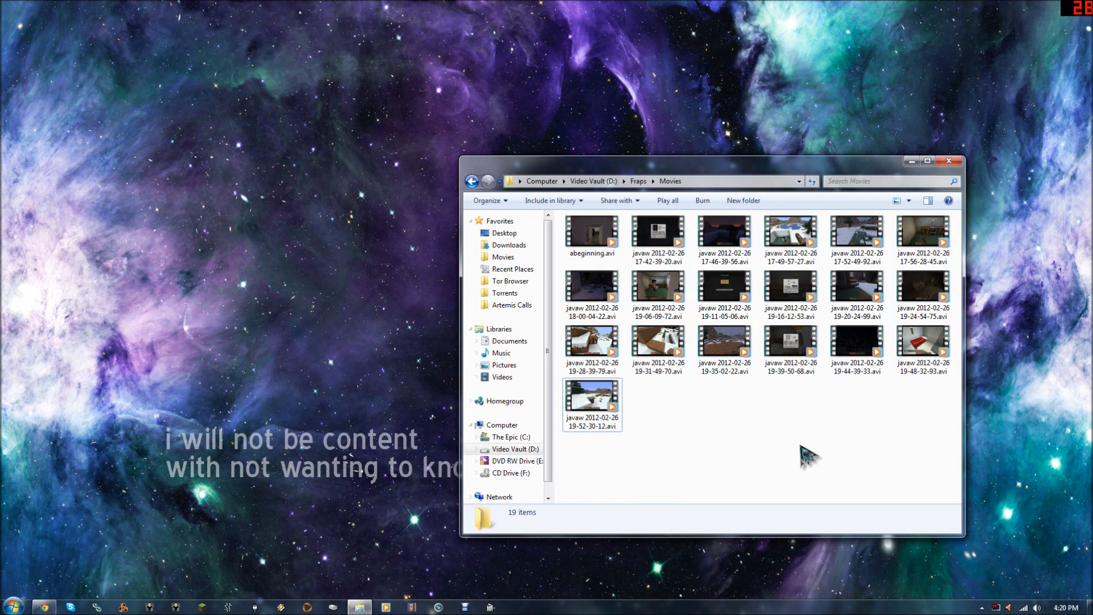
{"action": "mouse_move", "coordinate": [858, 293]}
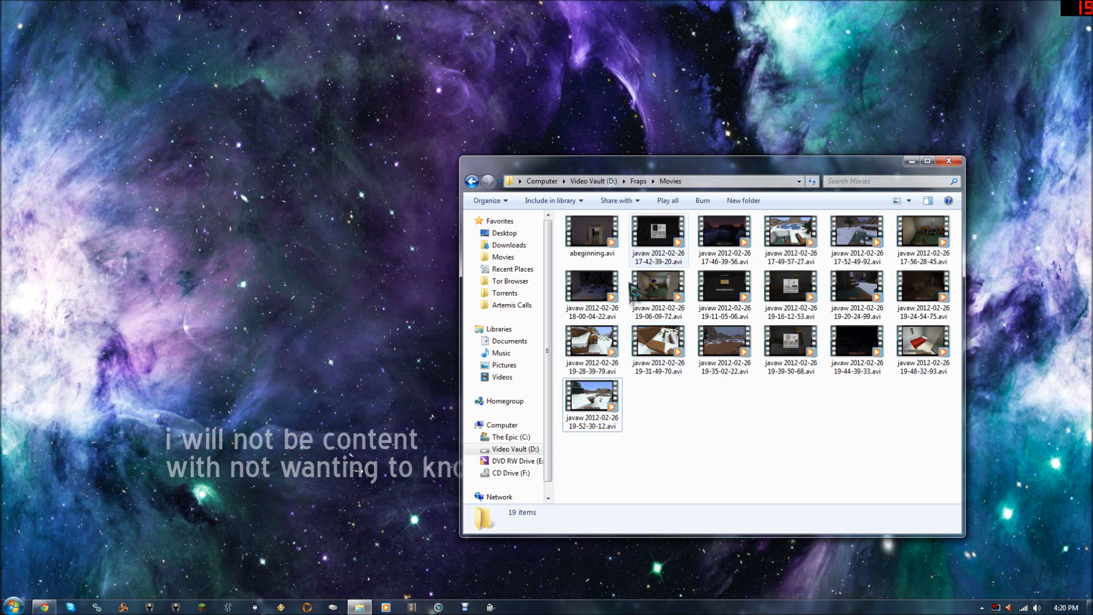
- Check the length and size of several Fraps recordings in the details pane
{"action": "left_click", "coordinate": [656, 231]}
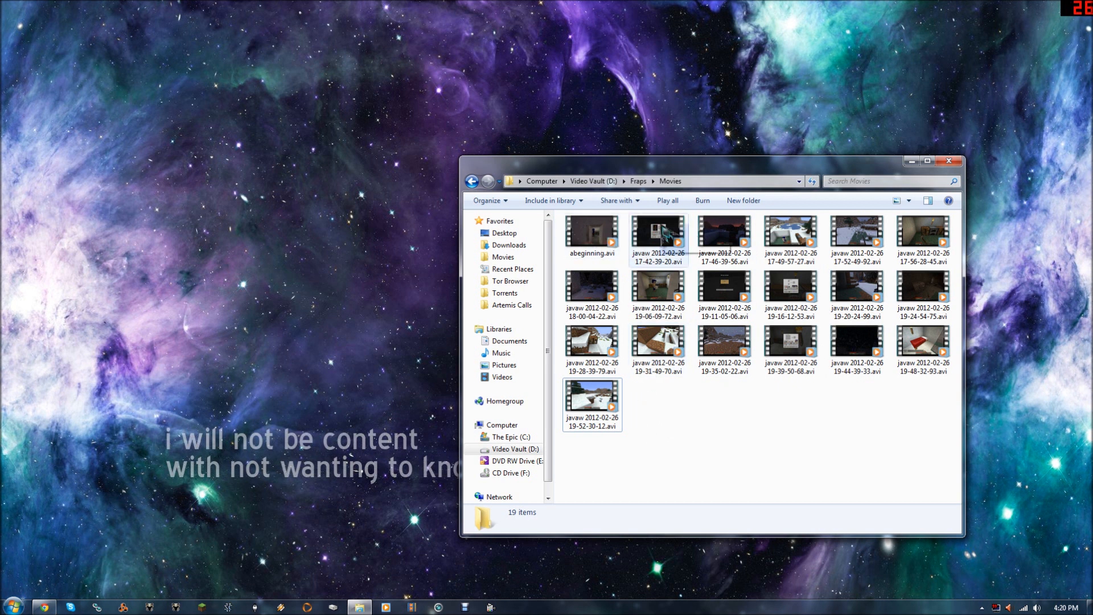
{"action": "left_click", "coordinate": [657, 232]}
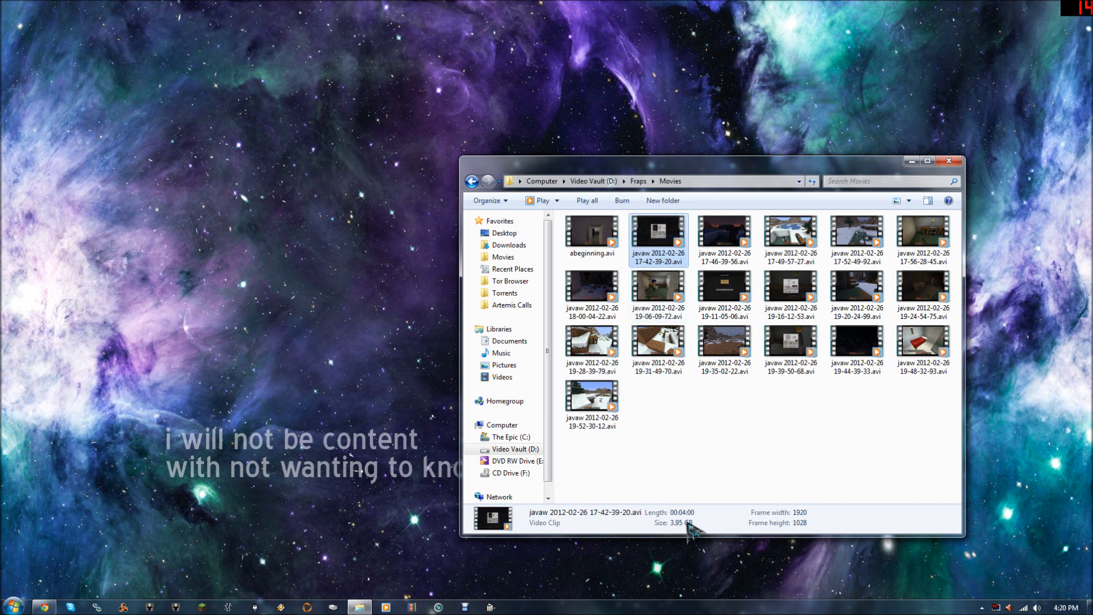
{"action": "left_click", "coordinate": [723, 287]}
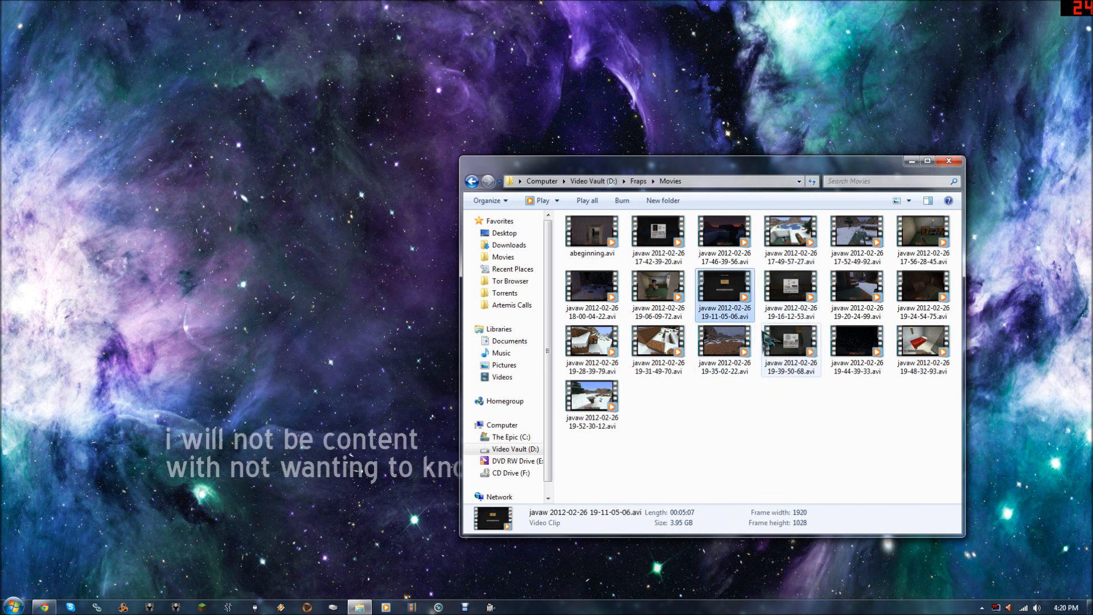
{"action": "left_click", "coordinate": [789, 347]}
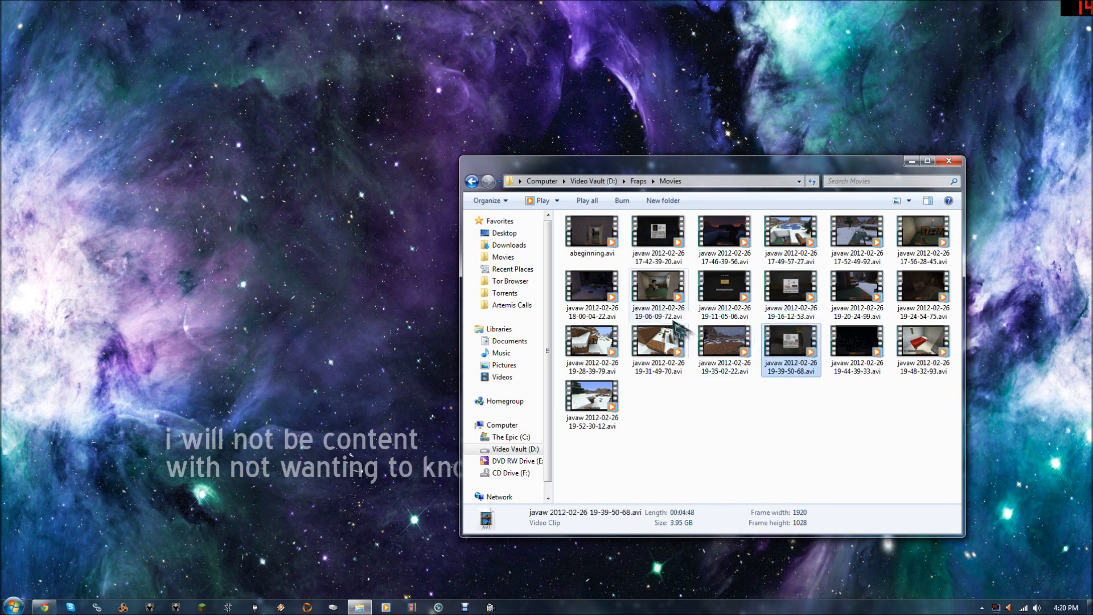
{"action": "left_click", "coordinate": [657, 346]}
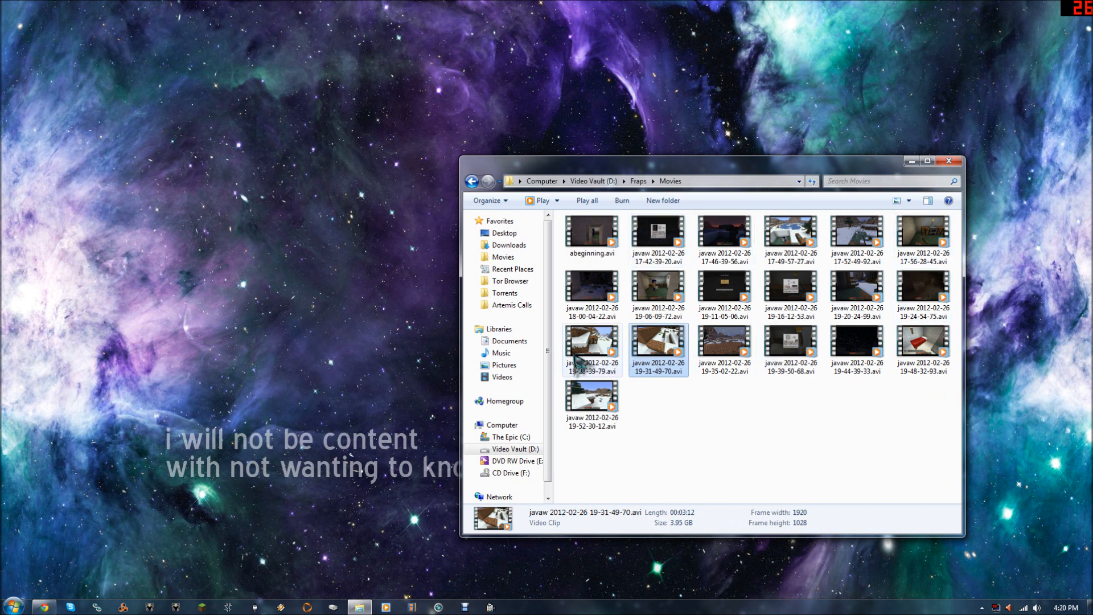
{"action": "left_click", "coordinate": [657, 347]}
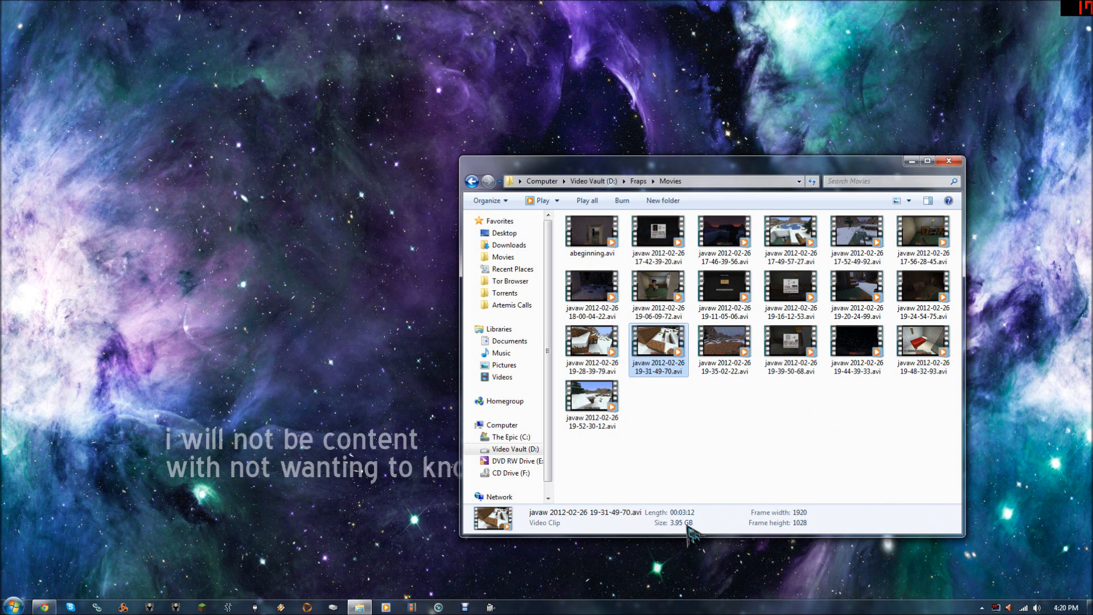
{"action": "left_click", "coordinate": [592, 395]}
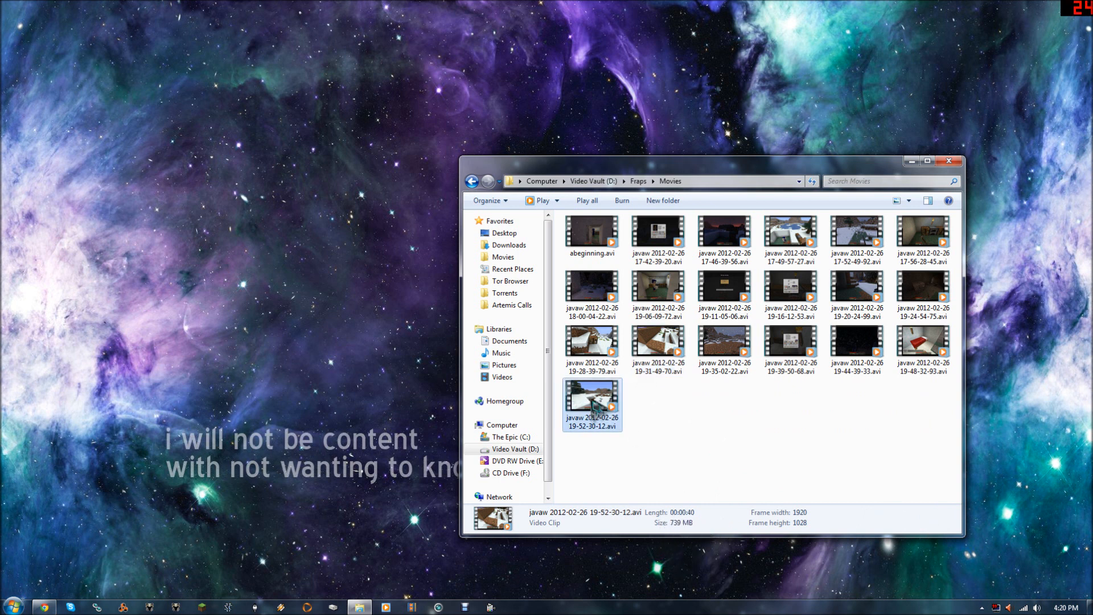
{"action": "mouse_move", "coordinate": [711, 527]}
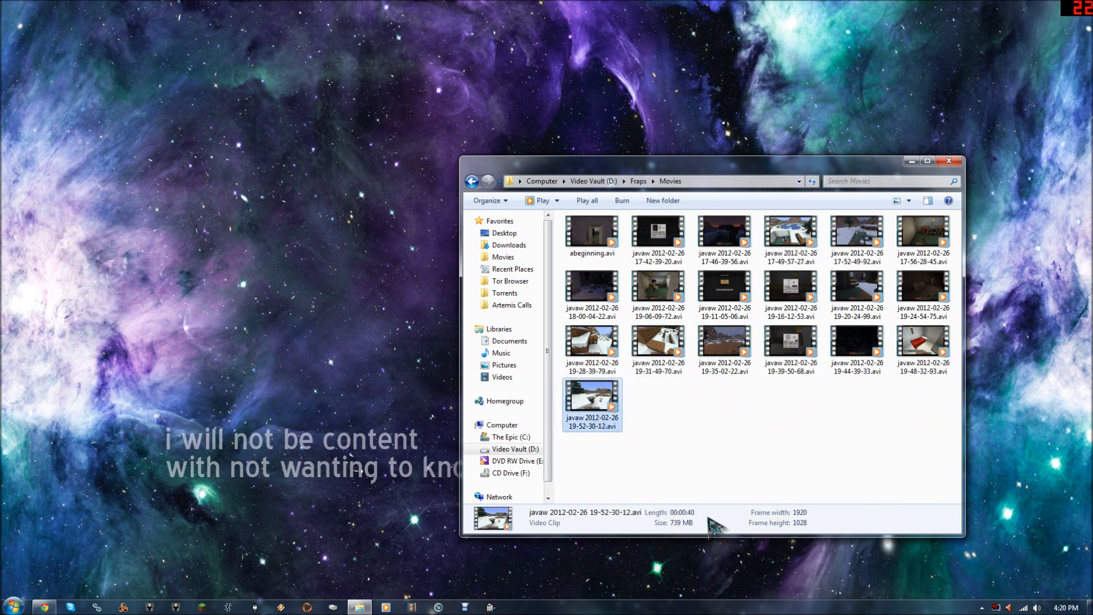
{"action": "mouse_move", "coordinate": [718, 407]}
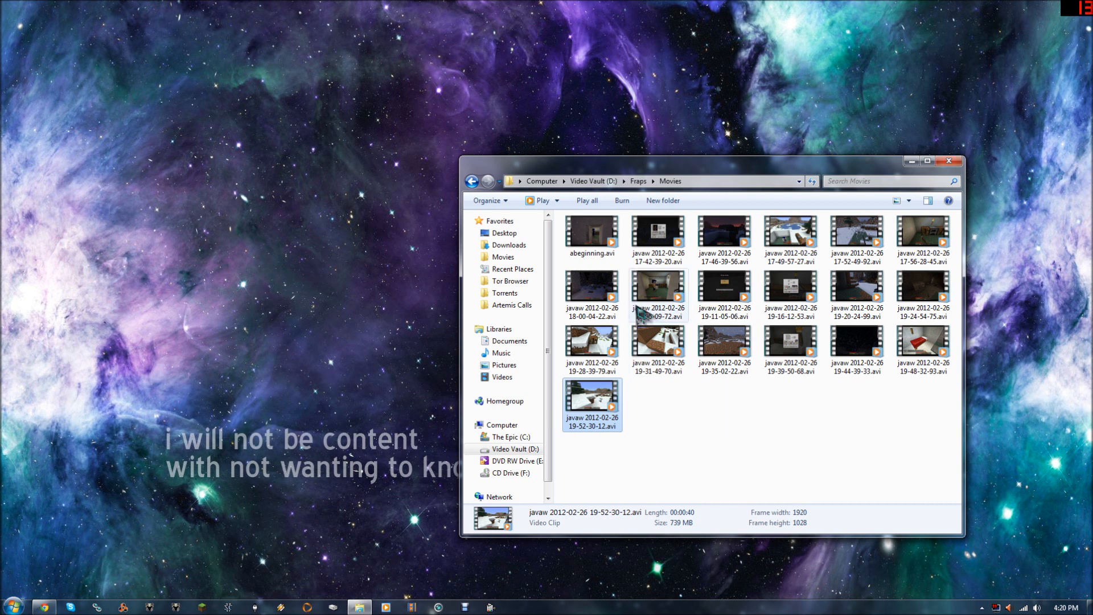
- Clear the selection, then select all 19 clips with Ctrl+A
{"action": "left_click", "coordinate": [591, 230]}
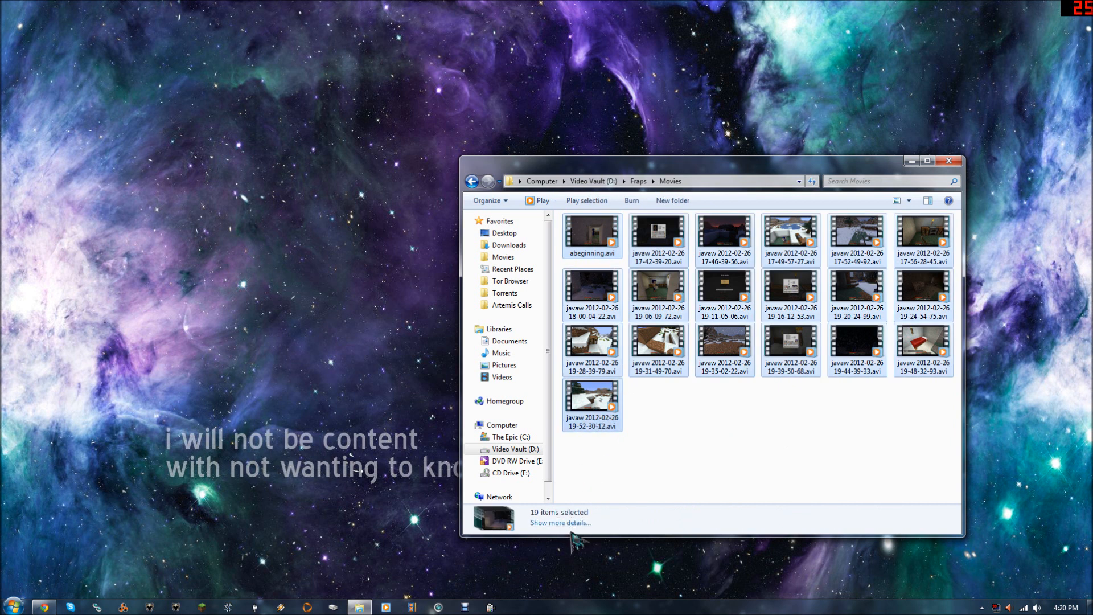
{"action": "left_click", "coordinate": [560, 523]}
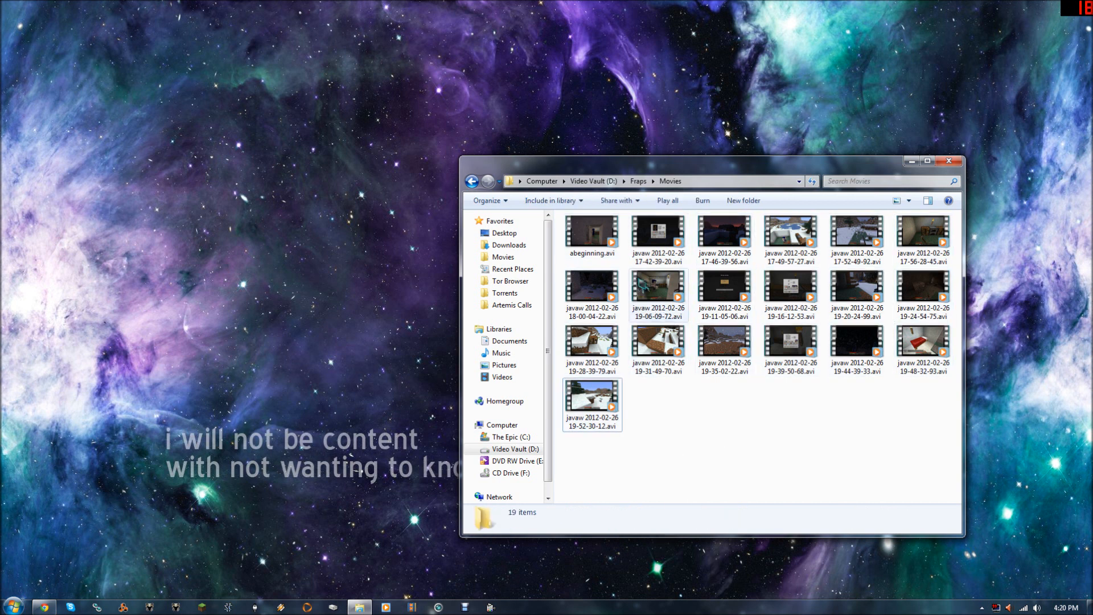
{"action": "key", "text": "ctrl+a"}
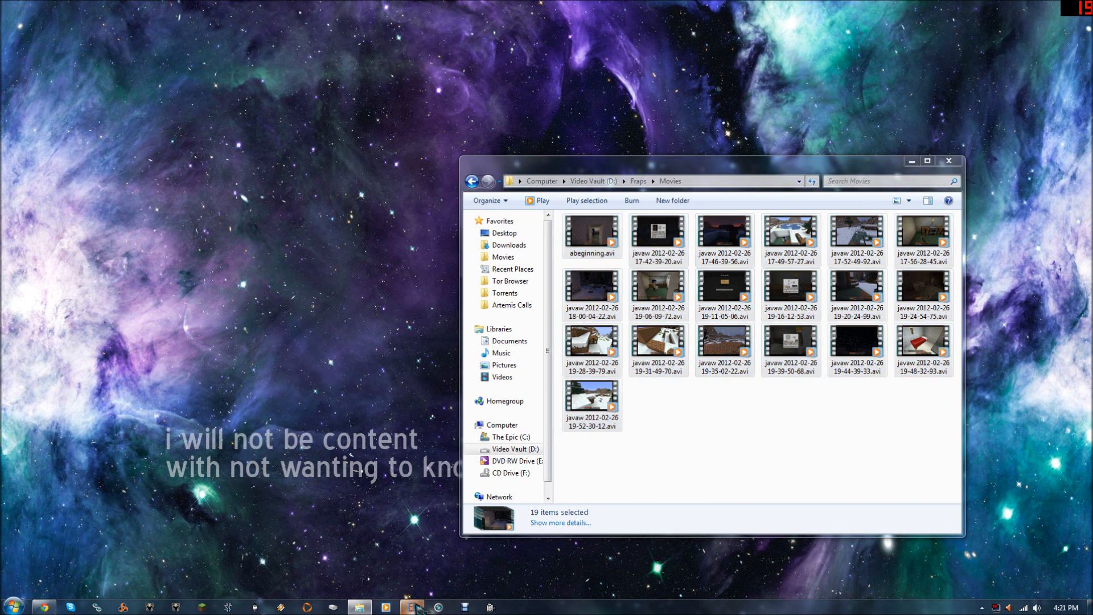
- Launch Windows Live Movie Maker and bring the folder of 19 selected clips in front
{"action": "left_click", "coordinate": [410, 606]}
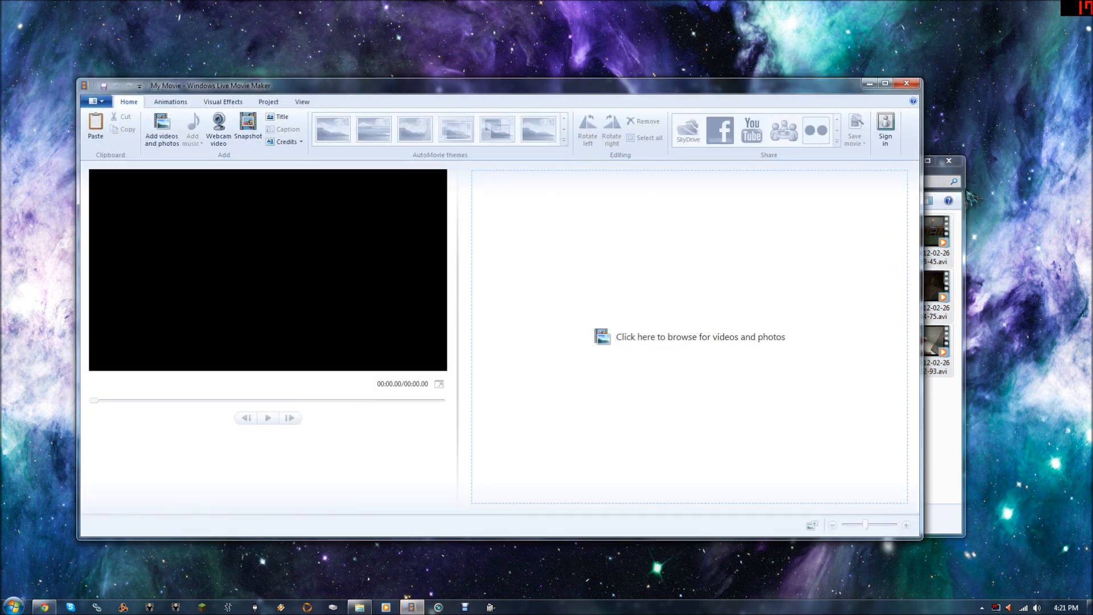
{"action": "left_click", "coordinate": [699, 337]}
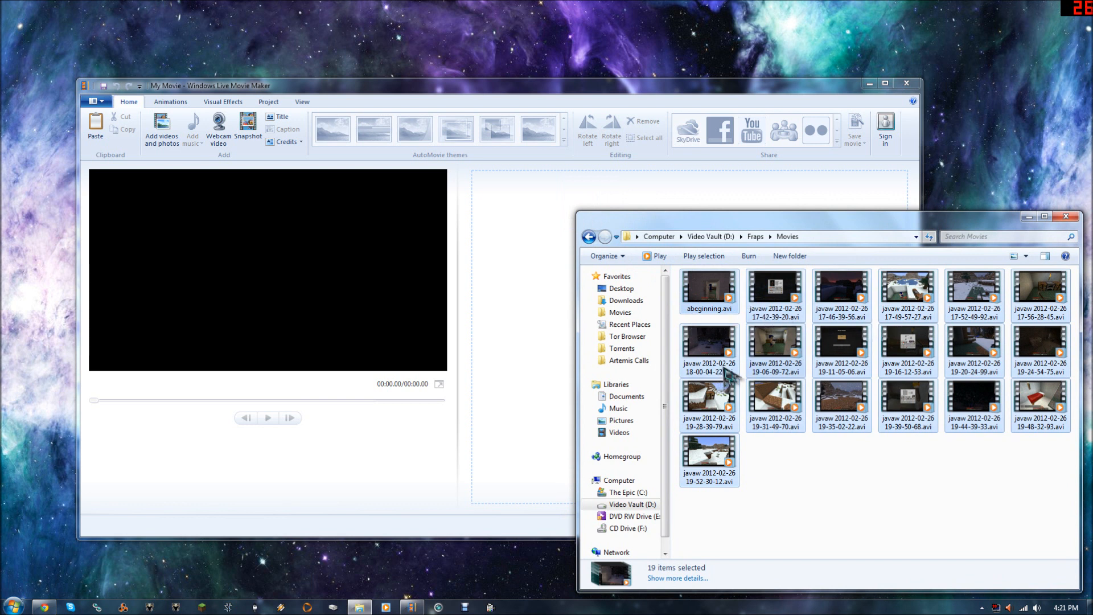
{"action": "mouse_move", "coordinate": [706, 505]}
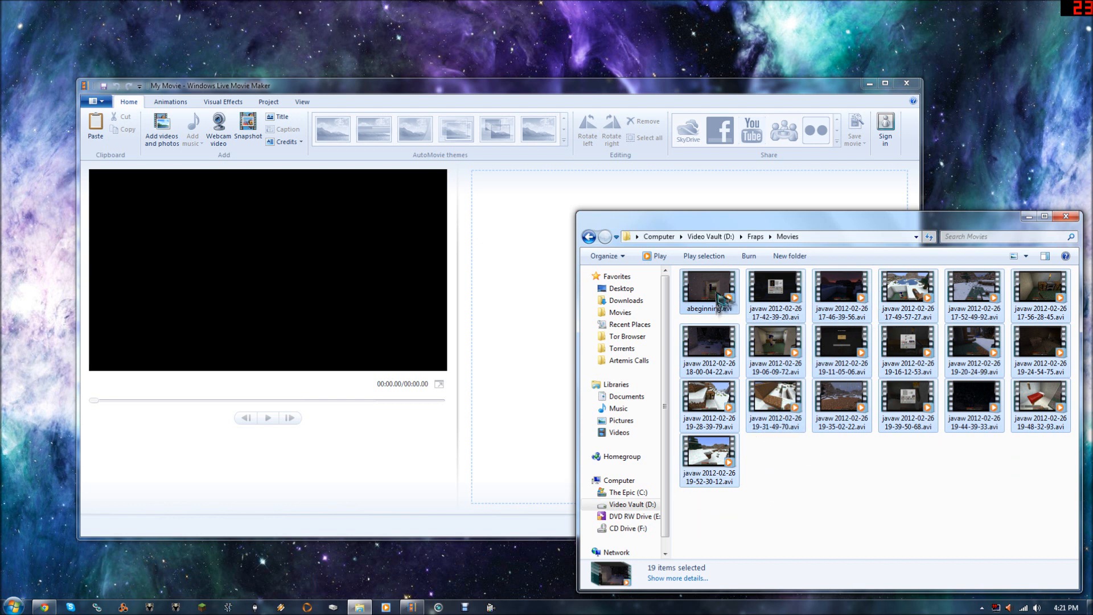
{"action": "mouse_move", "coordinate": [733, 321]}
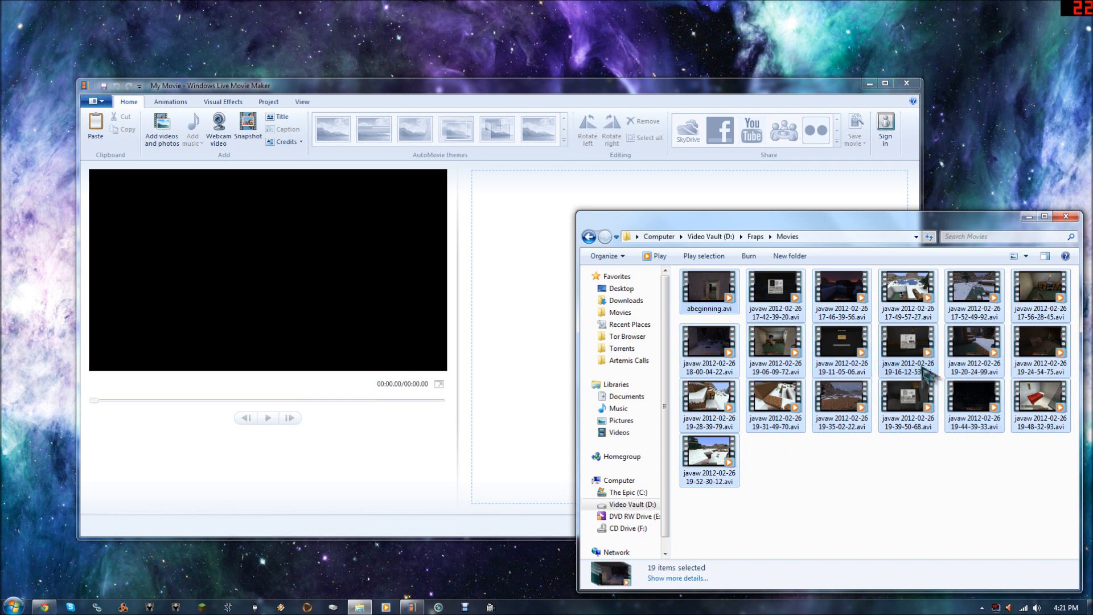
{"action": "mouse_move", "coordinate": [709, 289]}
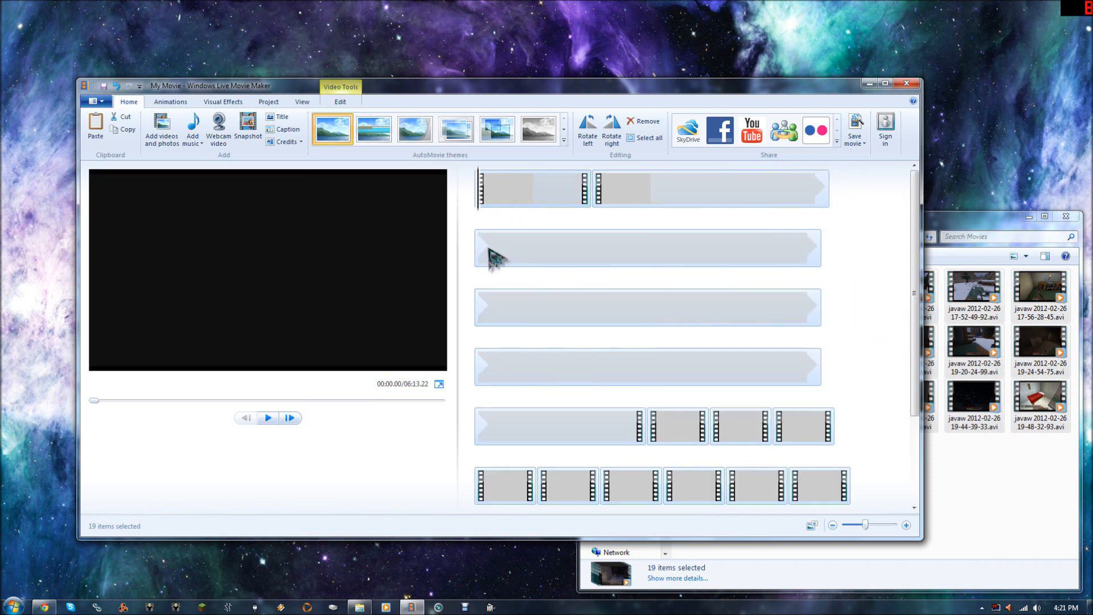
{"action": "mouse_move", "coordinate": [914, 292]}
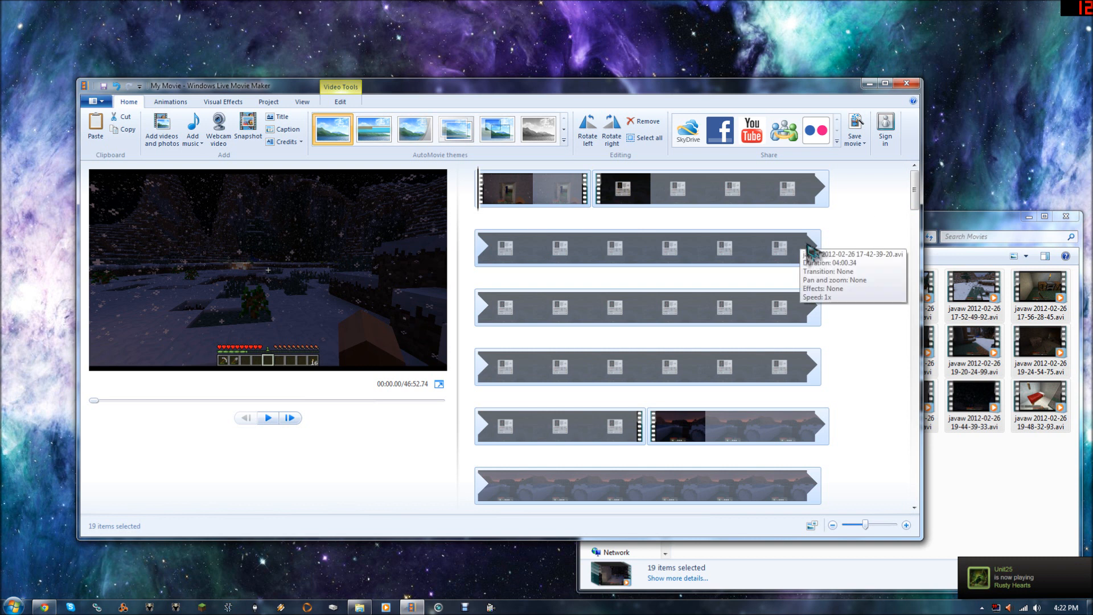
{"action": "mouse_move", "coordinate": [283, 446]}
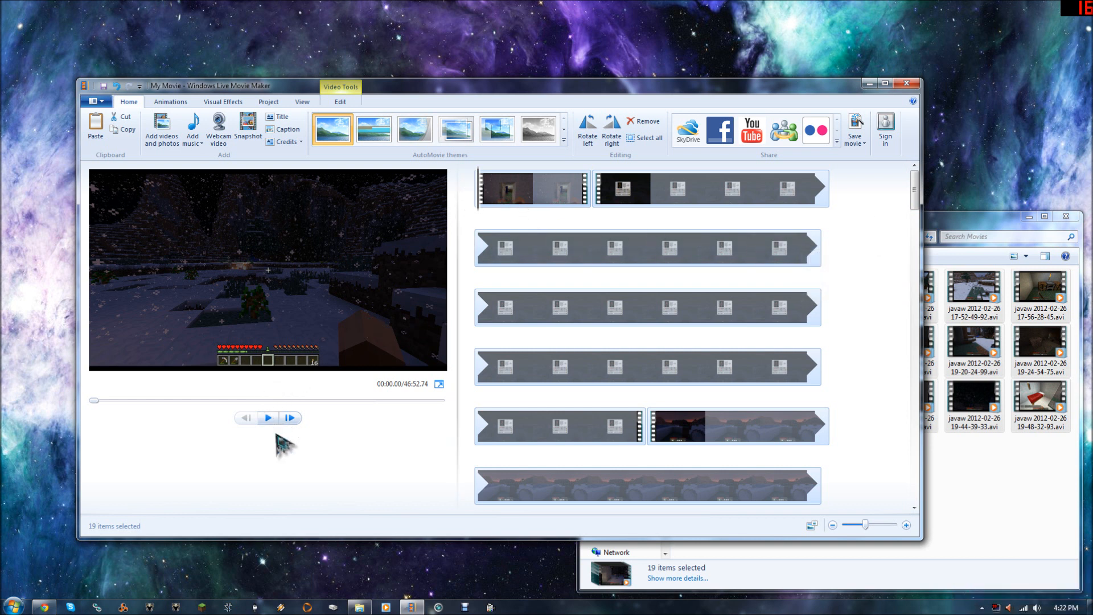
{"action": "left_click", "coordinate": [267, 417]}
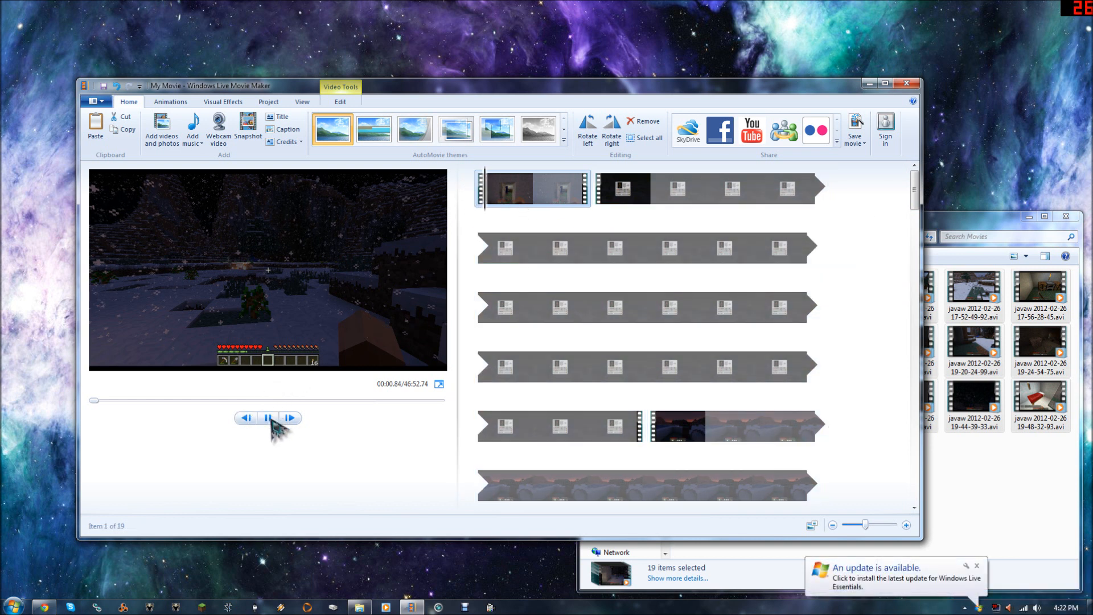
{"action": "left_click", "coordinate": [267, 417]}
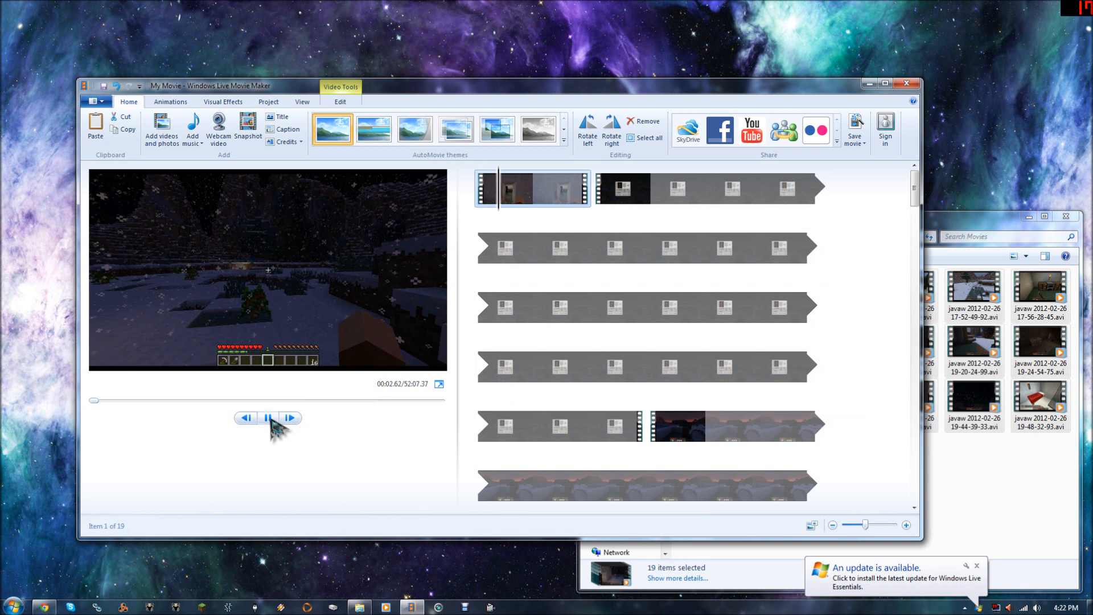
{"action": "left_click", "coordinate": [268, 417]}
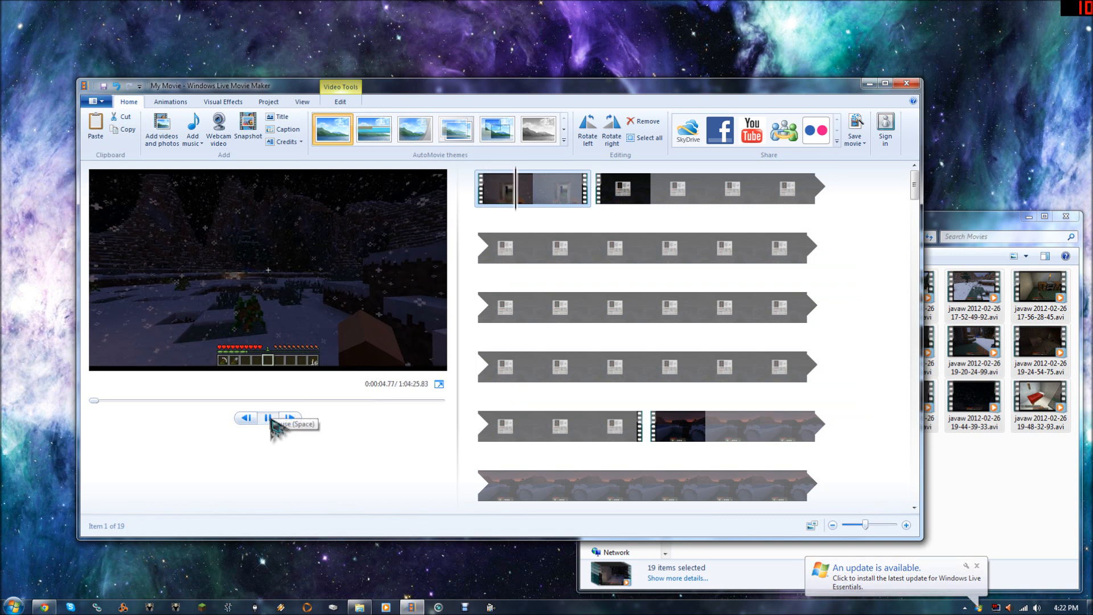
{"action": "left_click", "coordinate": [267, 417]}
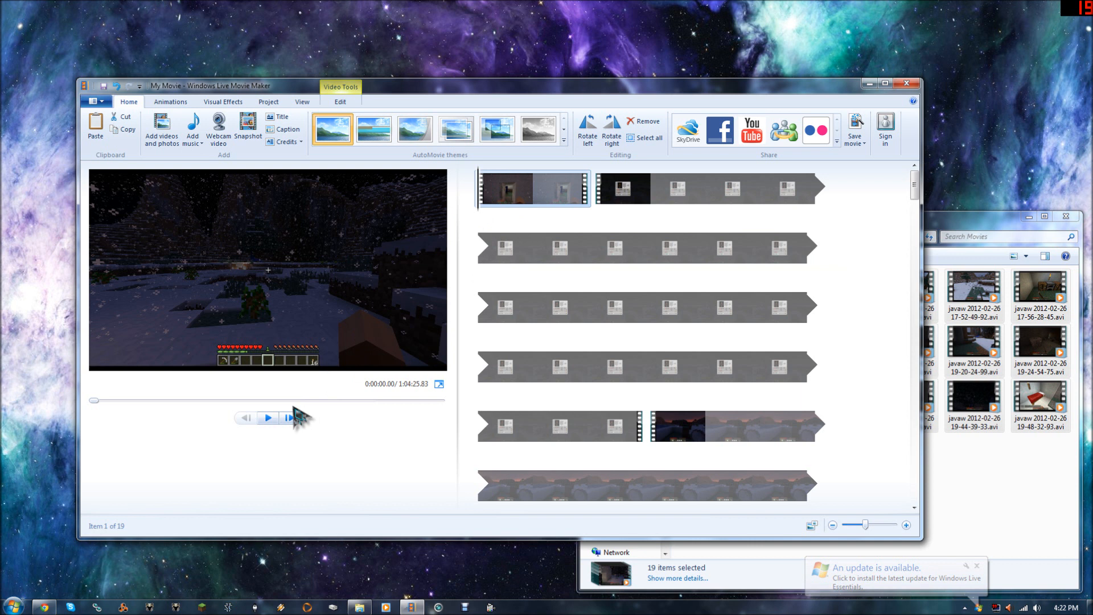
{"action": "left_click", "coordinate": [269, 417]}
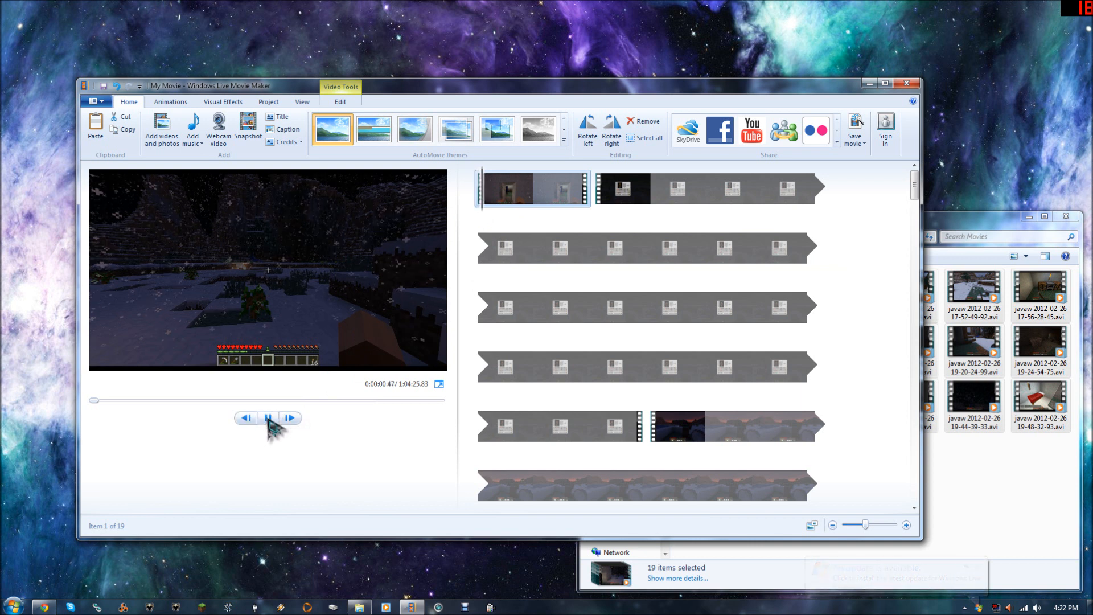
{"action": "left_click", "coordinate": [268, 417]}
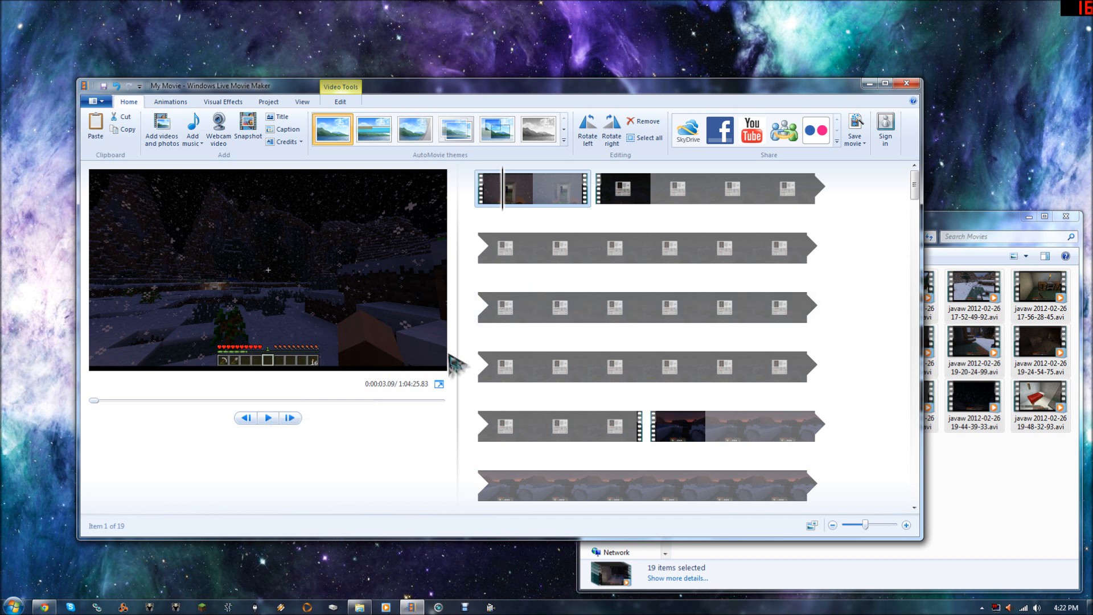
{"action": "mouse_move", "coordinate": [472, 305]}
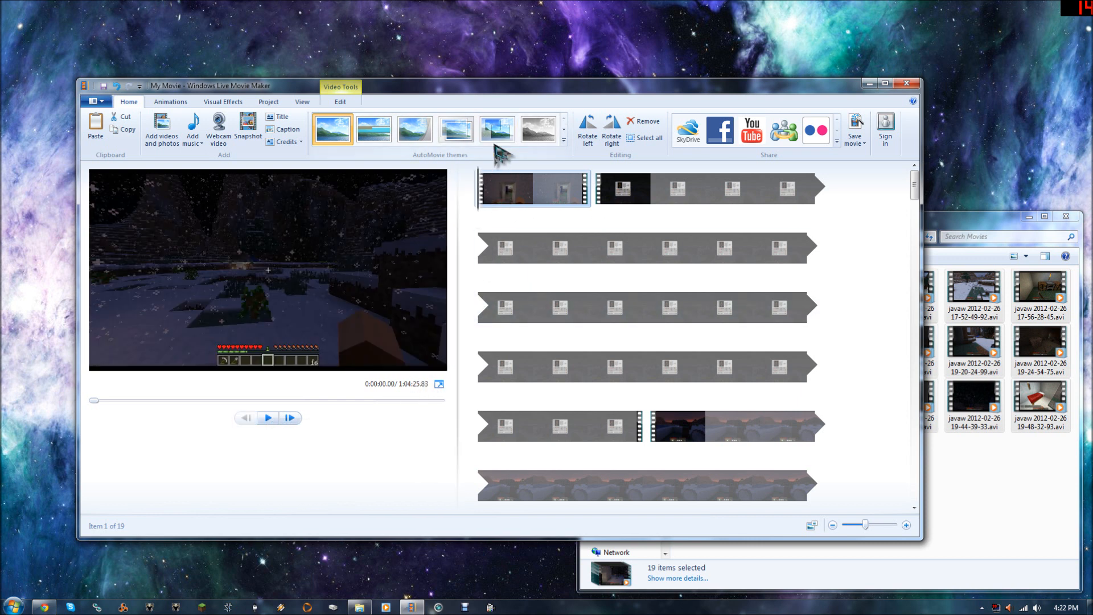
{"action": "mouse_move", "coordinate": [359, 408]}
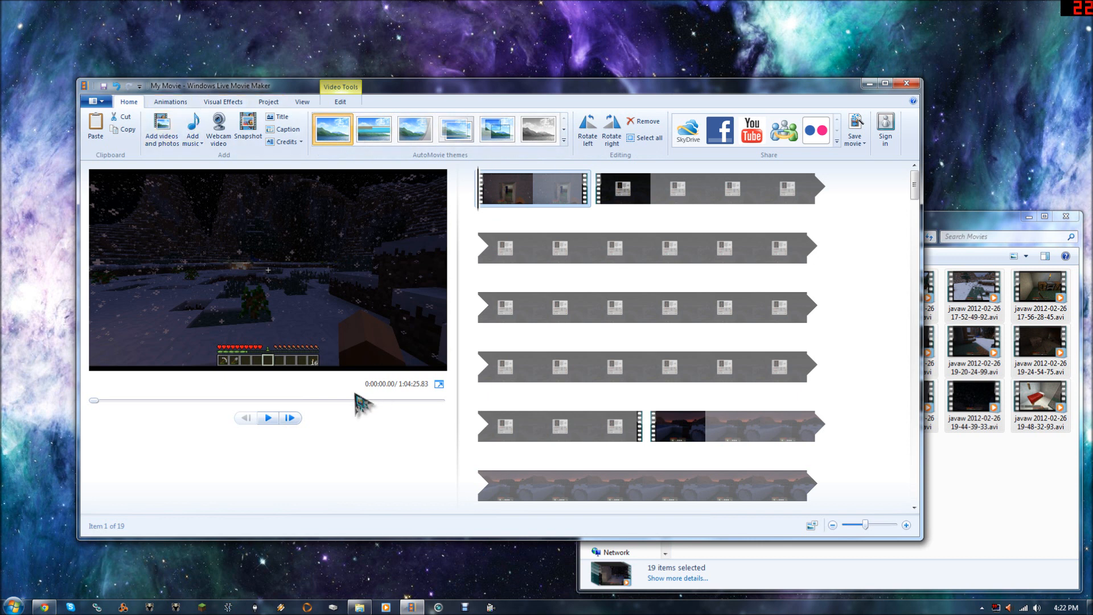
{"action": "left_click", "coordinate": [268, 417]}
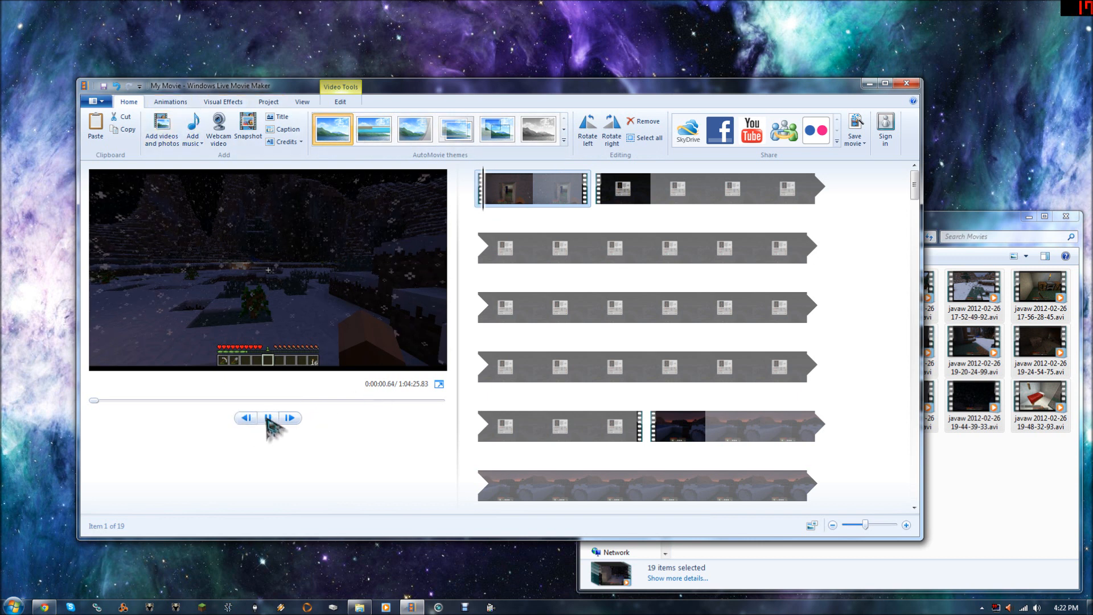
{"action": "left_click", "coordinate": [268, 418]}
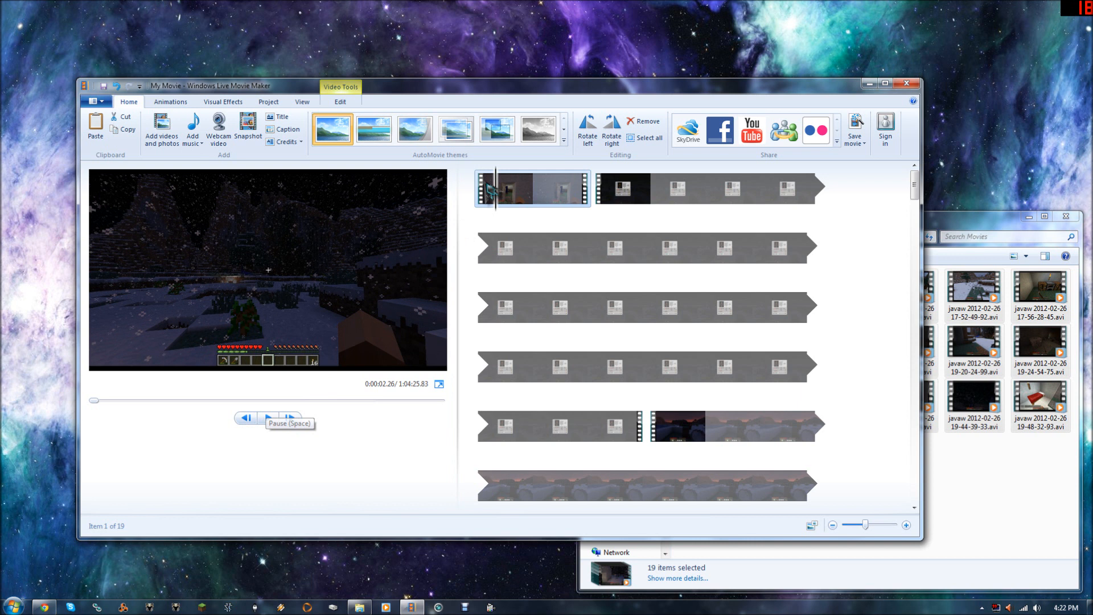
{"action": "left_click", "coordinate": [266, 418]}
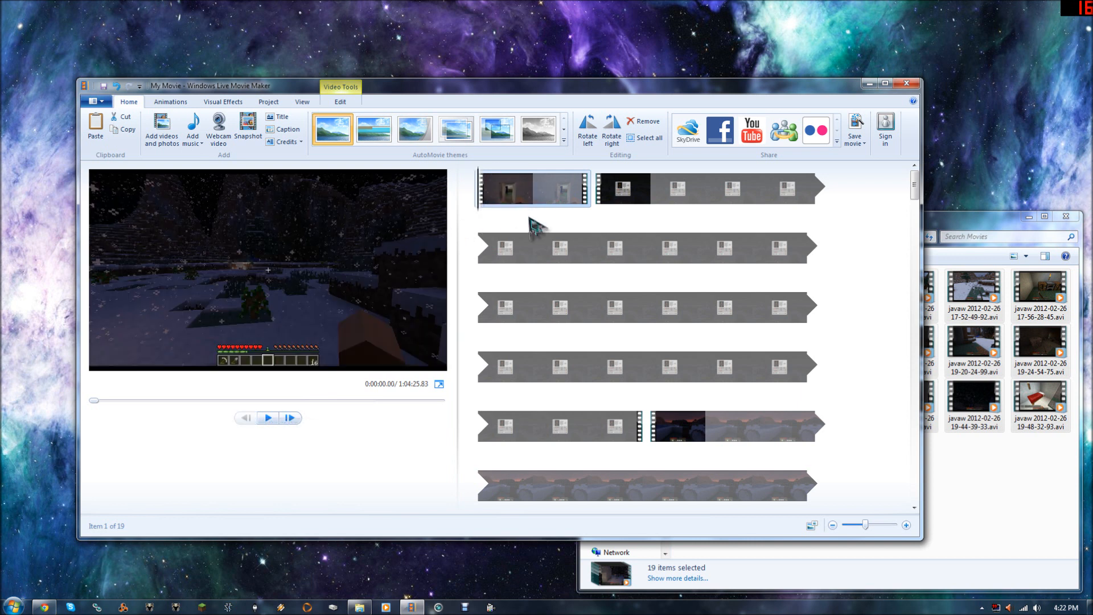
{"action": "mouse_move", "coordinate": [533, 229]}
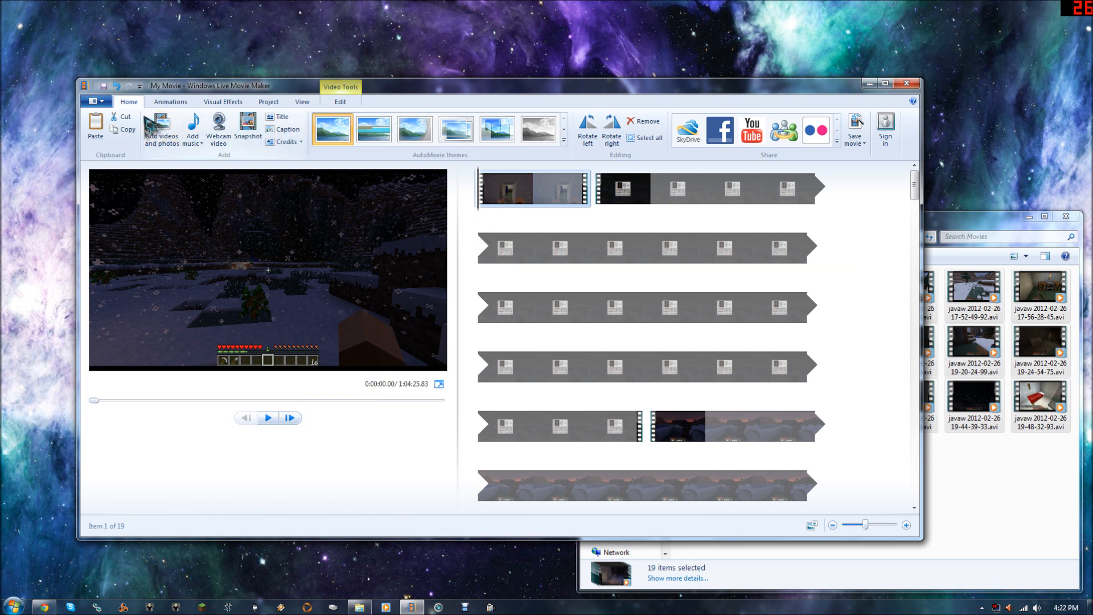
- Apply the 'Blur - through black' transition, 1.50 seconds, to the first clip
{"action": "left_click", "coordinate": [170, 102]}
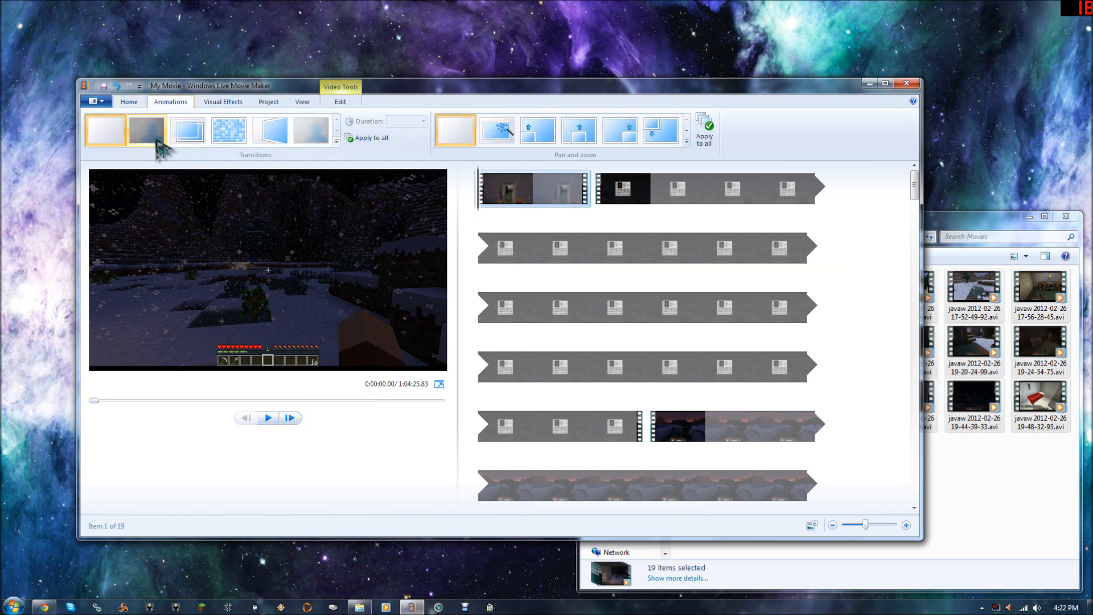
{"action": "left_click", "coordinate": [146, 130]}
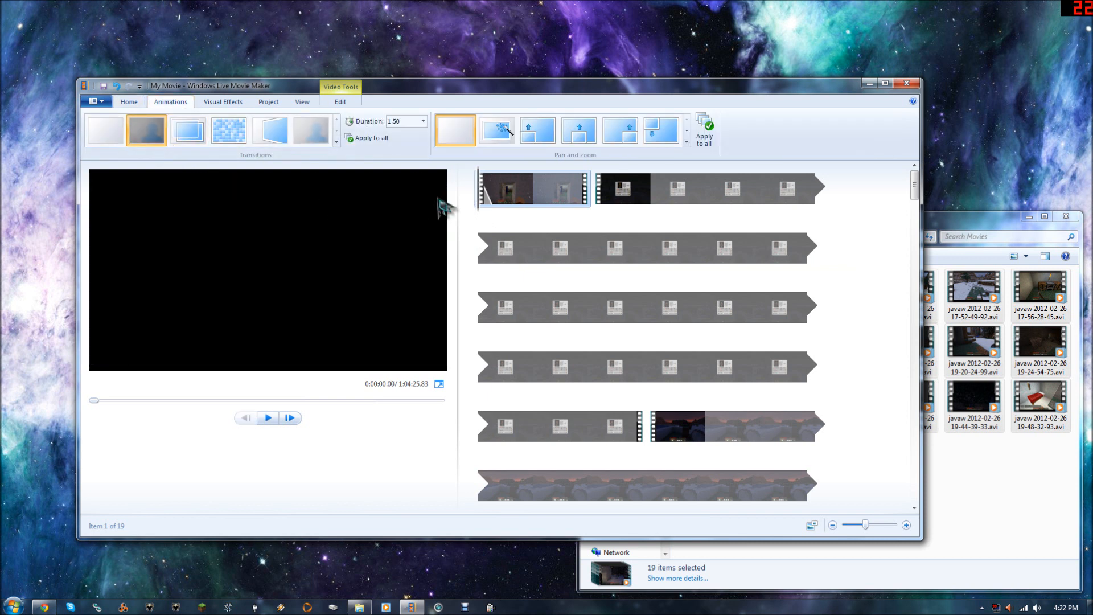
{"action": "mouse_move", "coordinate": [495, 308]}
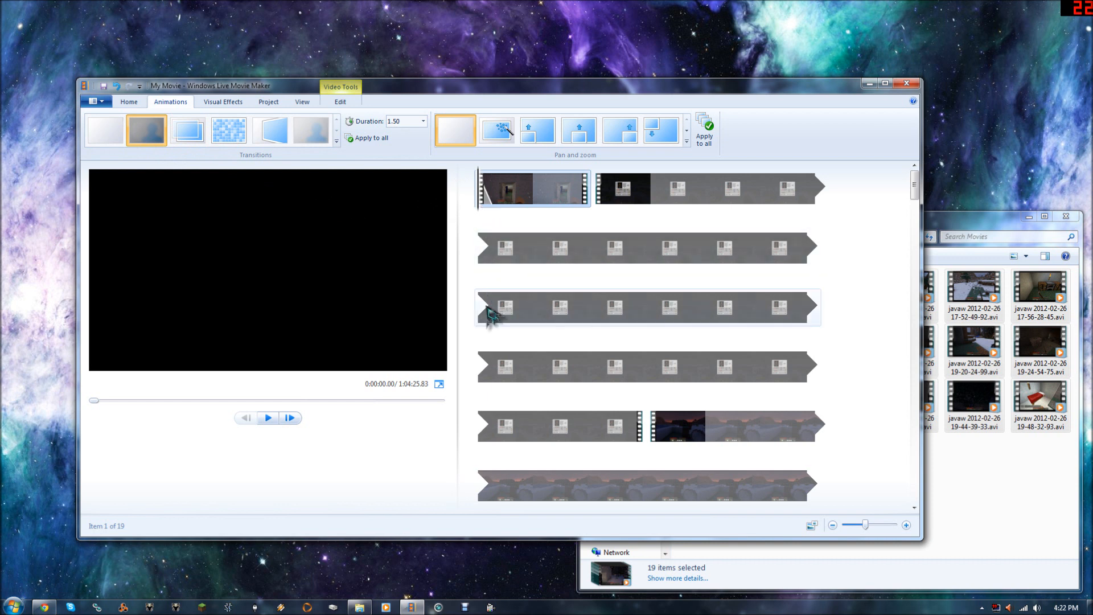
{"action": "mouse_move", "coordinate": [491, 313]}
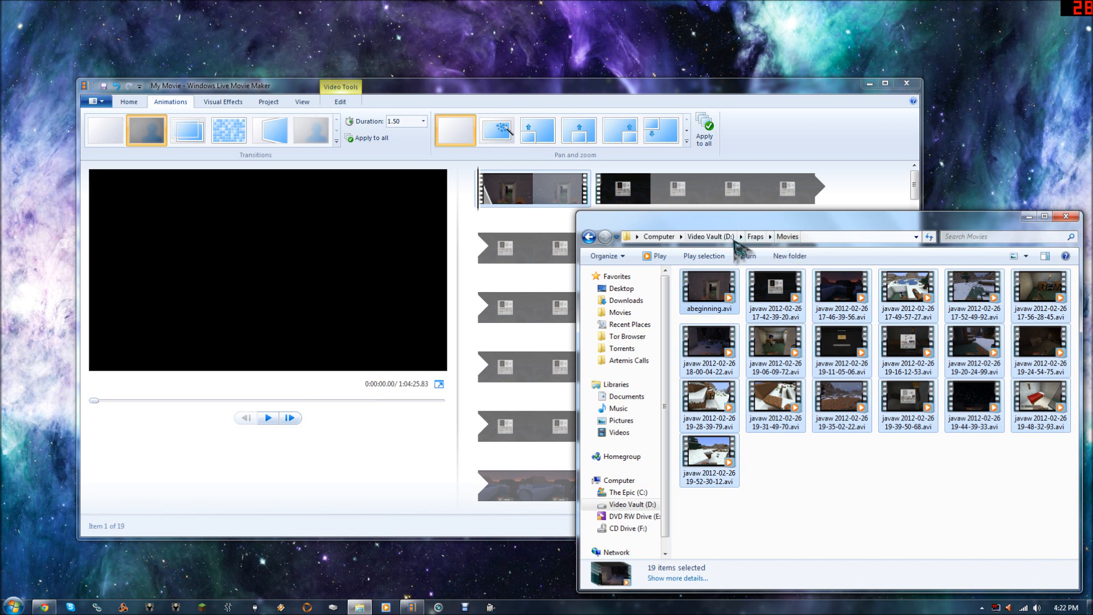
{"action": "mouse_move", "coordinate": [994, 453]}
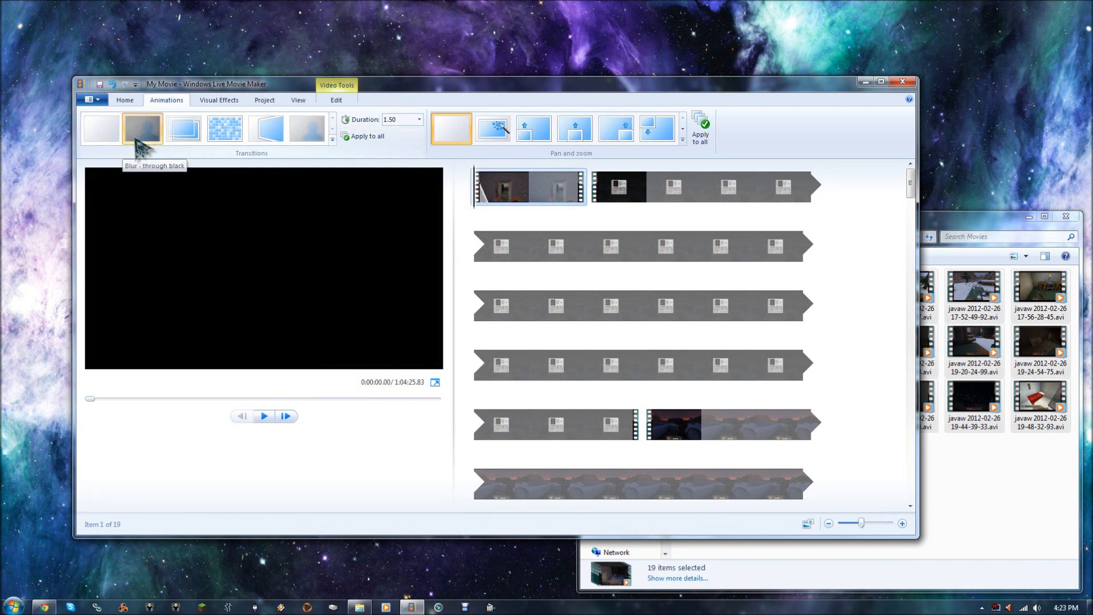
{"action": "left_click", "coordinate": [263, 415]}
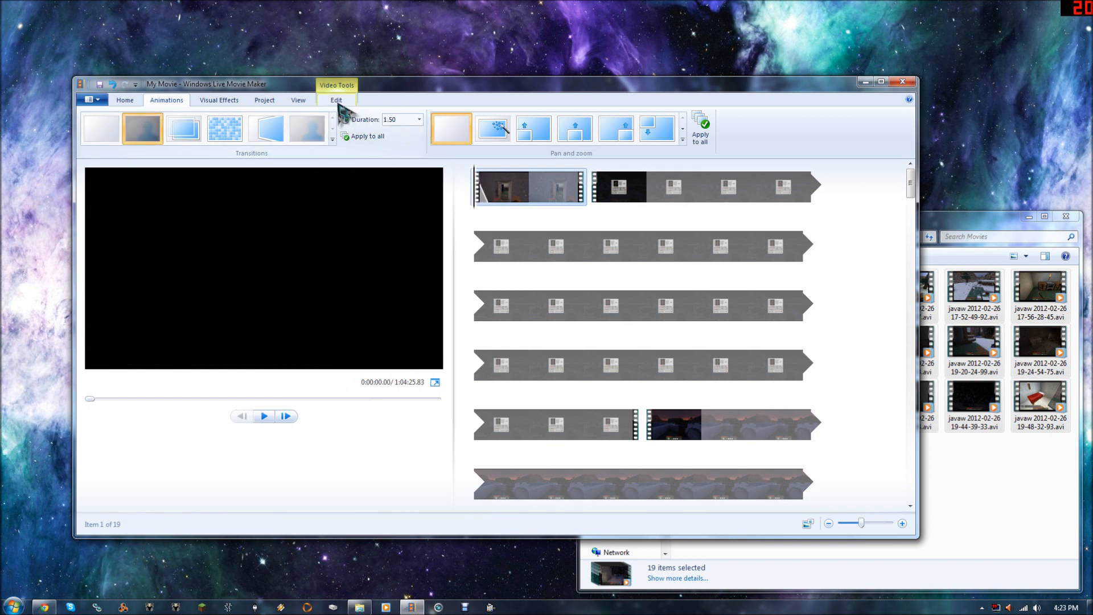
- Set the first clip's Fade in to Fast, preview and pause, then select the second clip
{"action": "left_click", "coordinate": [336, 99]}
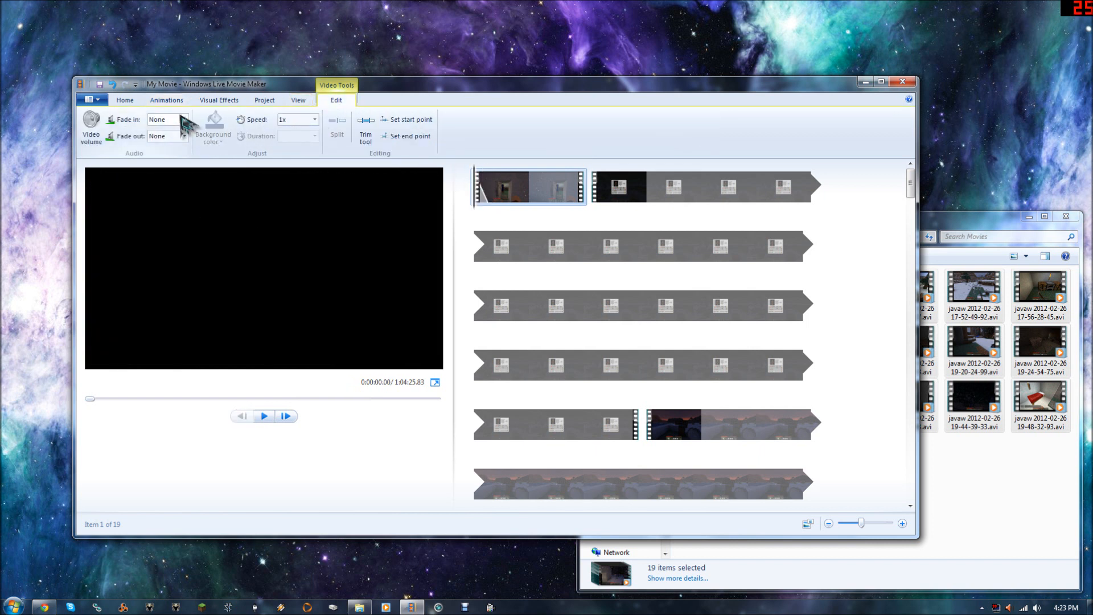
{"action": "left_click", "coordinate": [164, 119]}
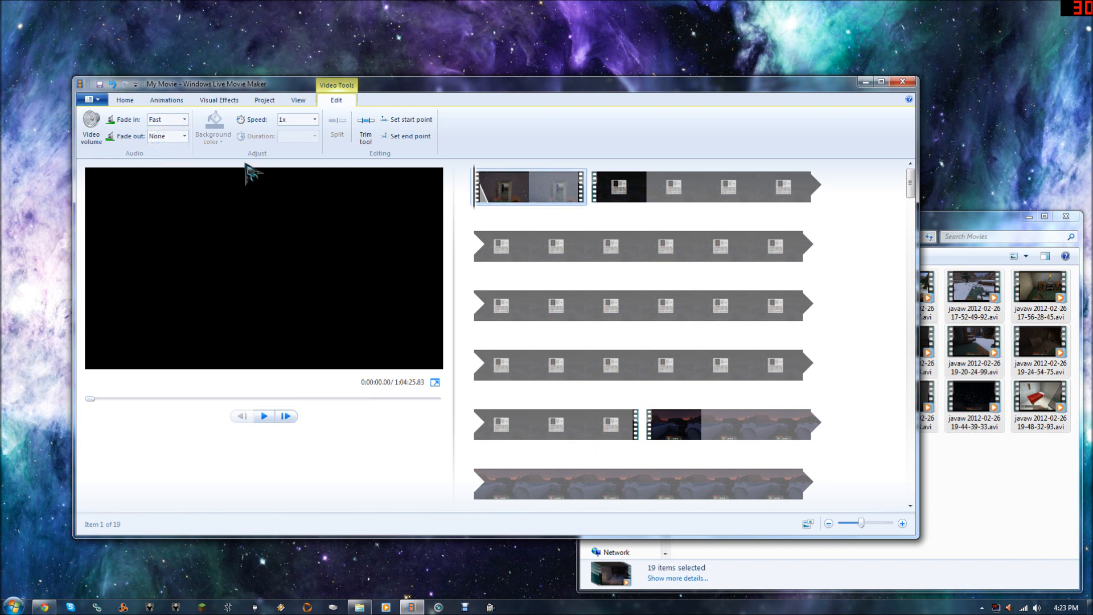
{"action": "left_click", "coordinate": [263, 416]}
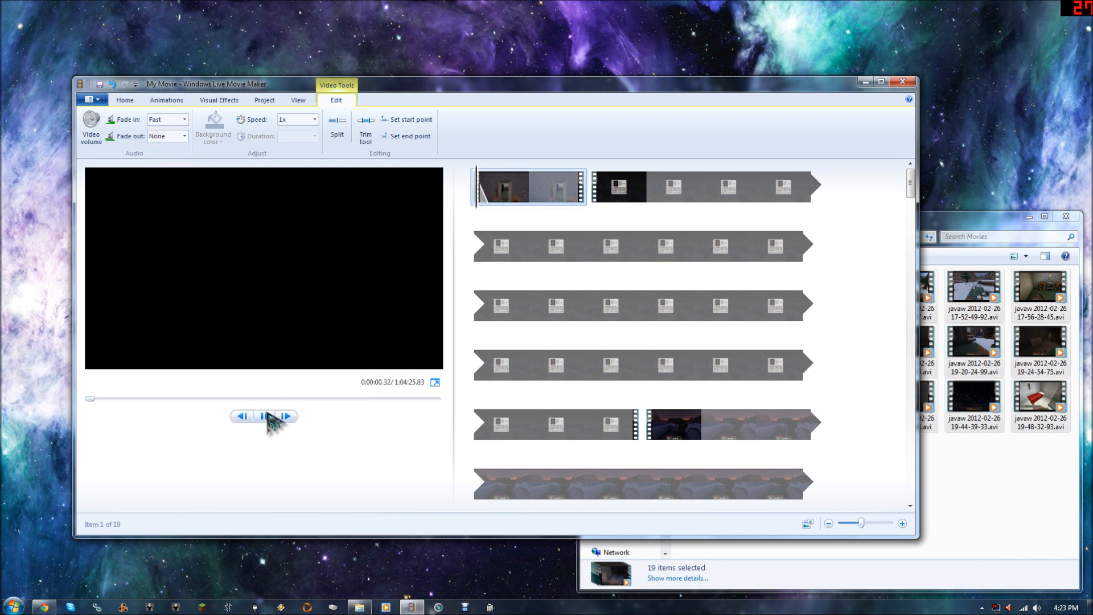
{"action": "left_click", "coordinate": [264, 415]}
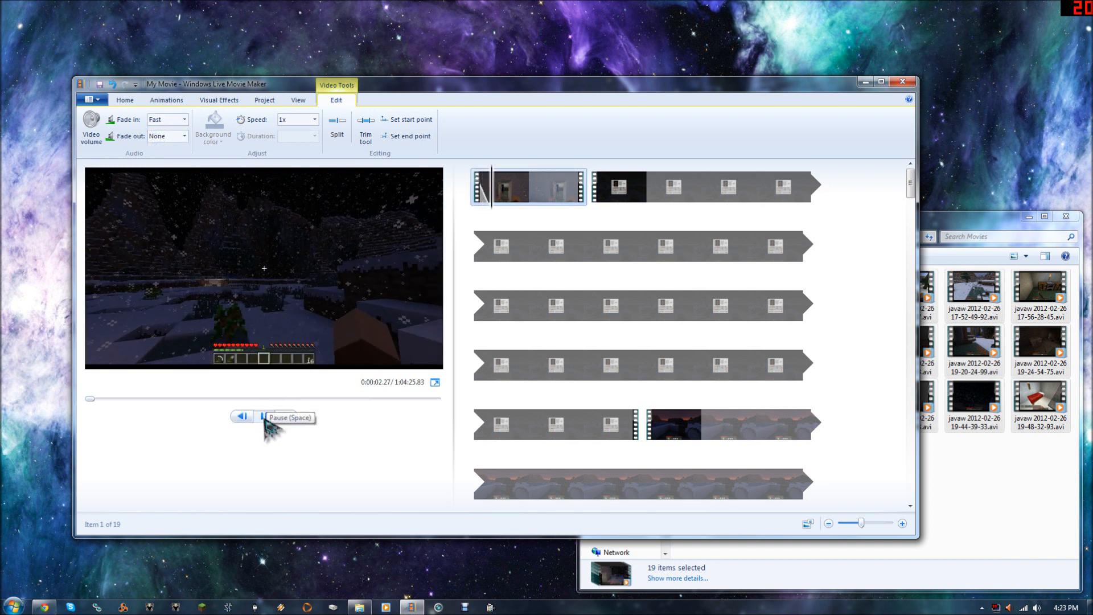
{"action": "left_click", "coordinate": [263, 416]}
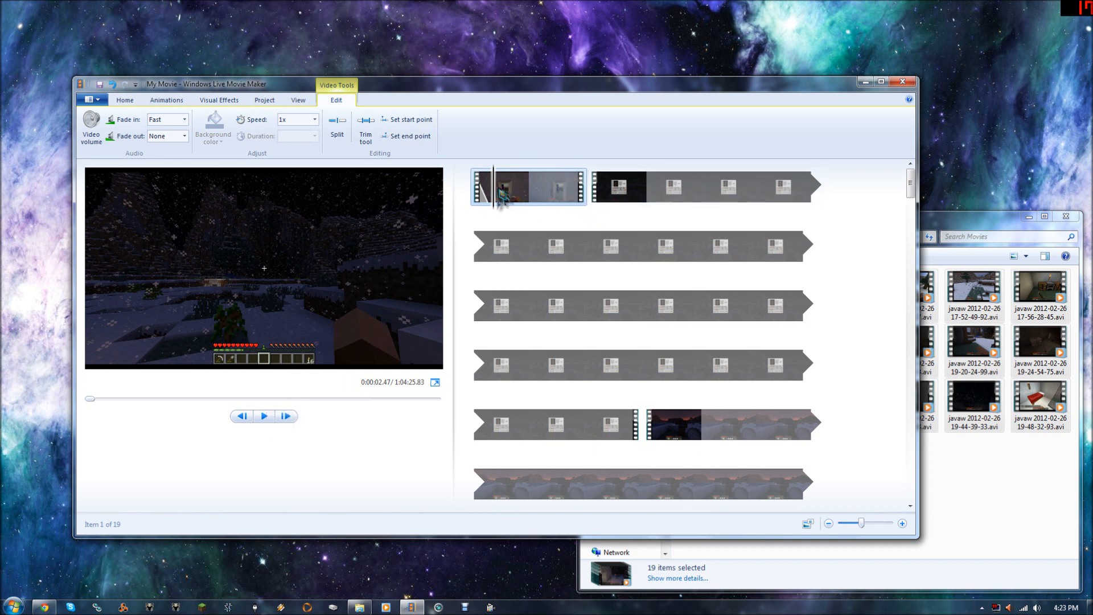
{"action": "mouse_move", "coordinate": [592, 199]}
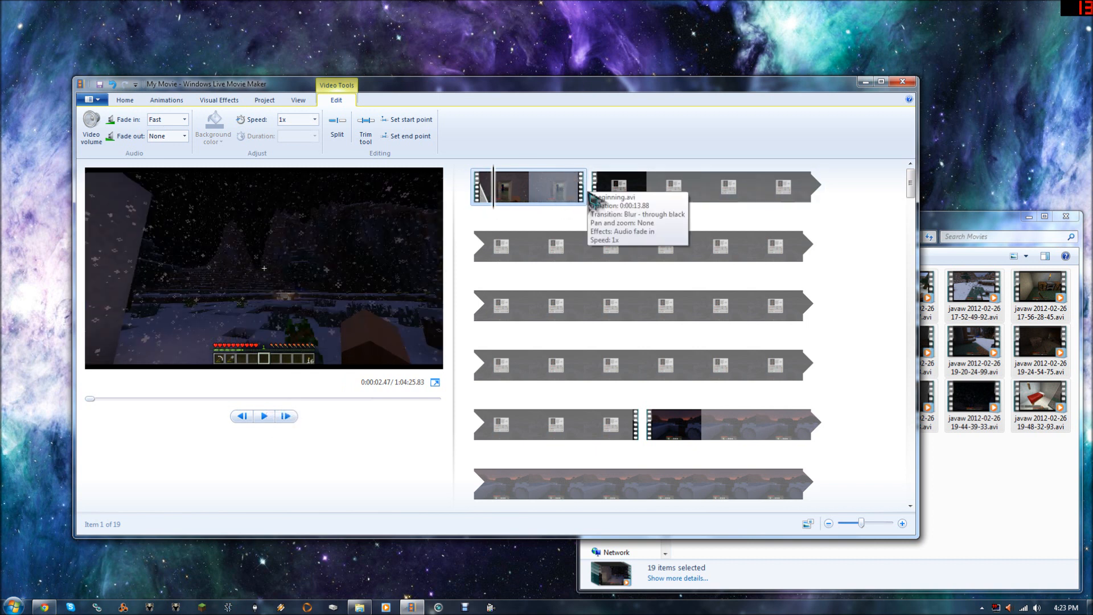
{"action": "left_click", "coordinate": [617, 187]}
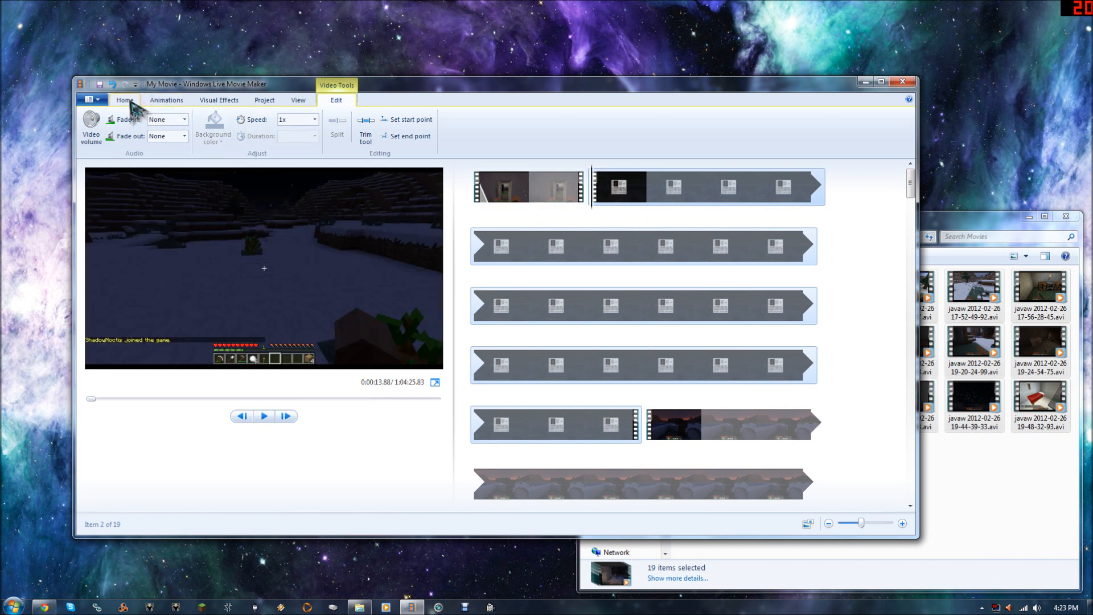
- Browse the Transitions gallery to give the second clip a 0.25-second transition
{"action": "left_click", "coordinate": [166, 99]}
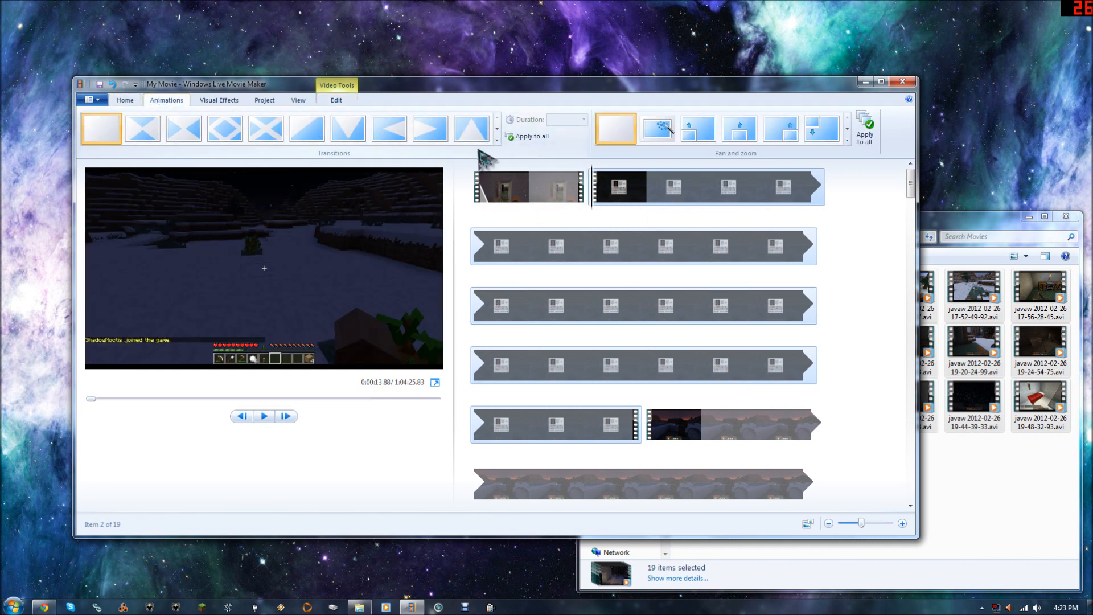
{"action": "left_click", "coordinate": [224, 128]}
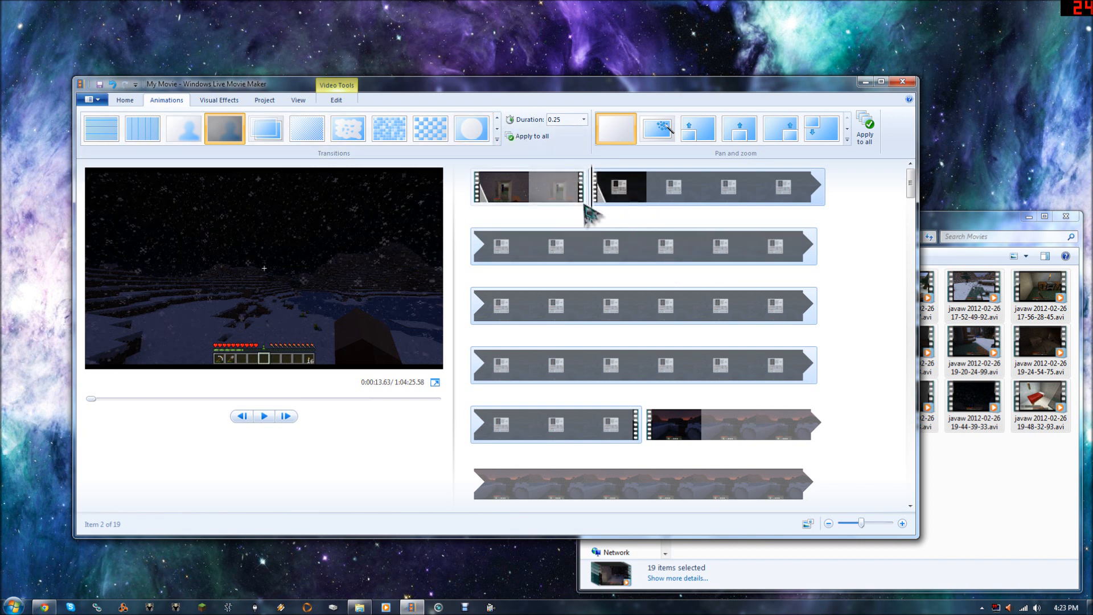
{"action": "mouse_move", "coordinate": [269, 447]}
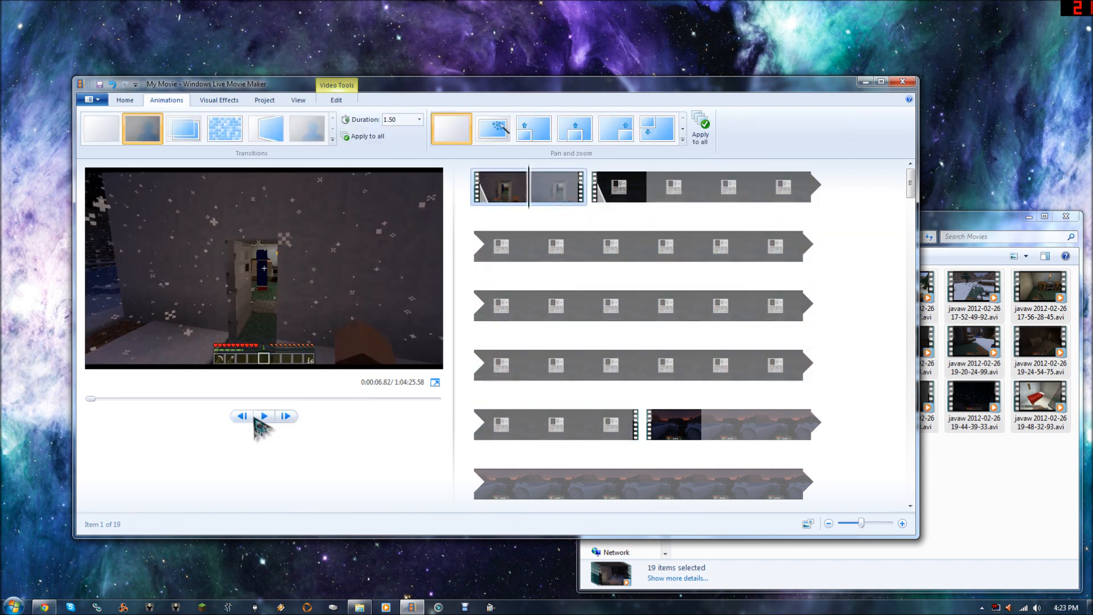
{"action": "mouse_move", "coordinate": [264, 417]}
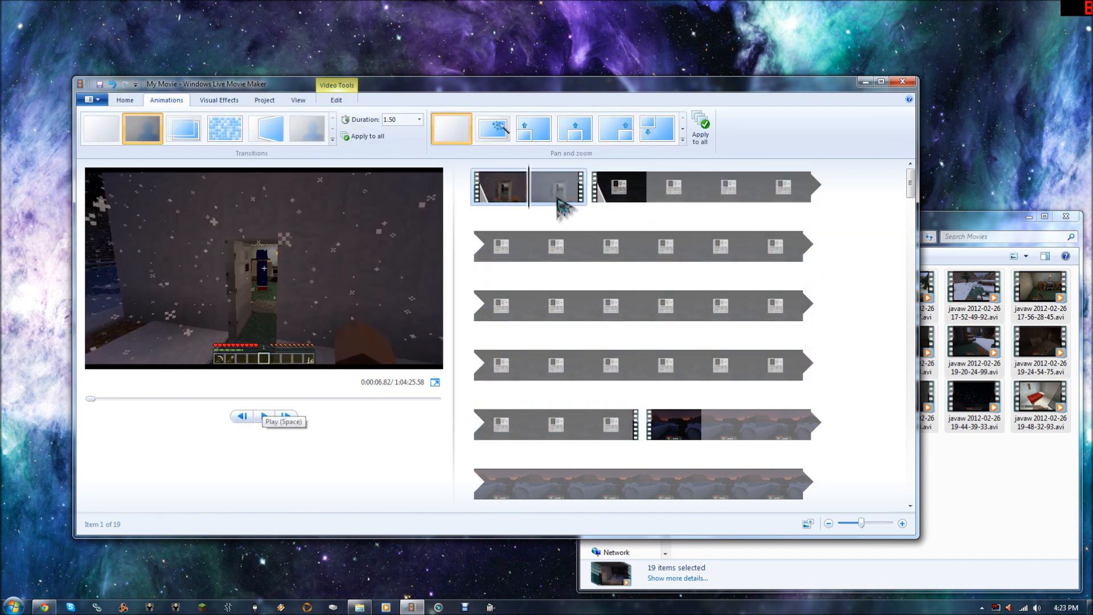
- Set both Fade in and Fade out to Fast on the first clip
{"action": "left_click", "coordinate": [335, 100]}
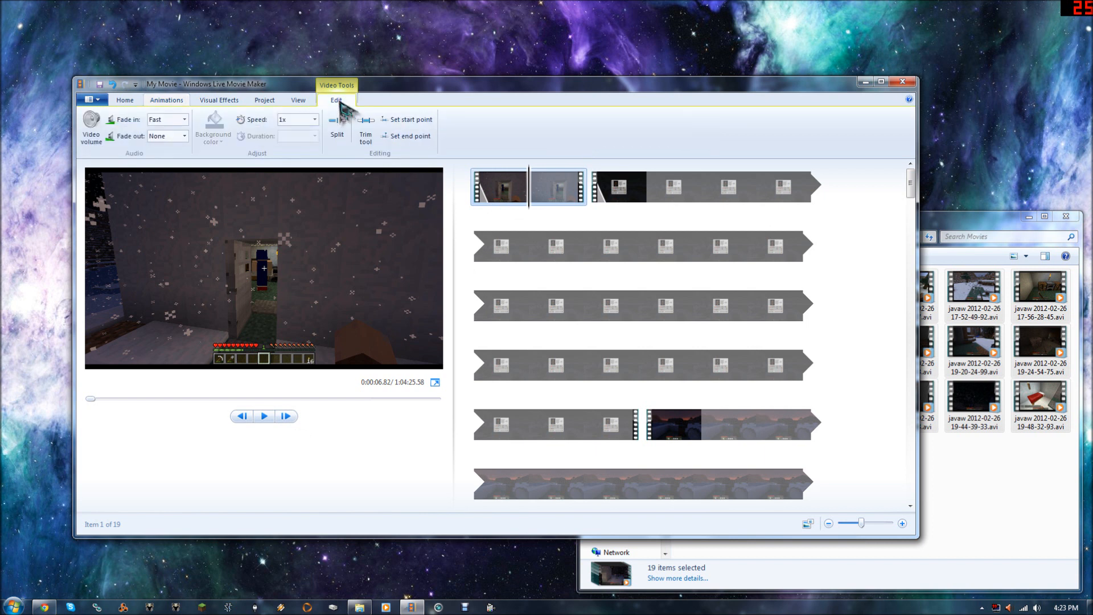
{"action": "left_click", "coordinate": [186, 137]}
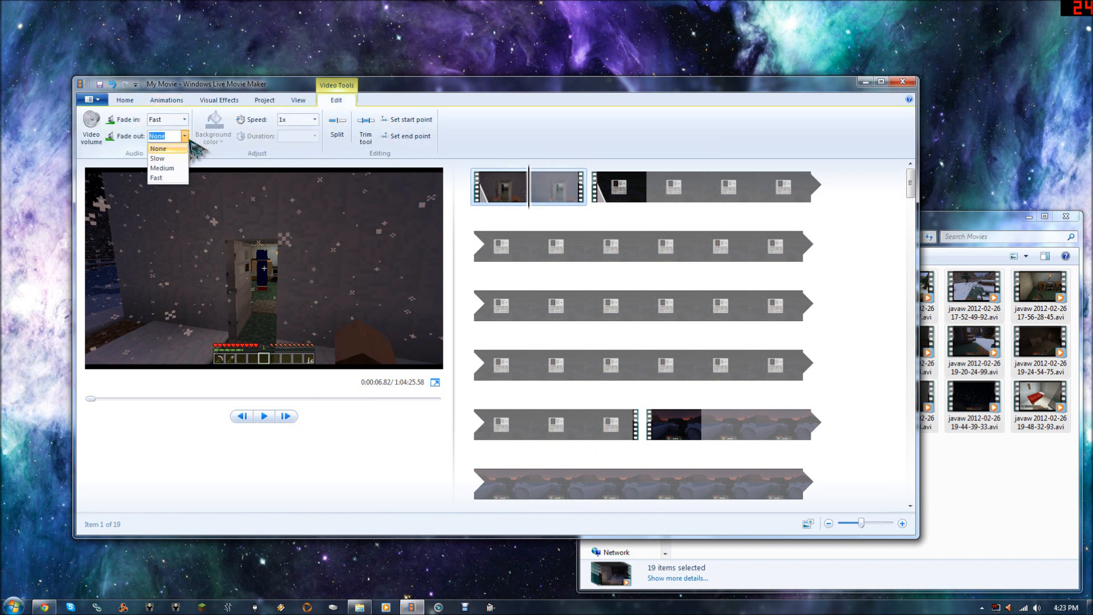
{"action": "left_click", "coordinate": [158, 148]}
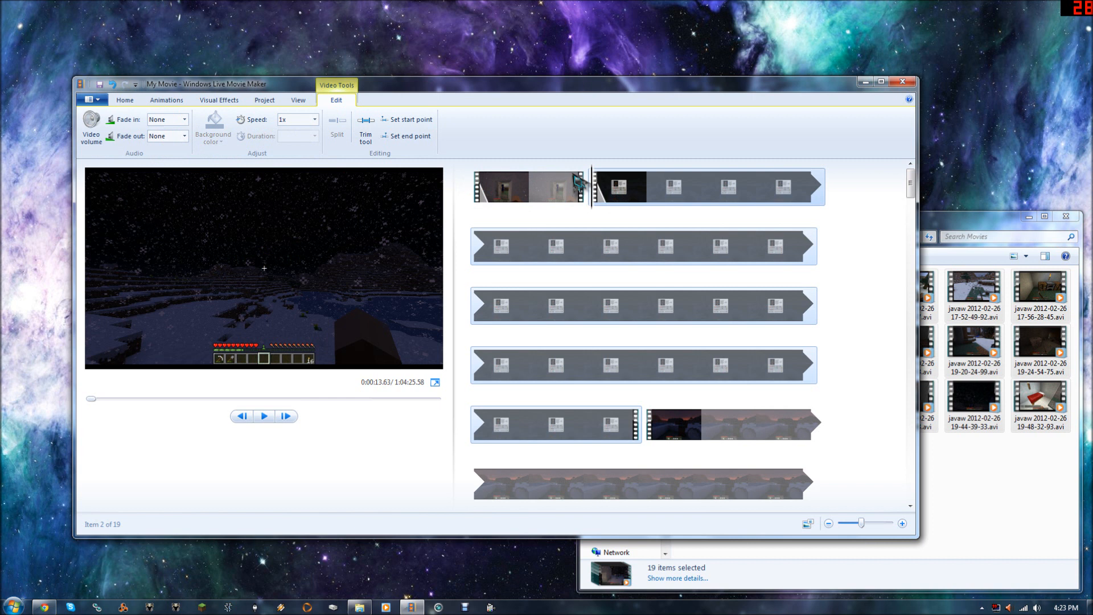
{"action": "left_click", "coordinate": [184, 119]}
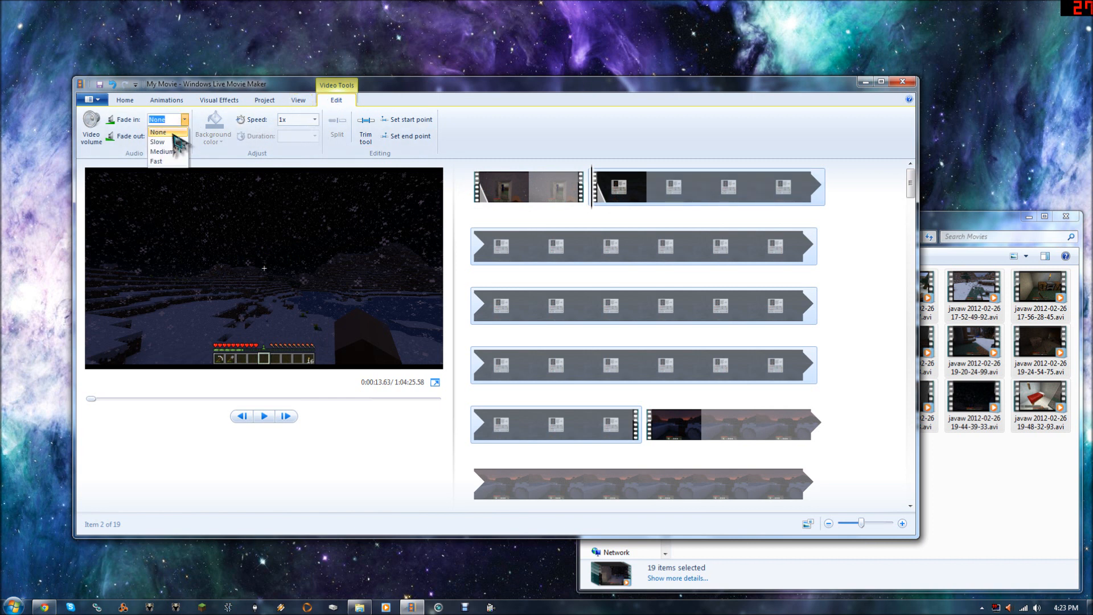
{"action": "left_click", "coordinate": [158, 161]}
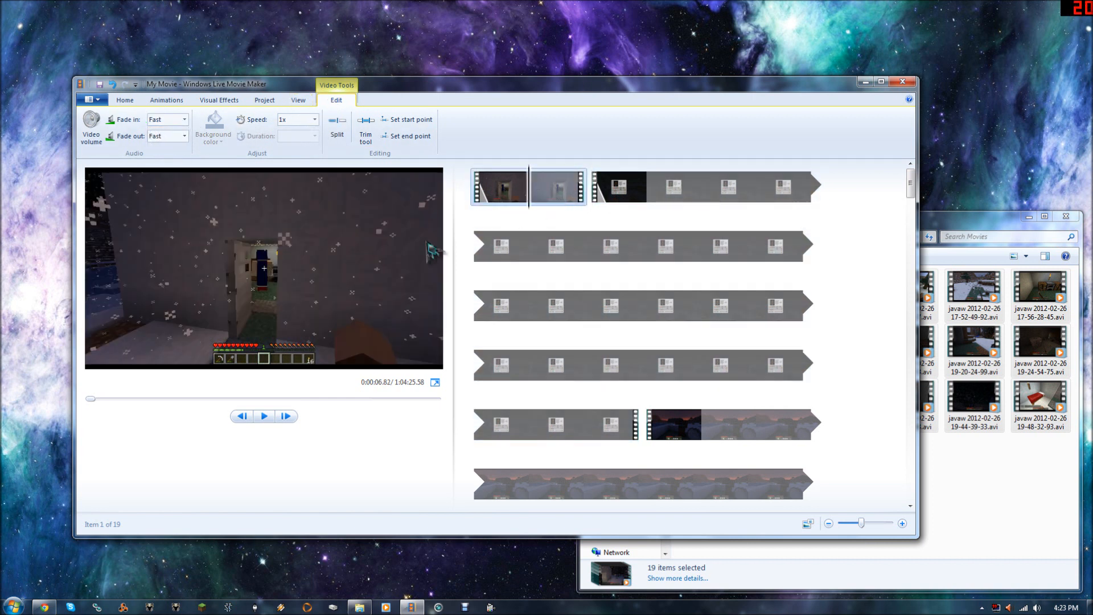
{"action": "left_click", "coordinate": [264, 415]}
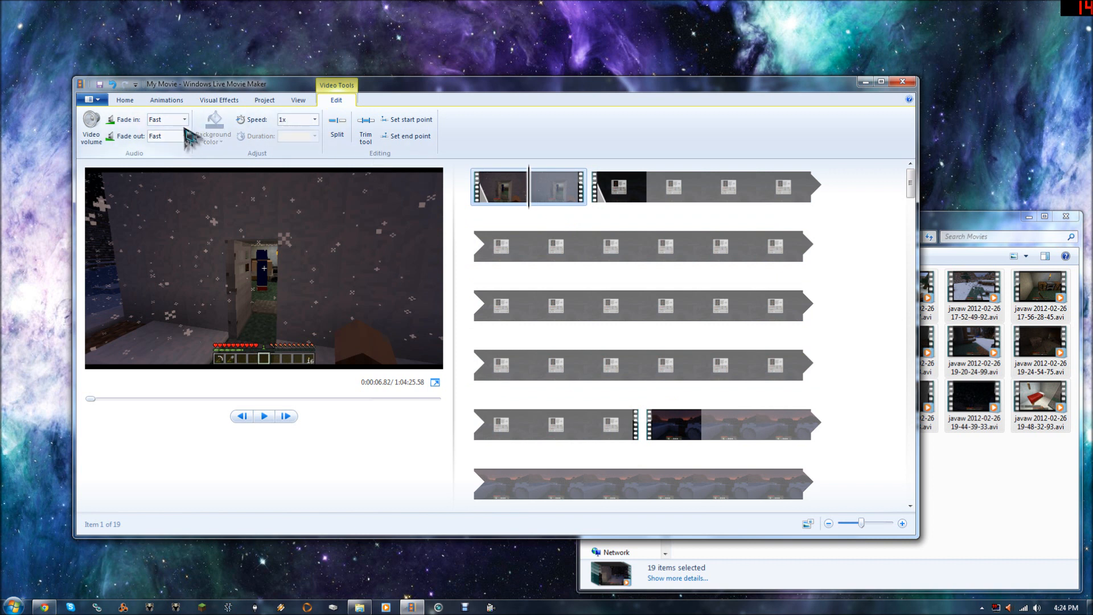
{"action": "left_click", "coordinate": [163, 136]}
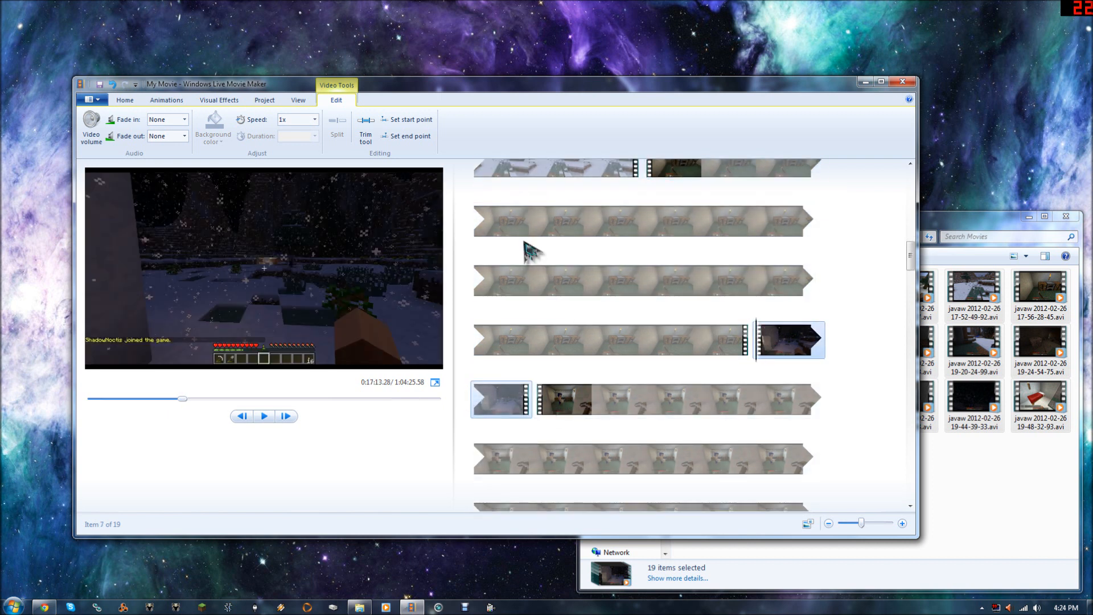
{"action": "mouse_move", "coordinate": [547, 411]}
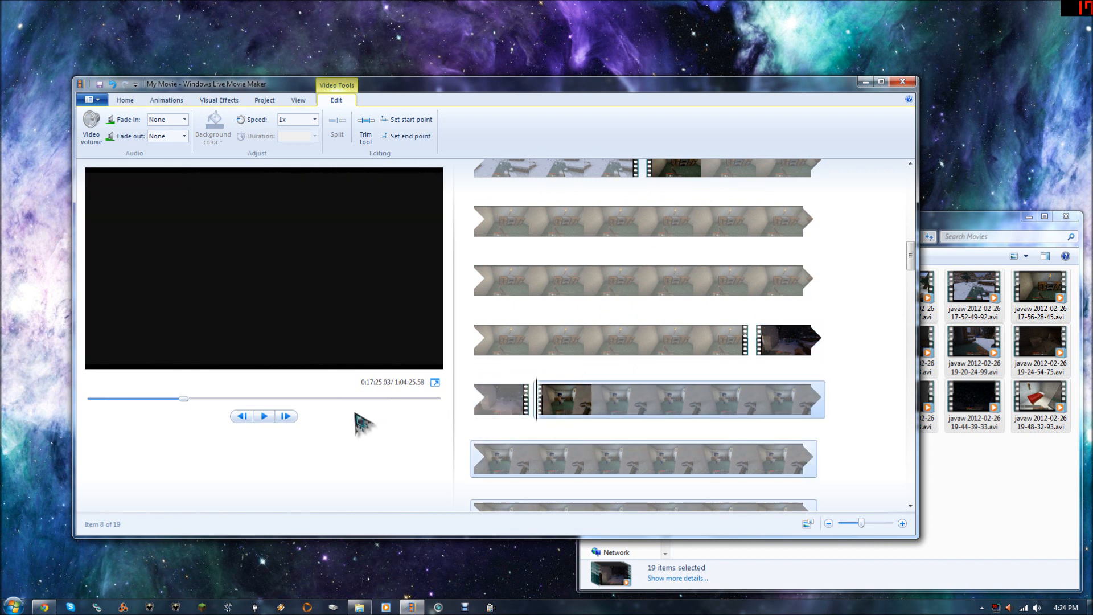
- Select the seventh clip and set its Fade out to Fast
{"action": "left_click", "coordinate": [264, 416]}
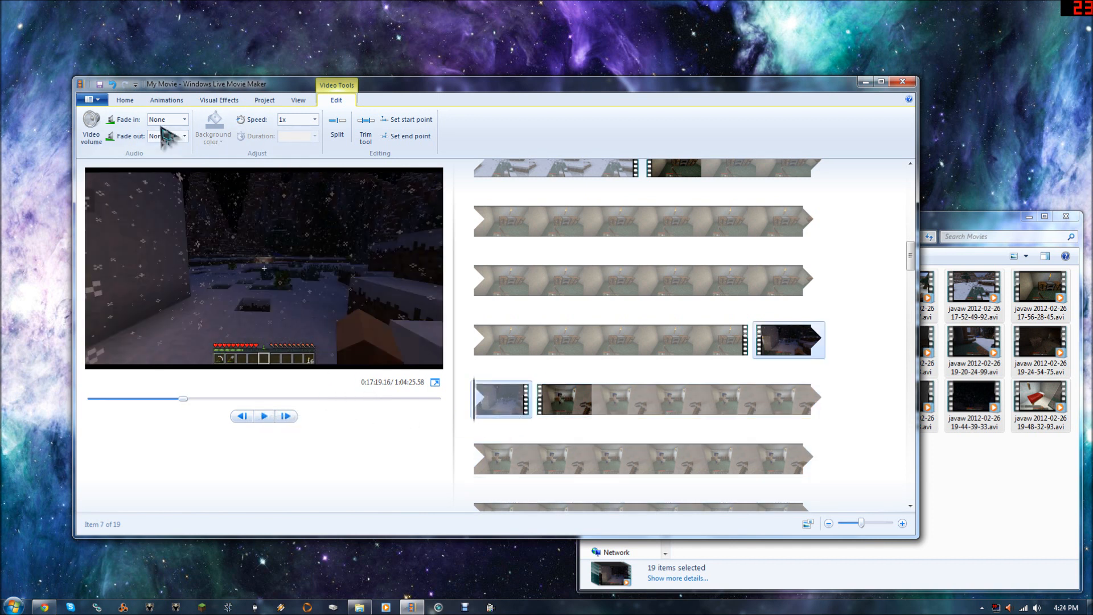
{"action": "left_click", "coordinate": [184, 136]}
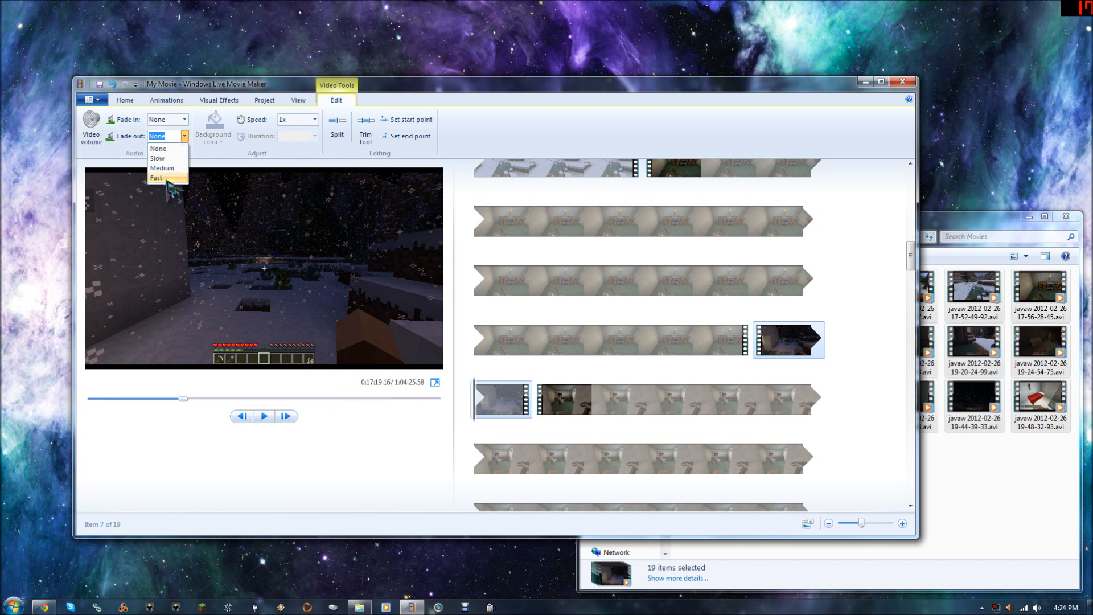
{"action": "left_click", "coordinate": [156, 178]}
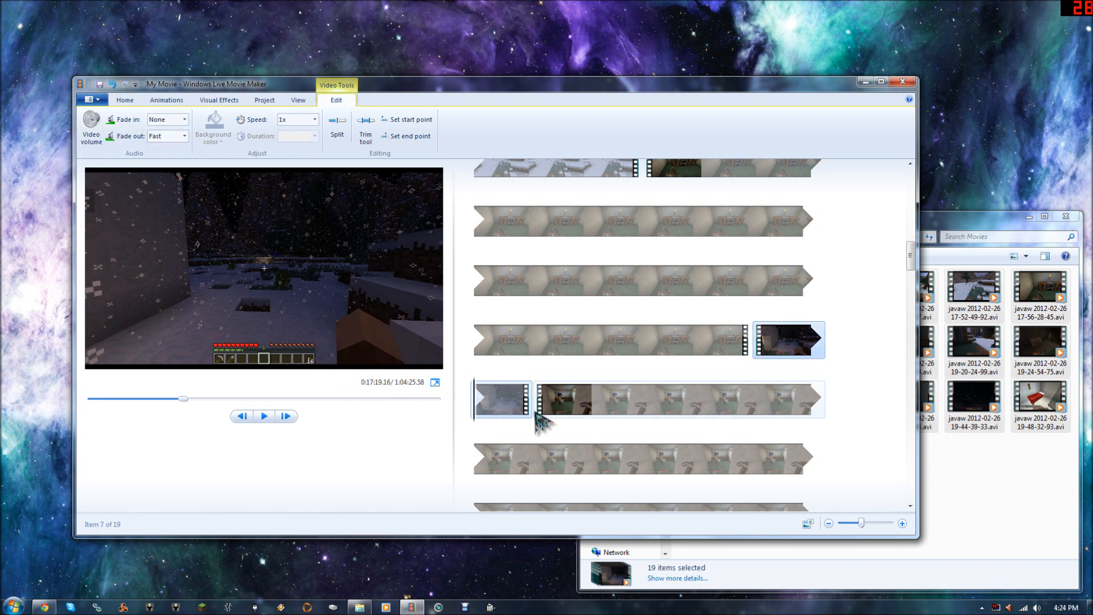
{"action": "left_click", "coordinate": [184, 119]}
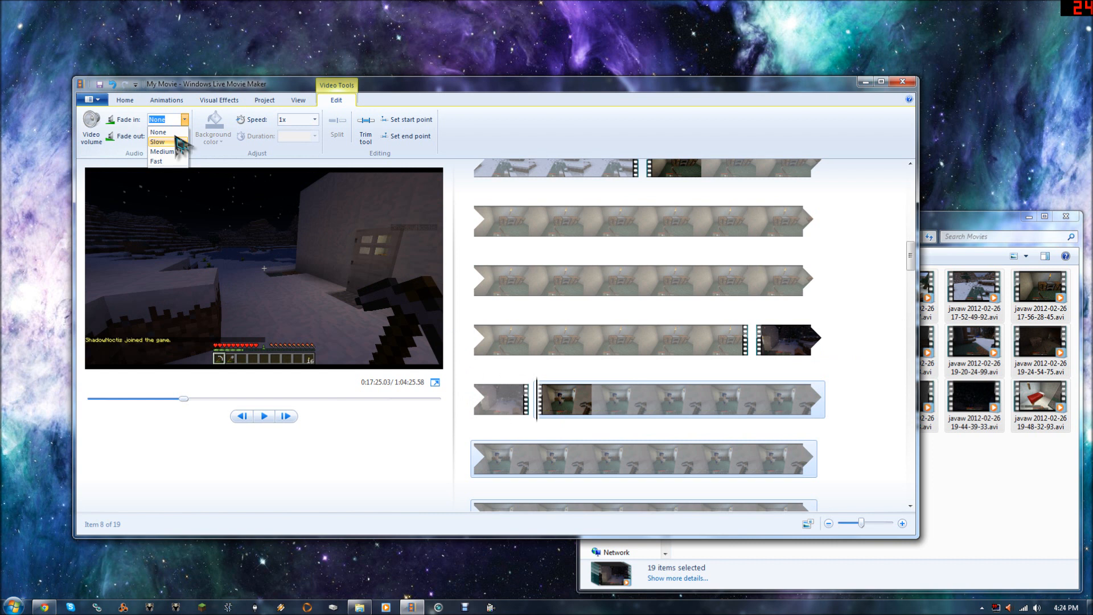
- Give the eighth clip a 1.00-second transition and play the preview
{"action": "left_click", "coordinate": [166, 100]}
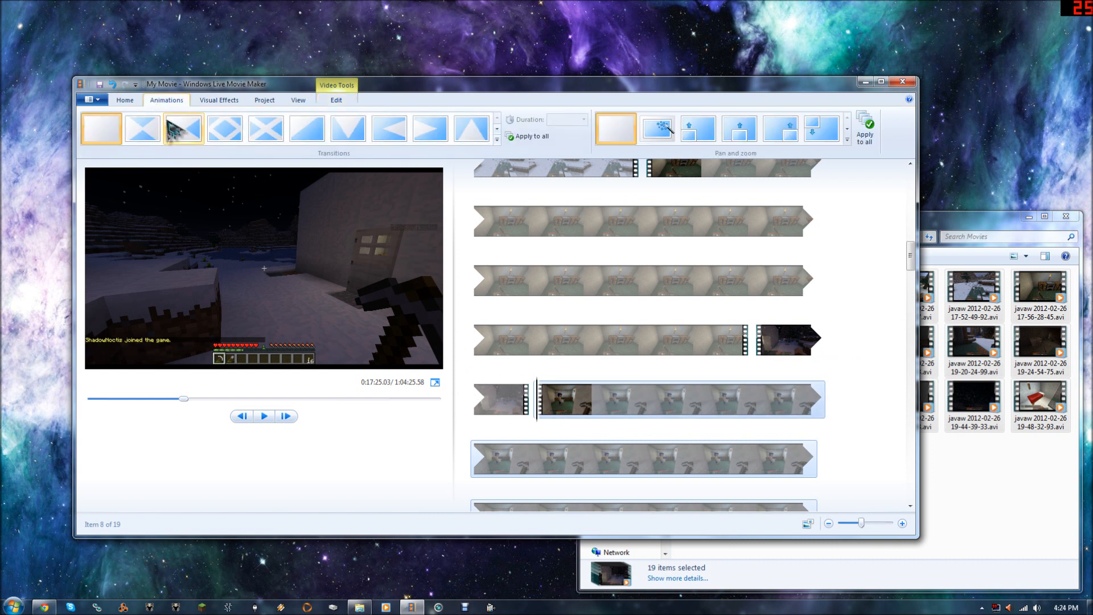
{"action": "left_click", "coordinate": [496, 136]}
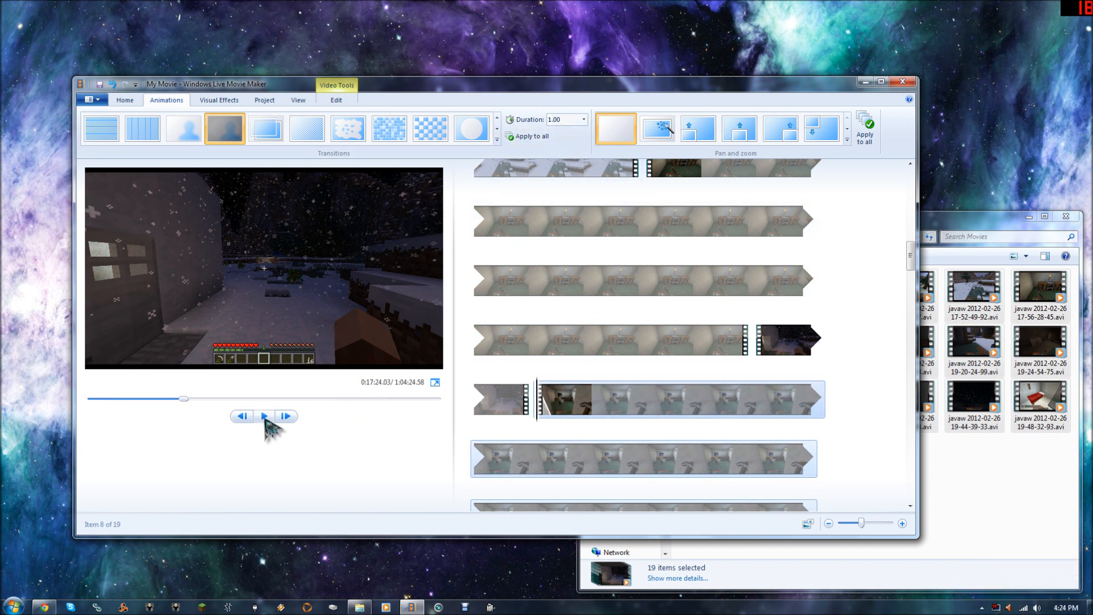
{"action": "left_click", "coordinate": [264, 416]}
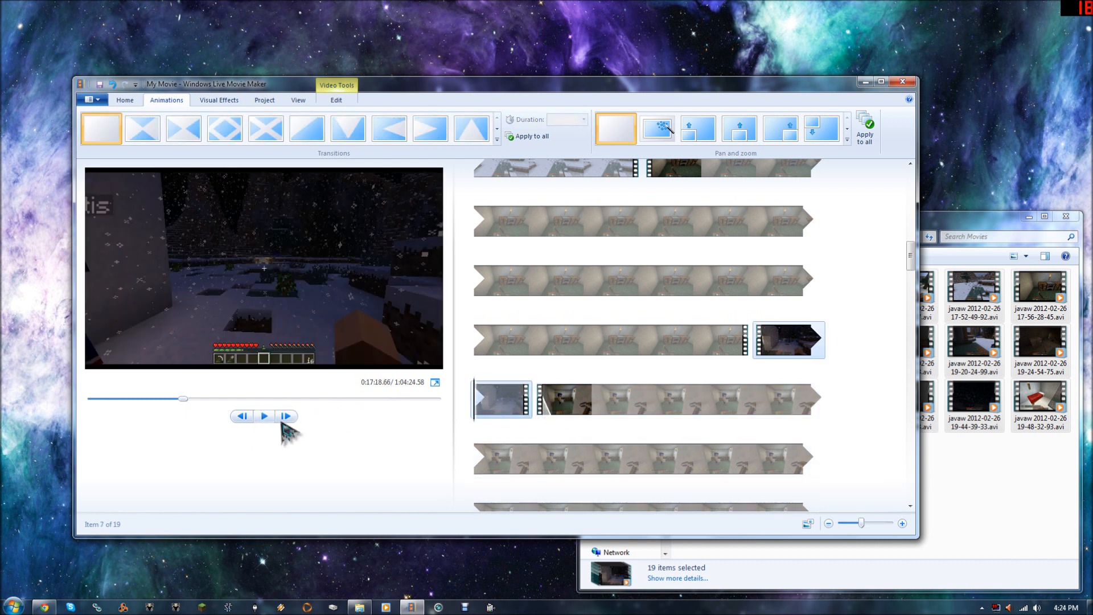
{"action": "left_click", "coordinate": [264, 416]}
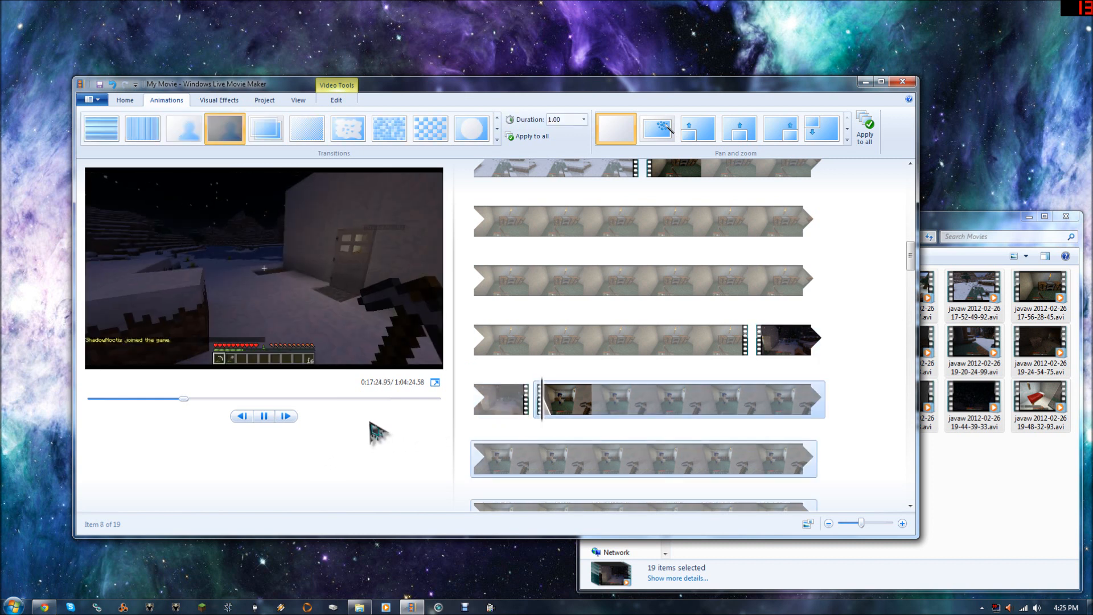
{"action": "left_click", "coordinate": [264, 416]}
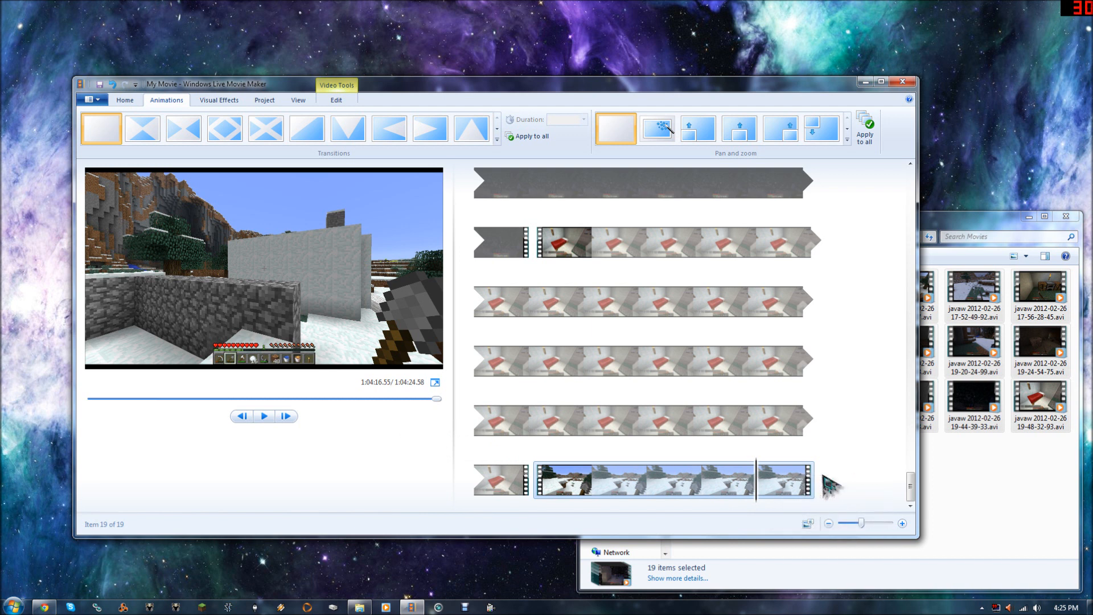
{"action": "mouse_move", "coordinate": [345, 478]}
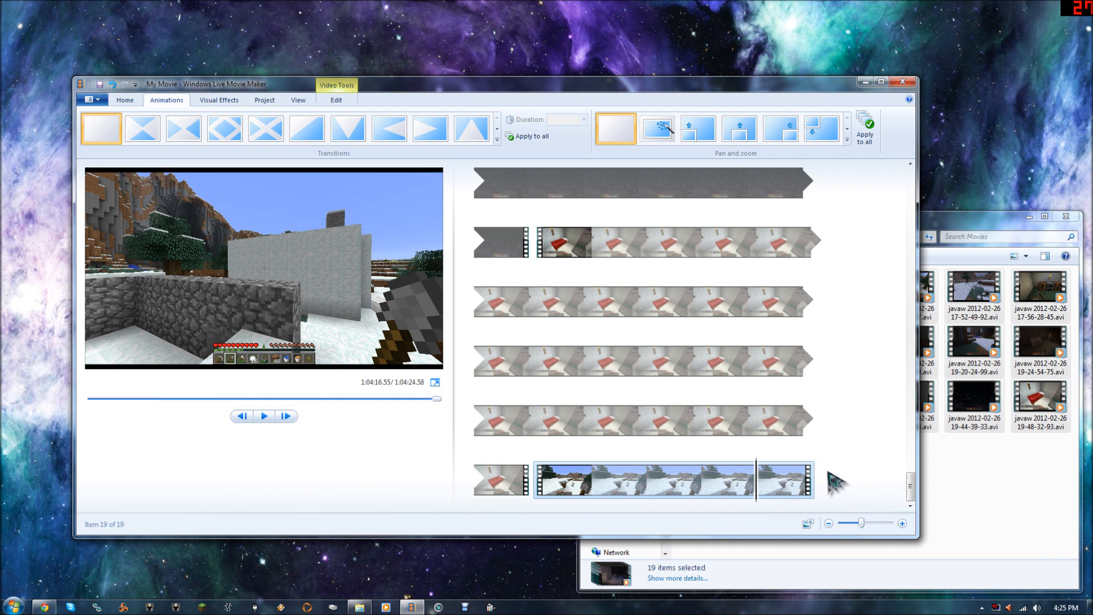
{"action": "mouse_move", "coordinate": [352, 436]}
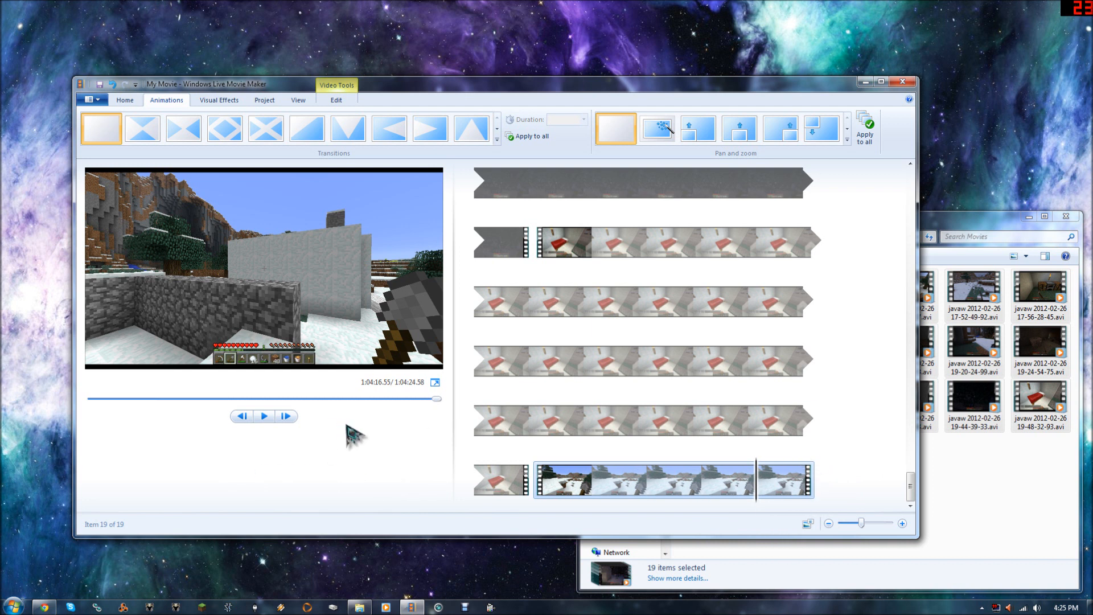
{"action": "left_click", "coordinate": [264, 416]}
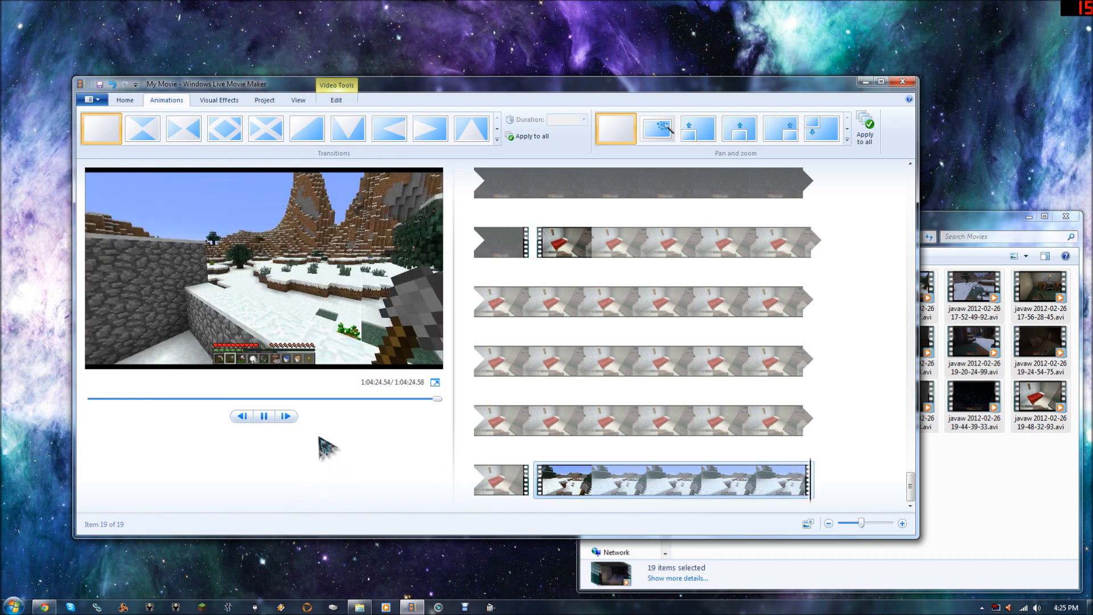
{"action": "left_click", "coordinate": [264, 416]}
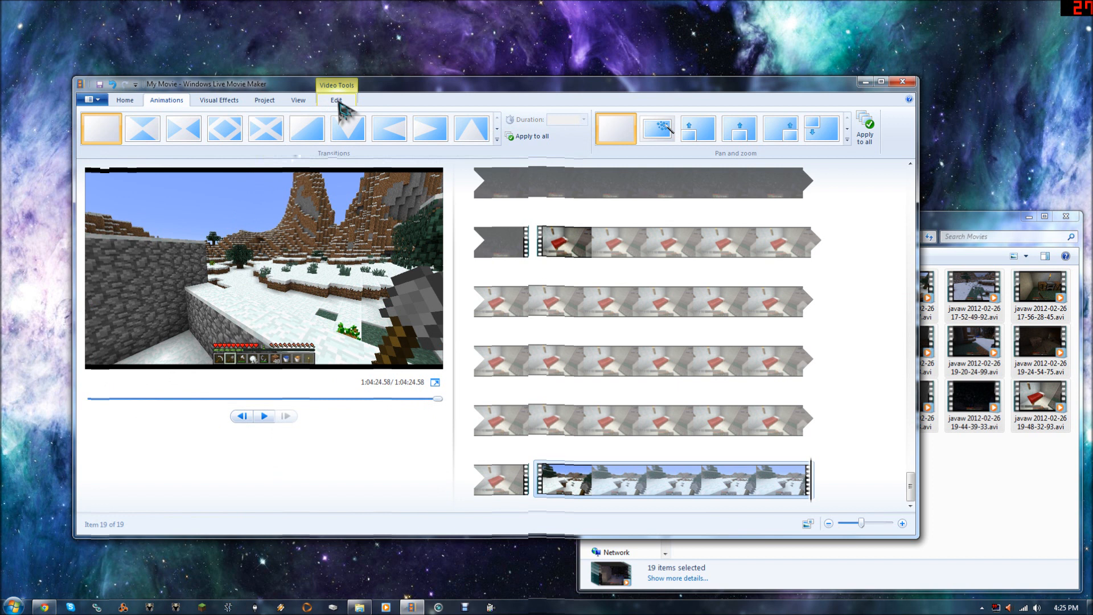
- Open the Save movie dropdown on the Home tab to show the YouTube presets
{"action": "left_click", "coordinate": [335, 99]}
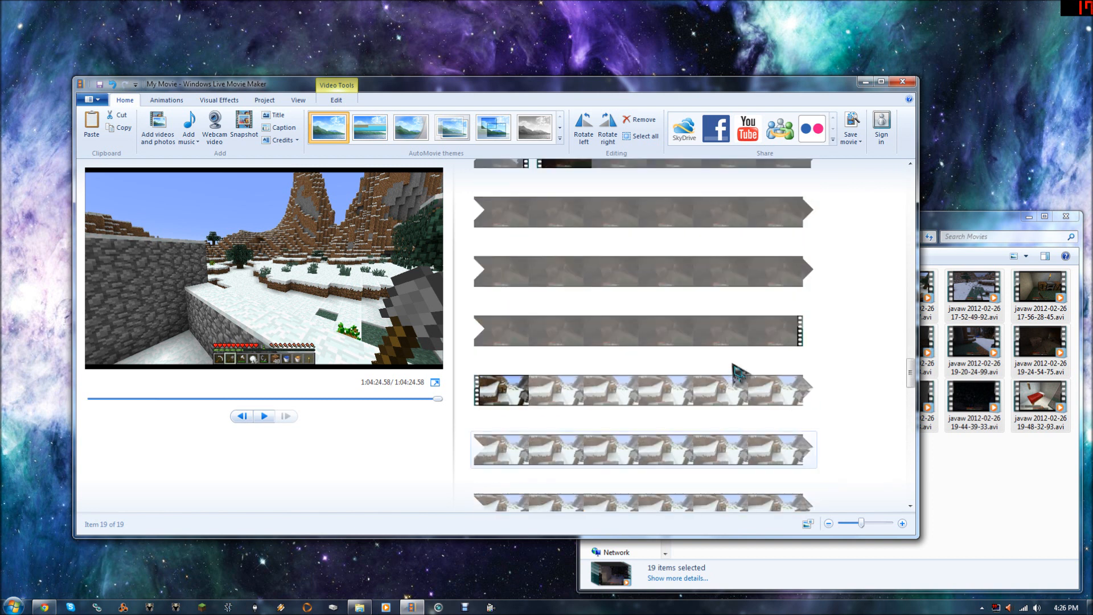
{"action": "scroll", "scroll_direction": "down", "scroll_amount": 3}
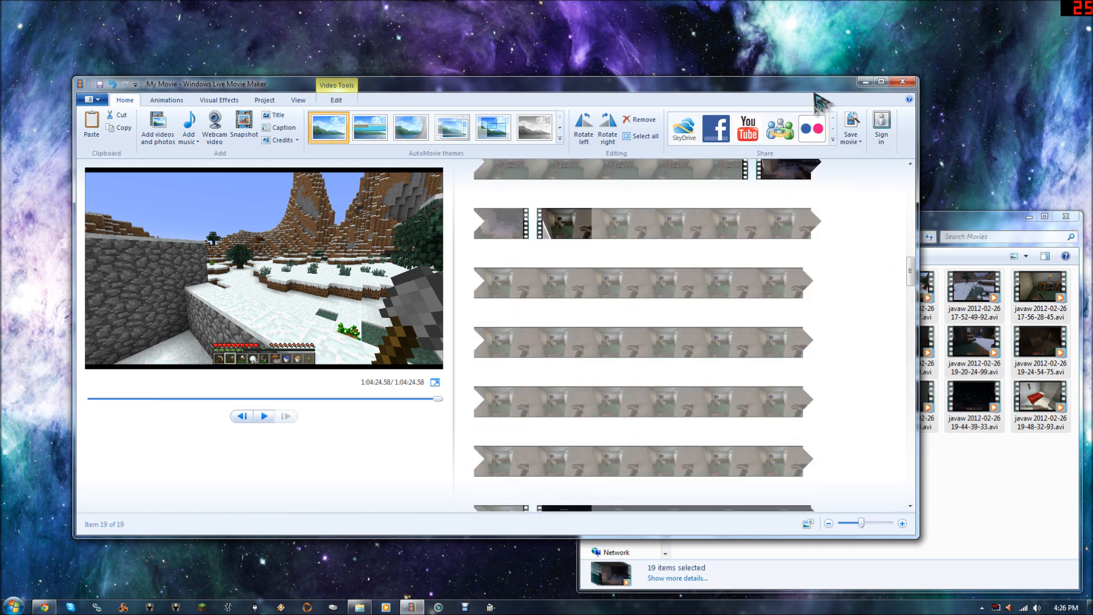
{"action": "left_click", "coordinate": [850, 127]}
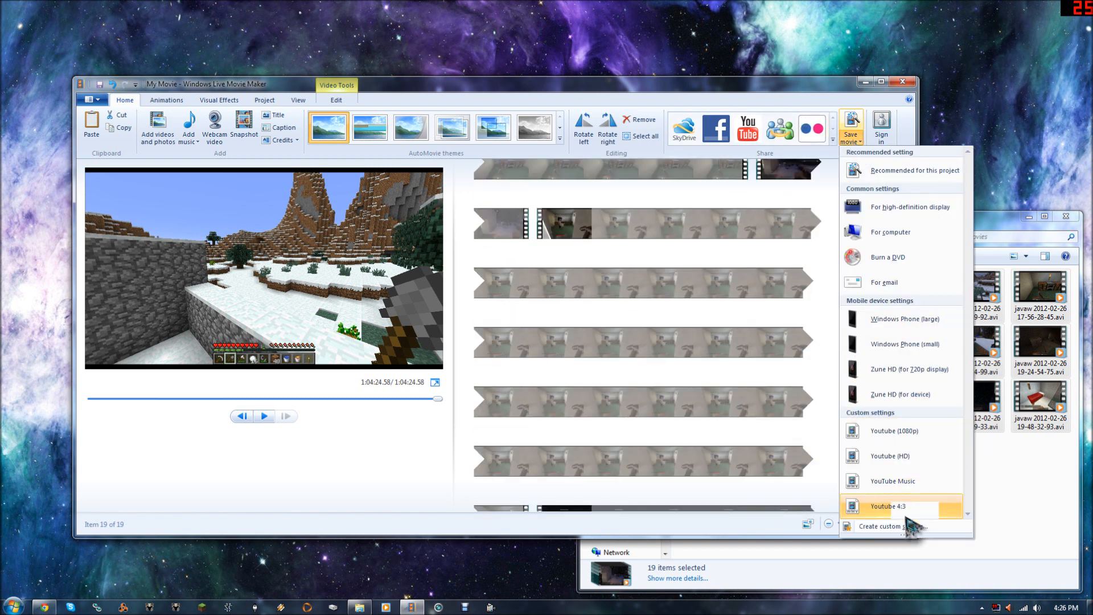
{"action": "mouse_move", "coordinate": [895, 524]}
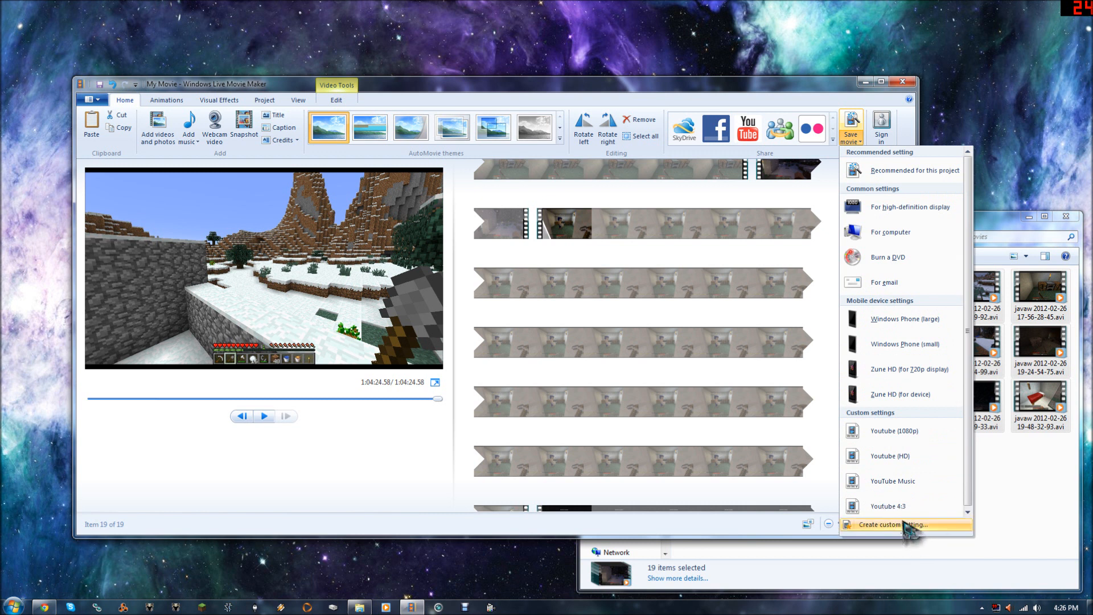
{"action": "mouse_move", "coordinate": [889, 505]}
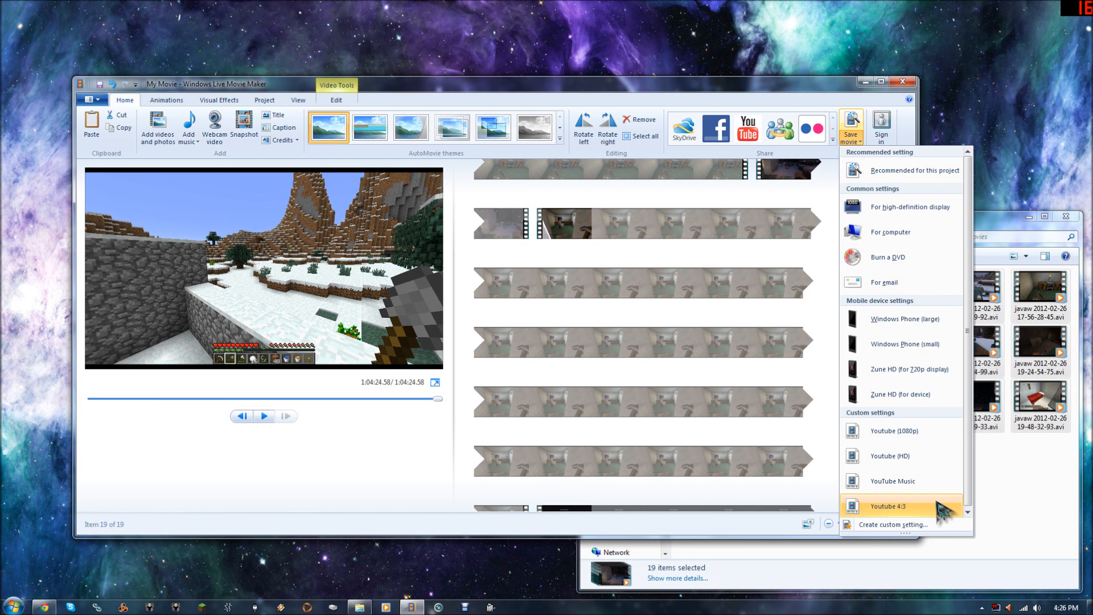
{"action": "mouse_move", "coordinate": [920, 457]}
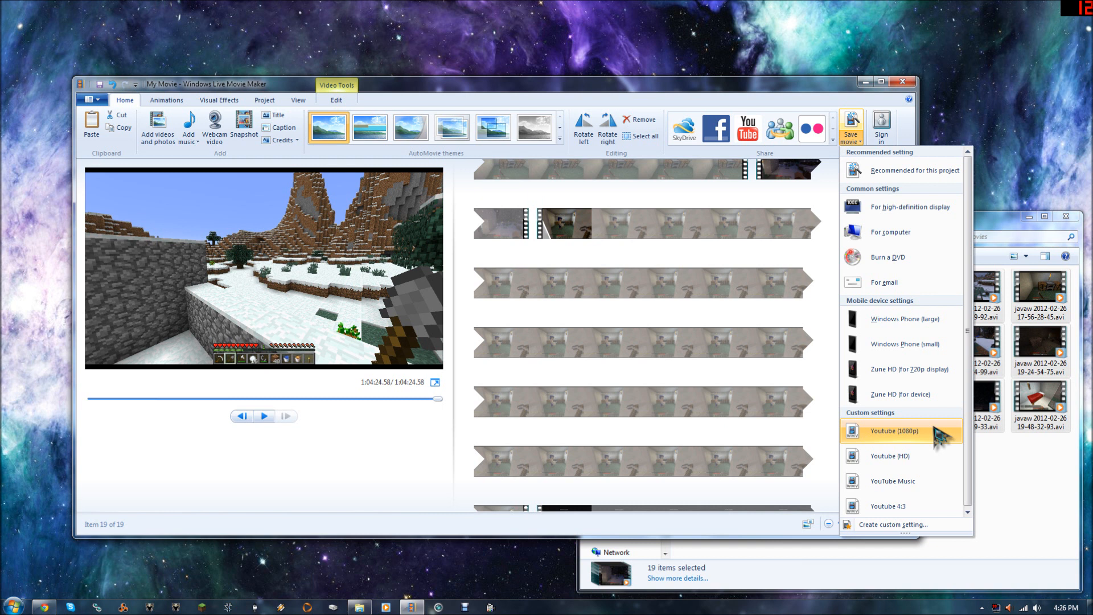
- Create a custom save setting based on the Youtube (1080p) profile
{"action": "left_click", "coordinate": [893, 524]}
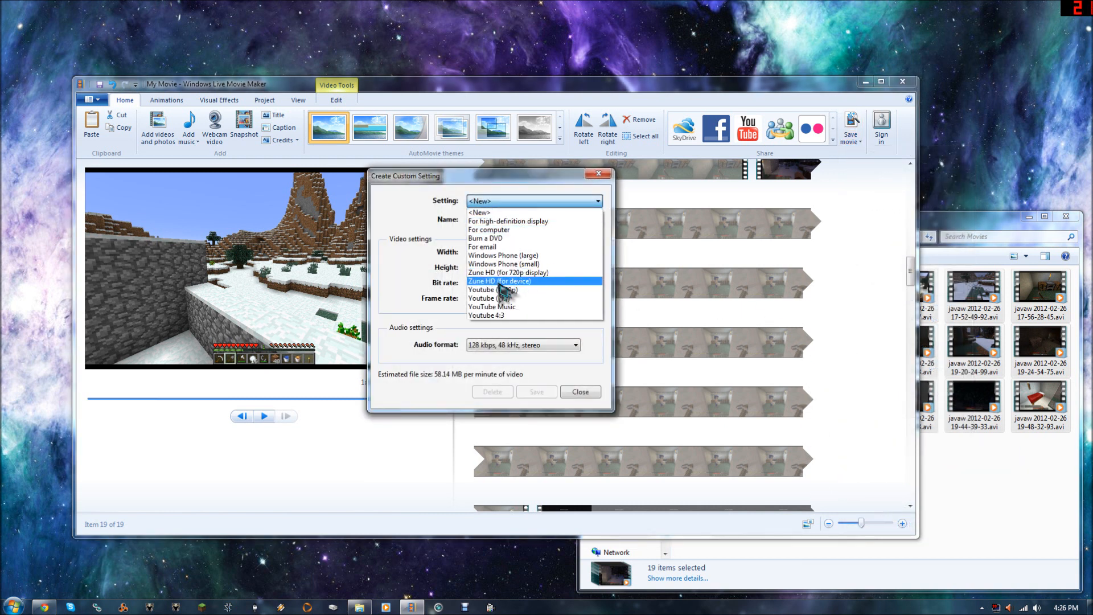
{"action": "left_click", "coordinate": [494, 289]}
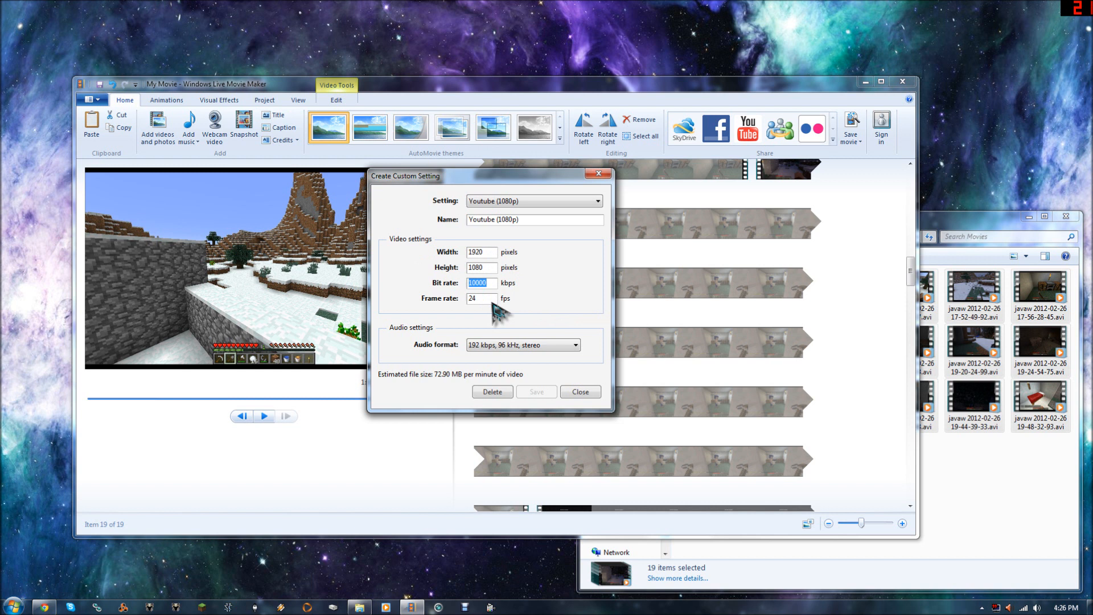
{"action": "left_click", "coordinate": [479, 299]}
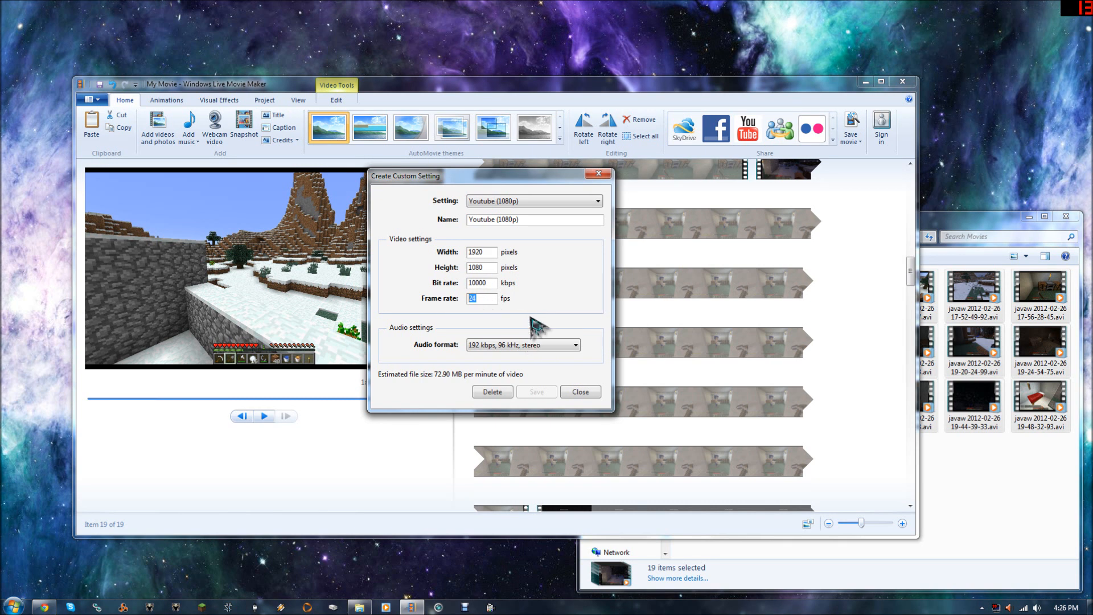
{"action": "mouse_move", "coordinate": [578, 307]}
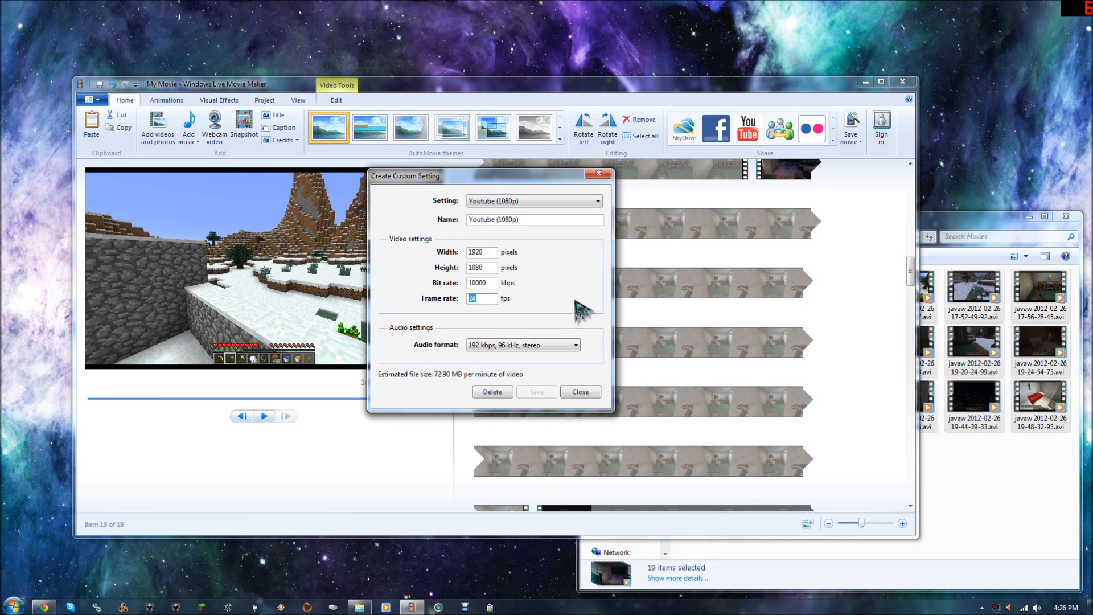
{"action": "mouse_move", "coordinate": [592, 320]}
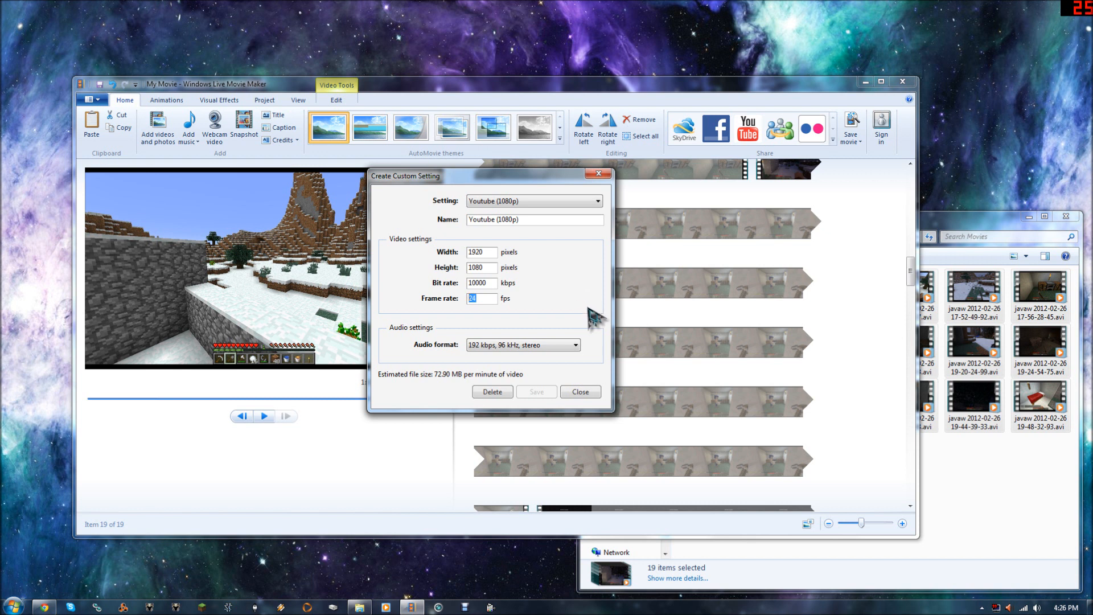
- Change the profile's audio format to 192 kbps, 96 kHz, stereo
{"action": "left_click", "coordinate": [578, 344]}
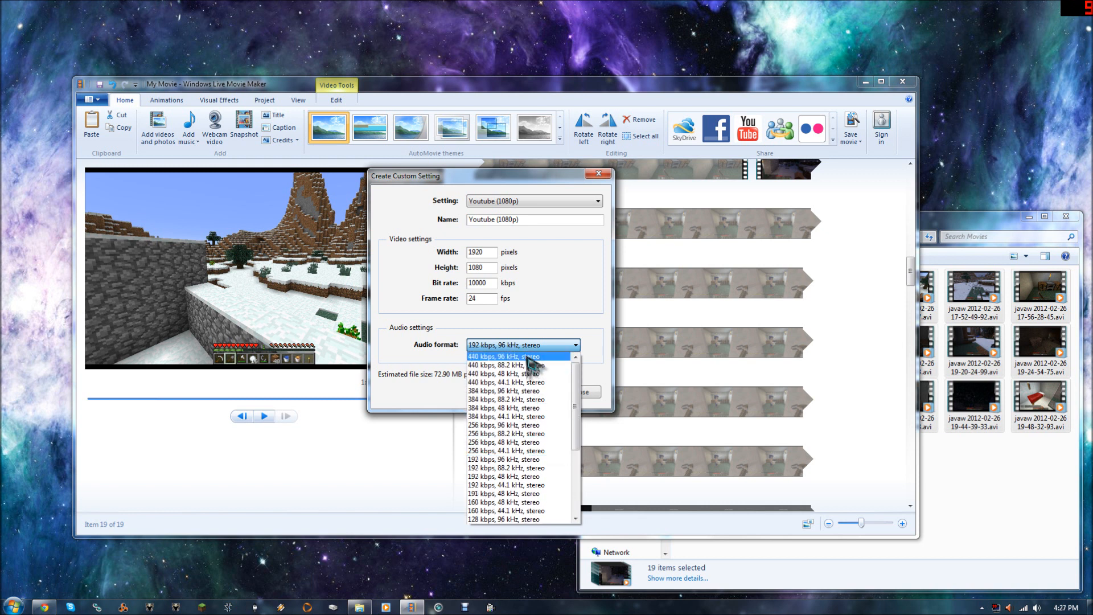
{"action": "left_click", "coordinate": [503, 357]}
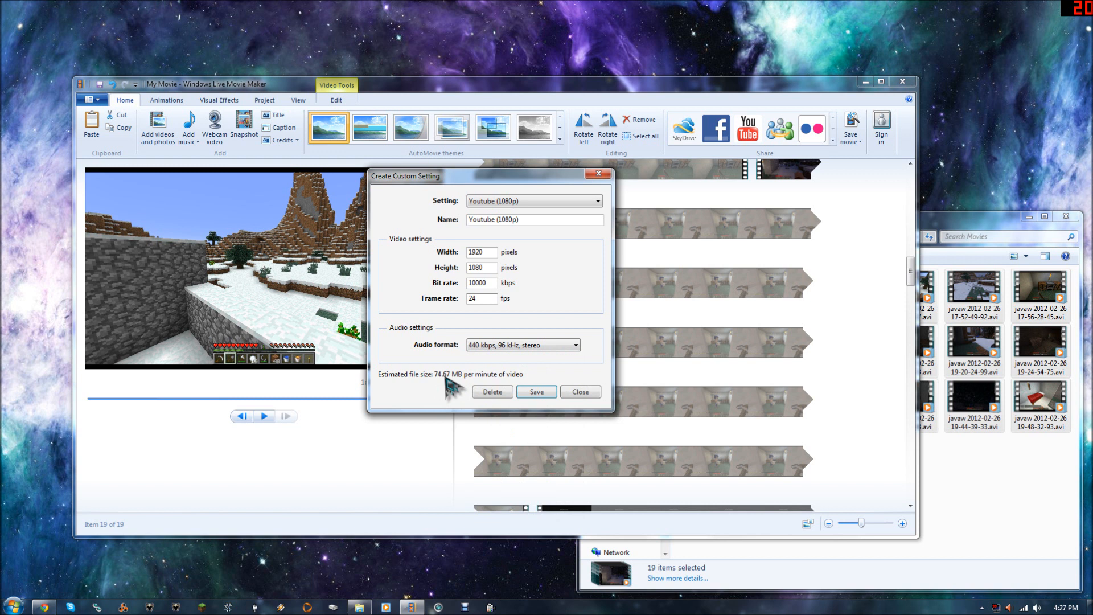
{"action": "left_click", "coordinate": [577, 344]}
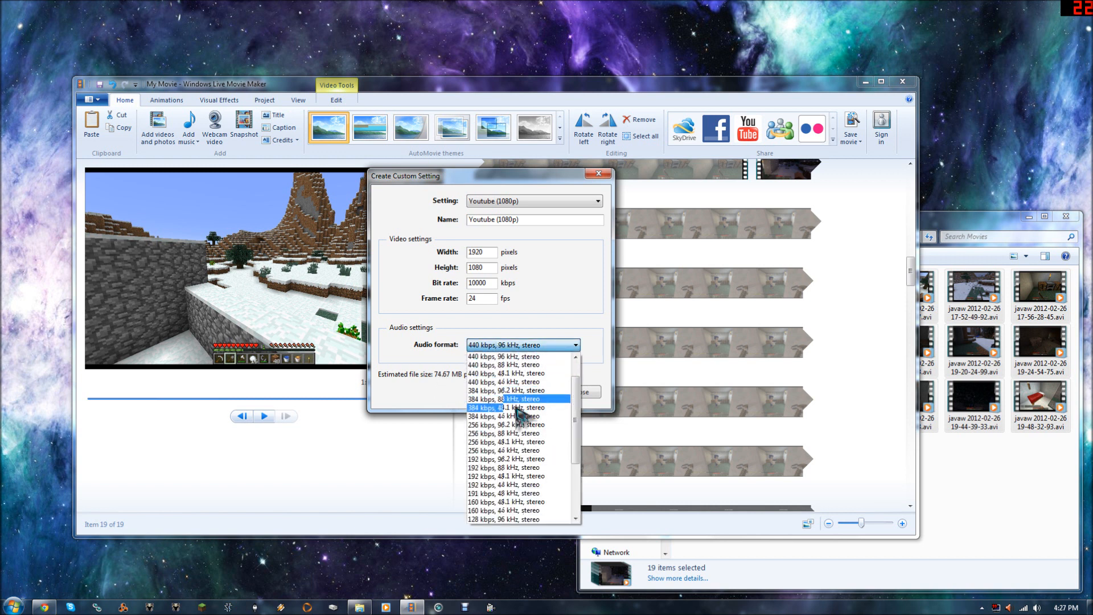
{"action": "scroll", "scroll_direction": "down", "scroll_amount": 3}
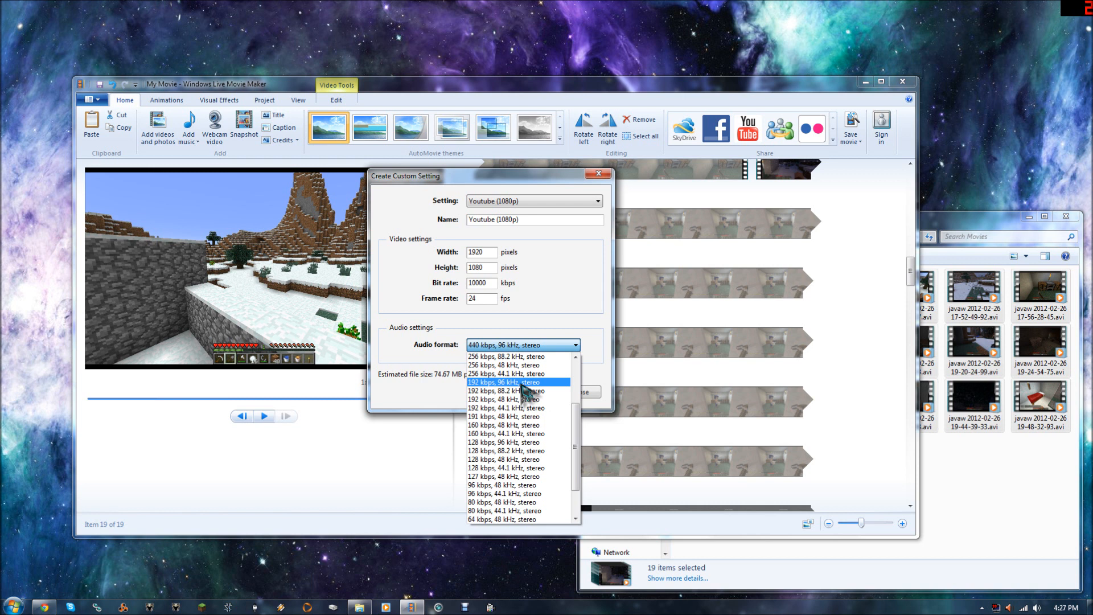
{"action": "left_click", "coordinate": [504, 382]}
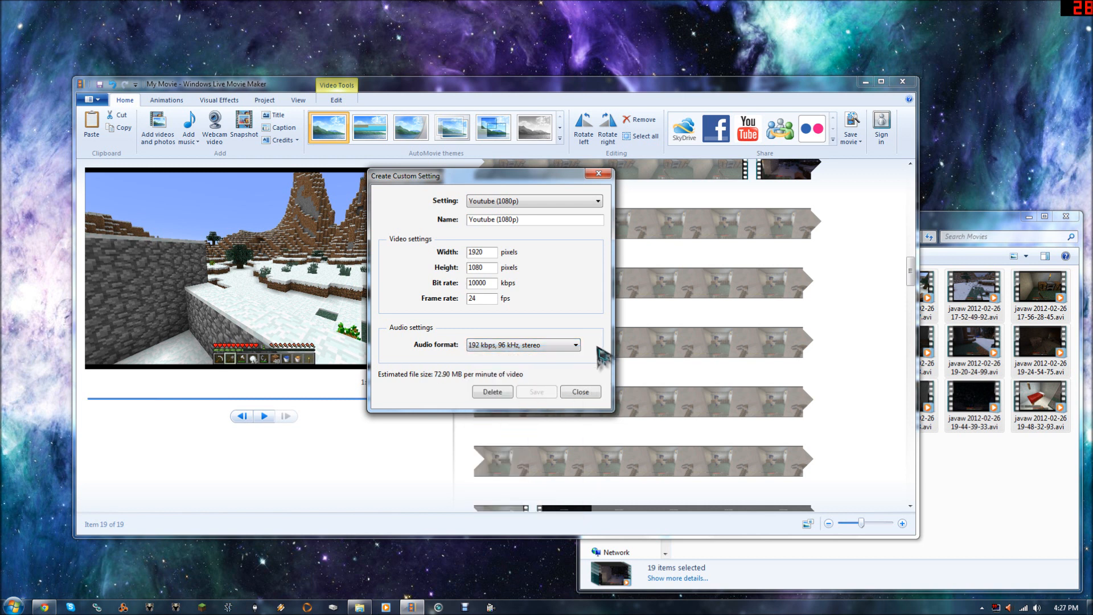
- Load the Youtube (HD) profile (1280×720, 24 fps) and change its bit rate to 9000 kbps
{"action": "left_click", "coordinate": [597, 201]}
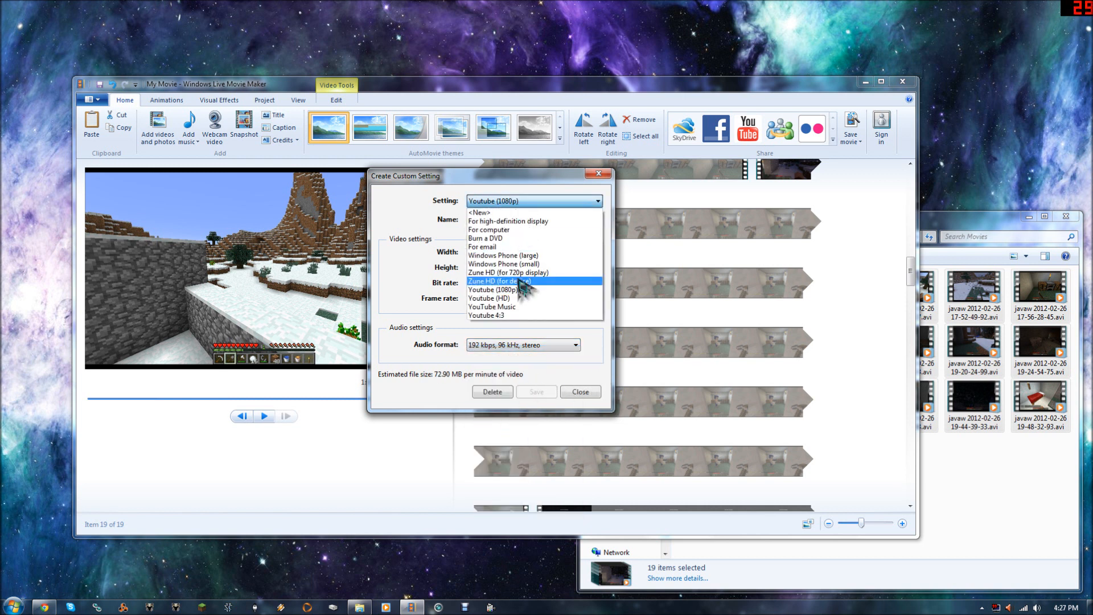
{"action": "left_click", "coordinate": [488, 298]}
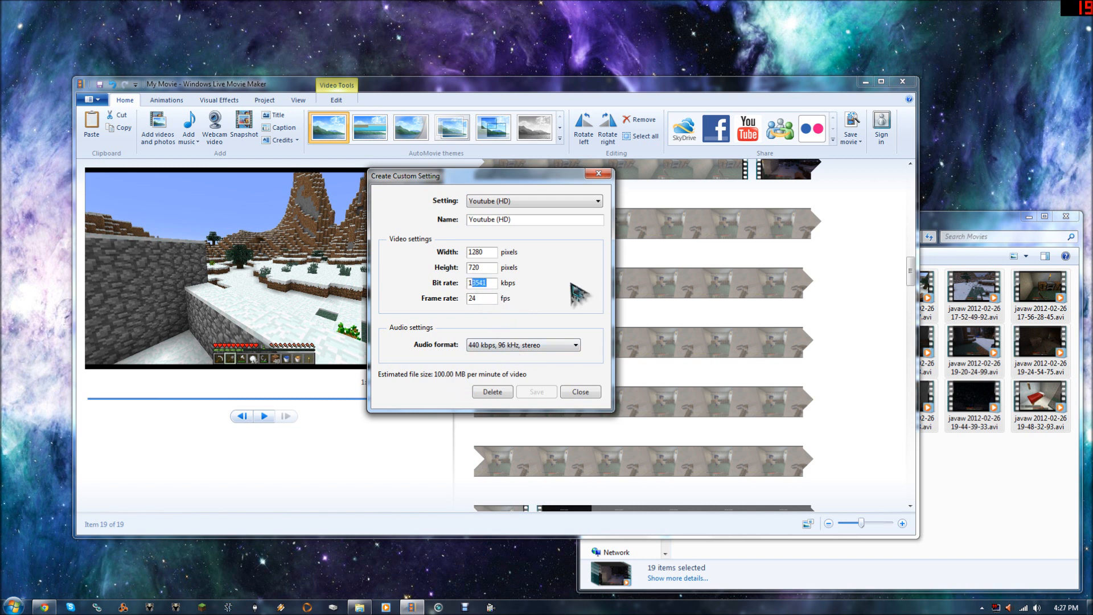
{"action": "type", "text": "10000"}
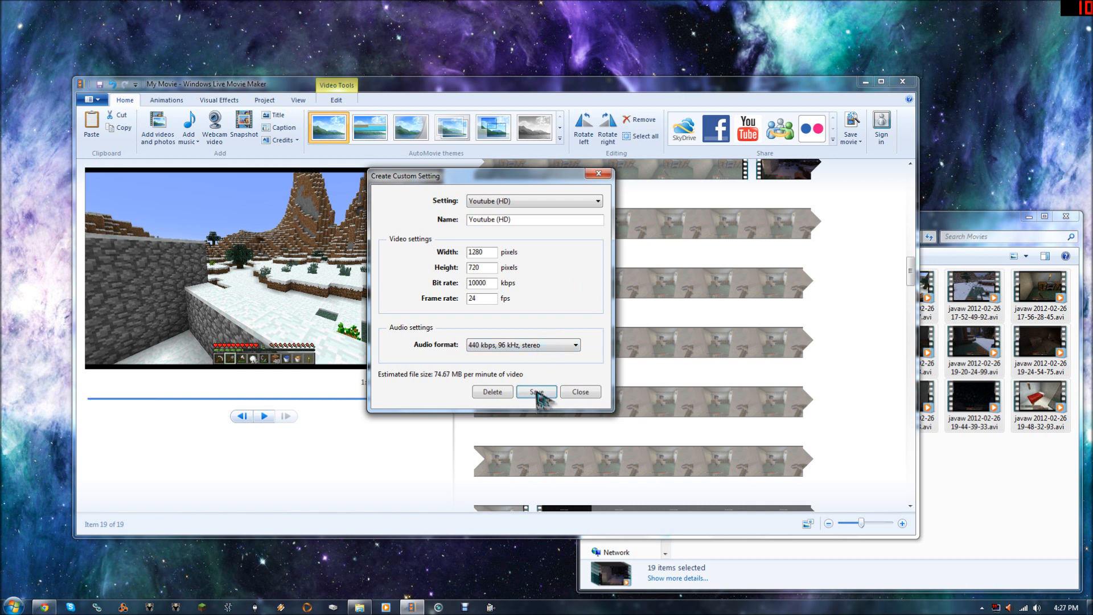
{"action": "mouse_move", "coordinate": [494, 320]}
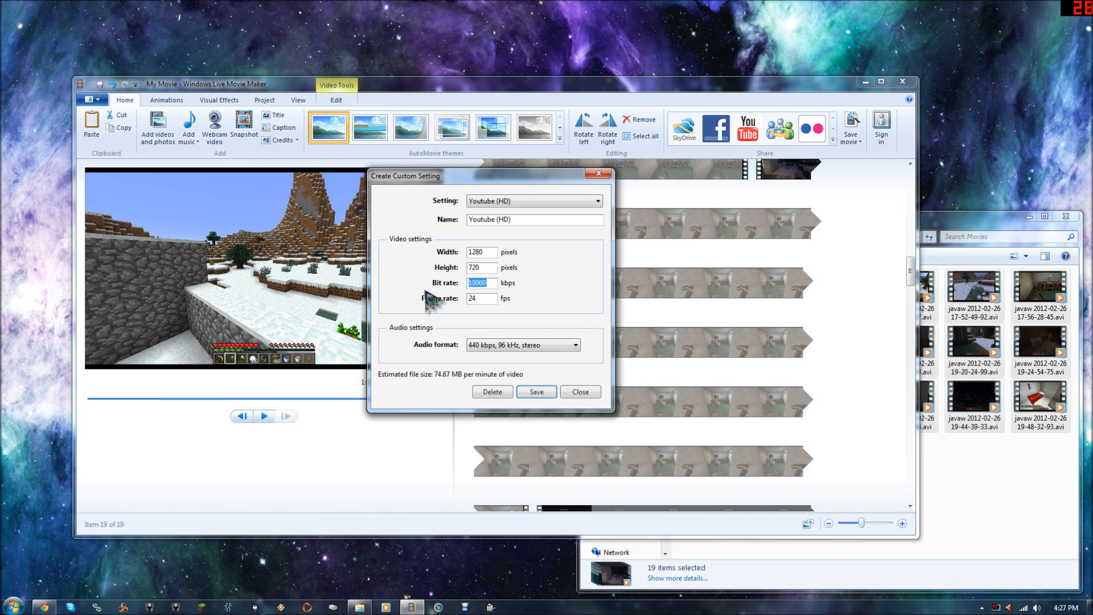
{"action": "type", "text": "90000"}
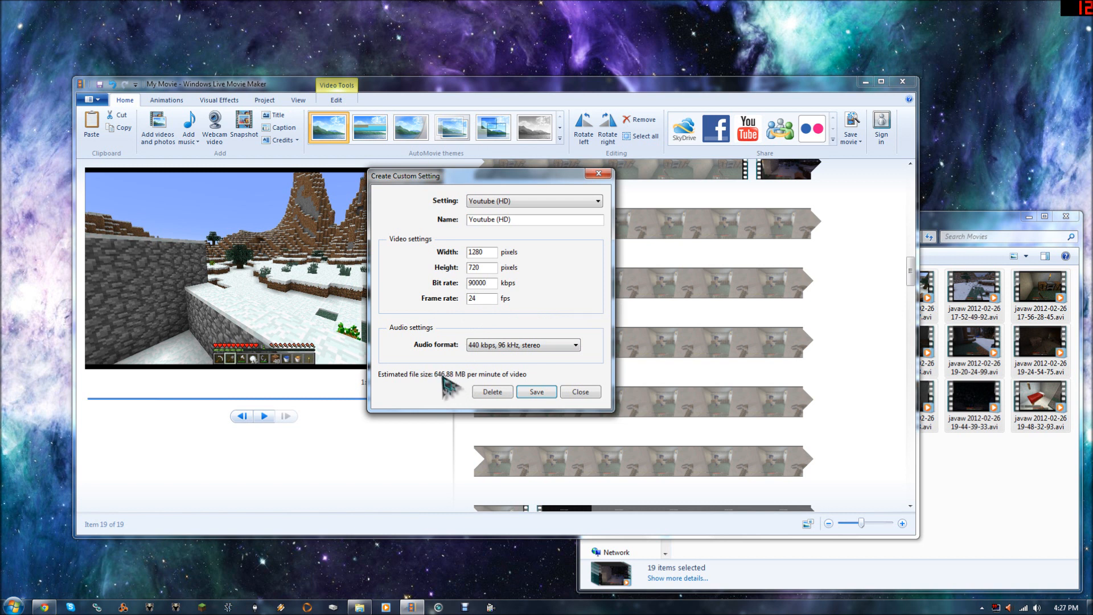
{"action": "type", "text": "9000"}
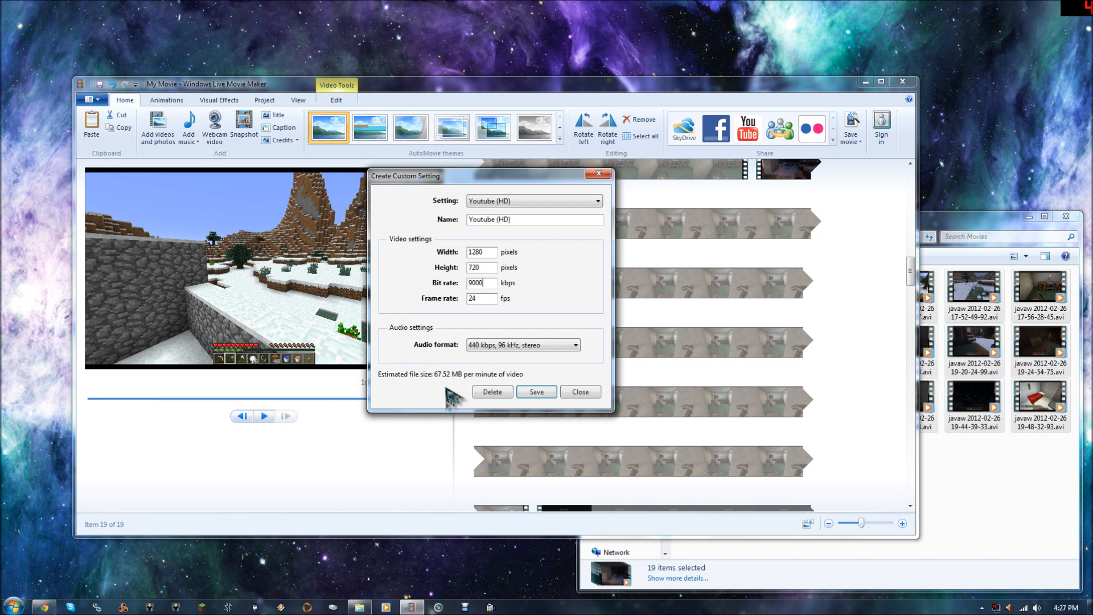
{"action": "mouse_move", "coordinate": [473, 335]}
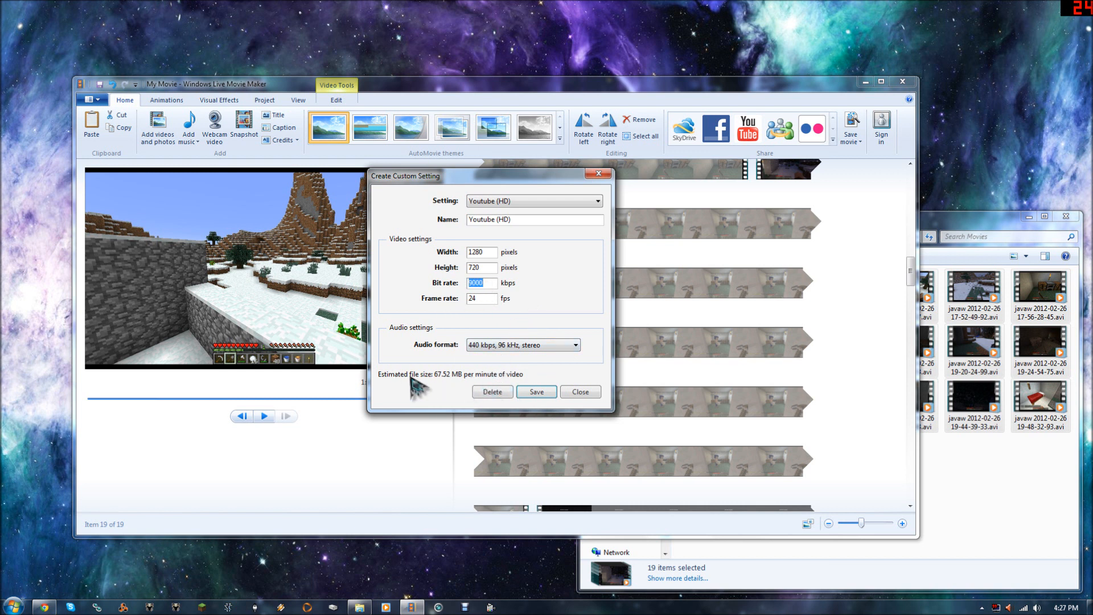
{"action": "mouse_move", "coordinate": [536, 391]}
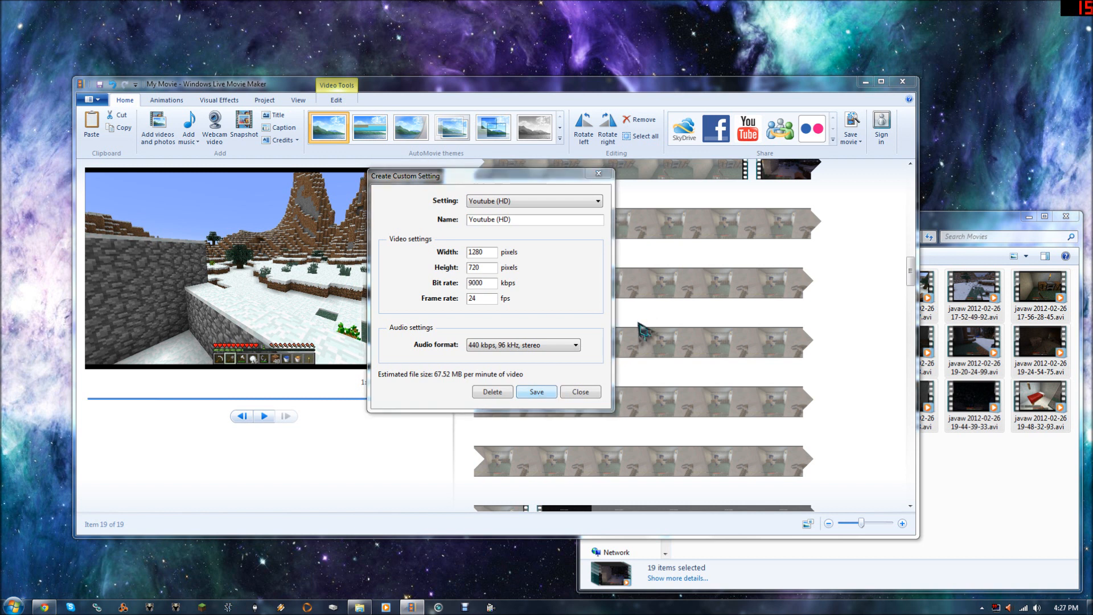
- Save the 9000 kbps profile over Youtube (HD).prx, confirming the replacement
{"action": "left_click", "coordinate": [536, 392]}
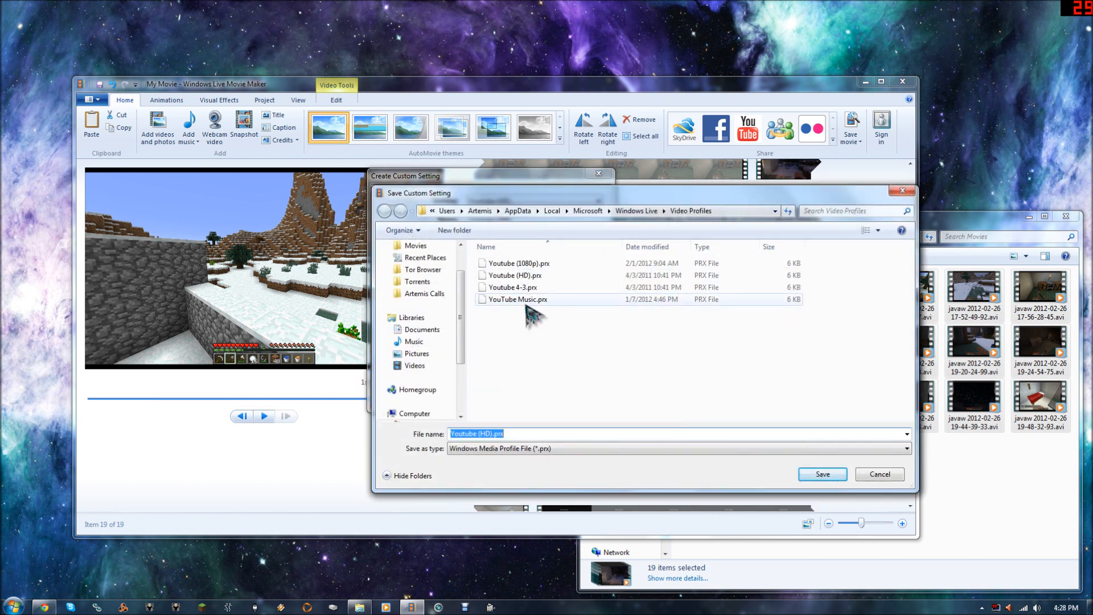
{"action": "left_click", "coordinate": [822, 474]}
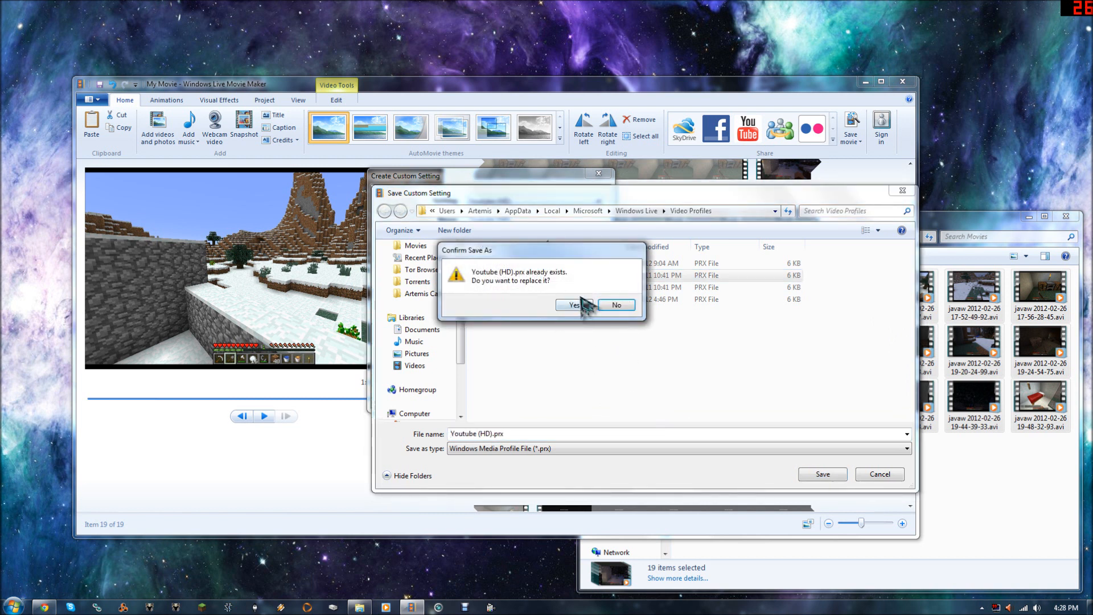
{"action": "left_click", "coordinate": [572, 304]}
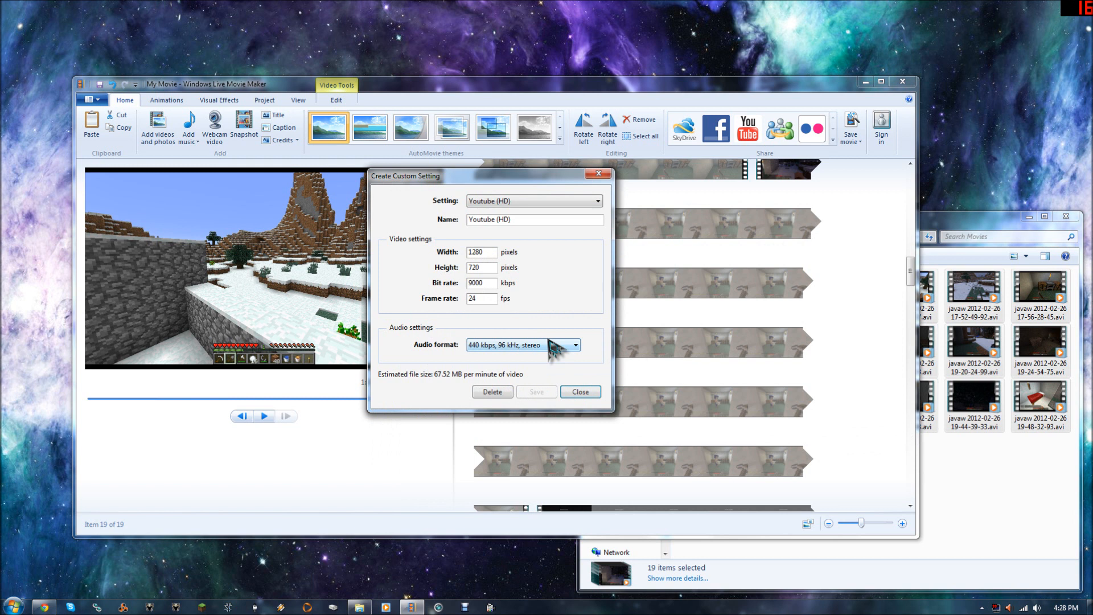
{"action": "left_click", "coordinate": [554, 345]}
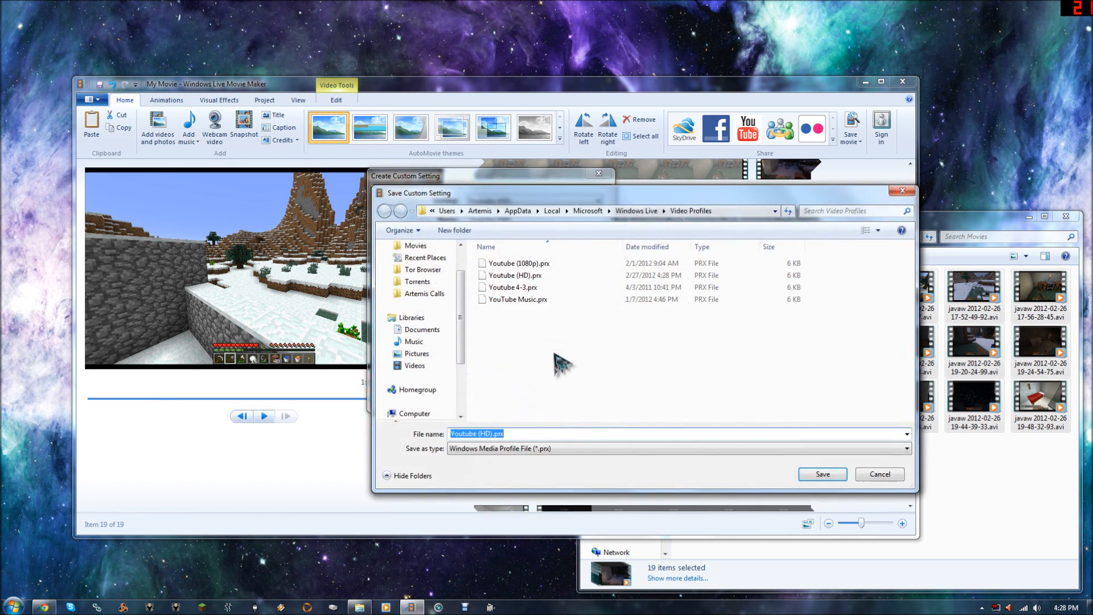
{"action": "left_click", "coordinate": [821, 474]}
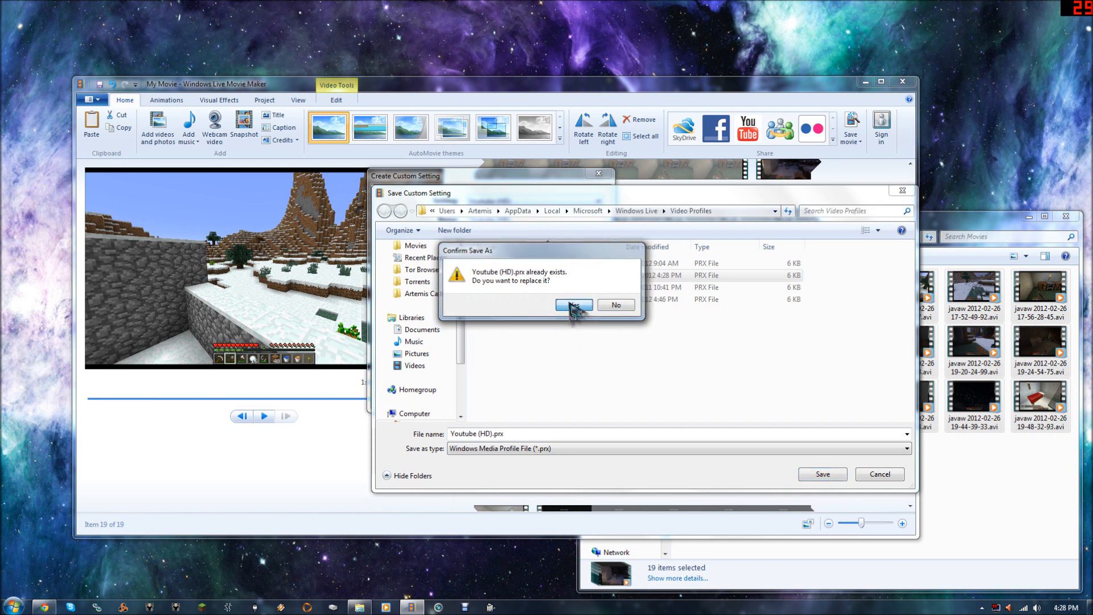
{"action": "left_click", "coordinate": [573, 305]}
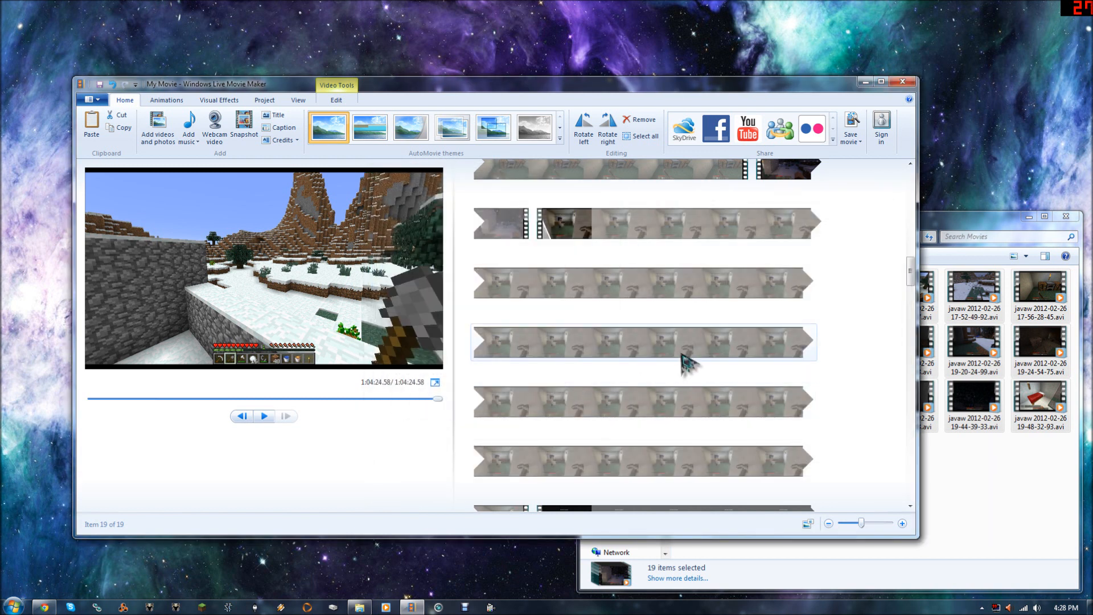
- Pick the custom YouTube output setting and name the movie 'Minecraftin it up Episode 3 Pt 2.wmv' in My Videos
{"action": "left_click", "coordinate": [850, 127]}
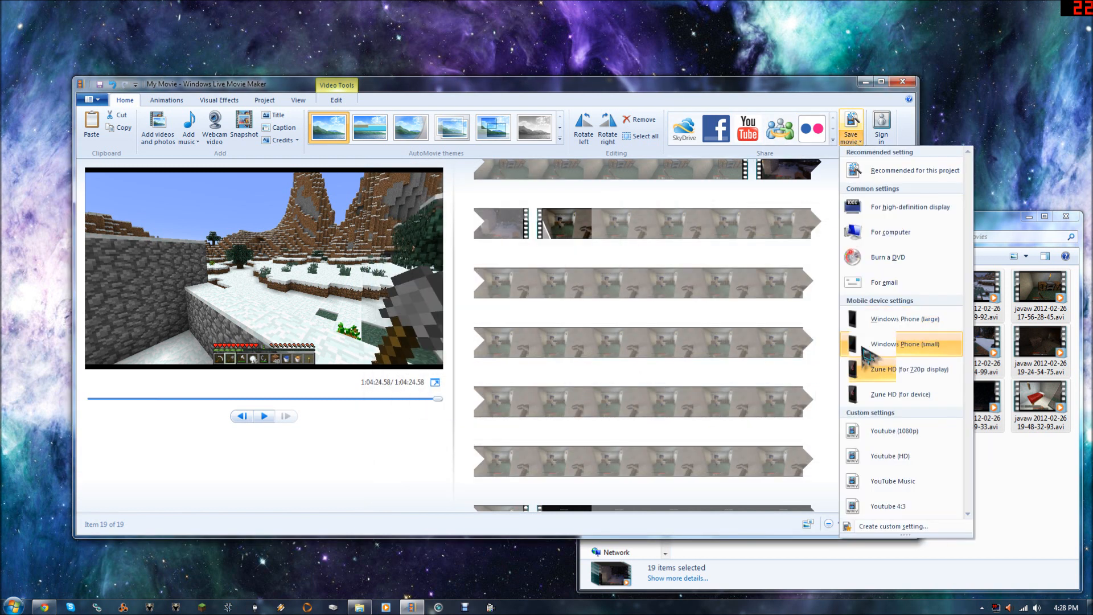
{"action": "left_click", "coordinate": [904, 344]}
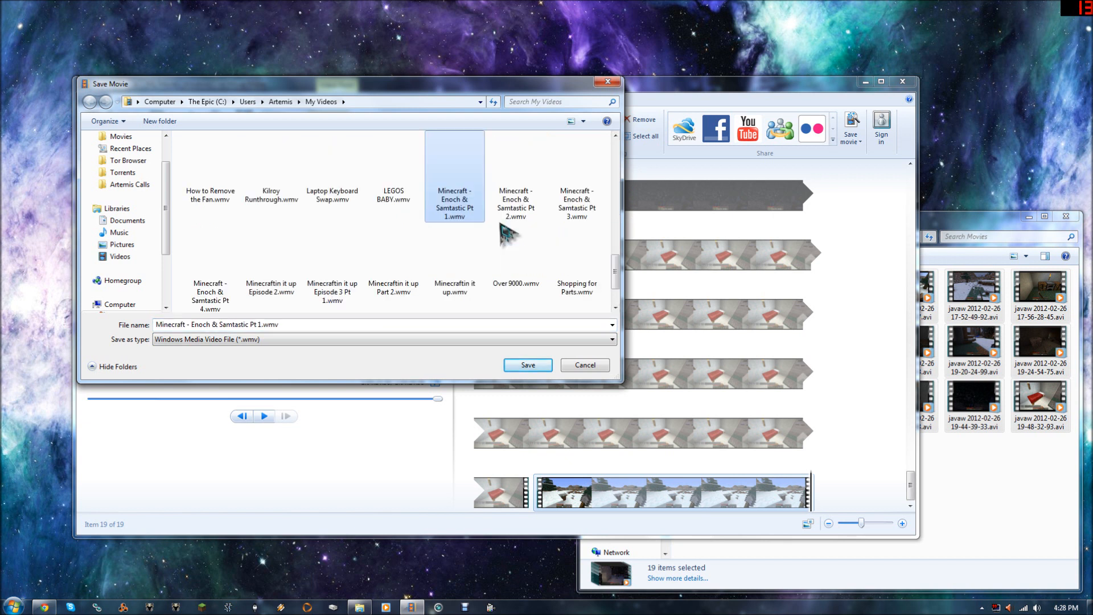
{"action": "left_click", "coordinate": [332, 263]}
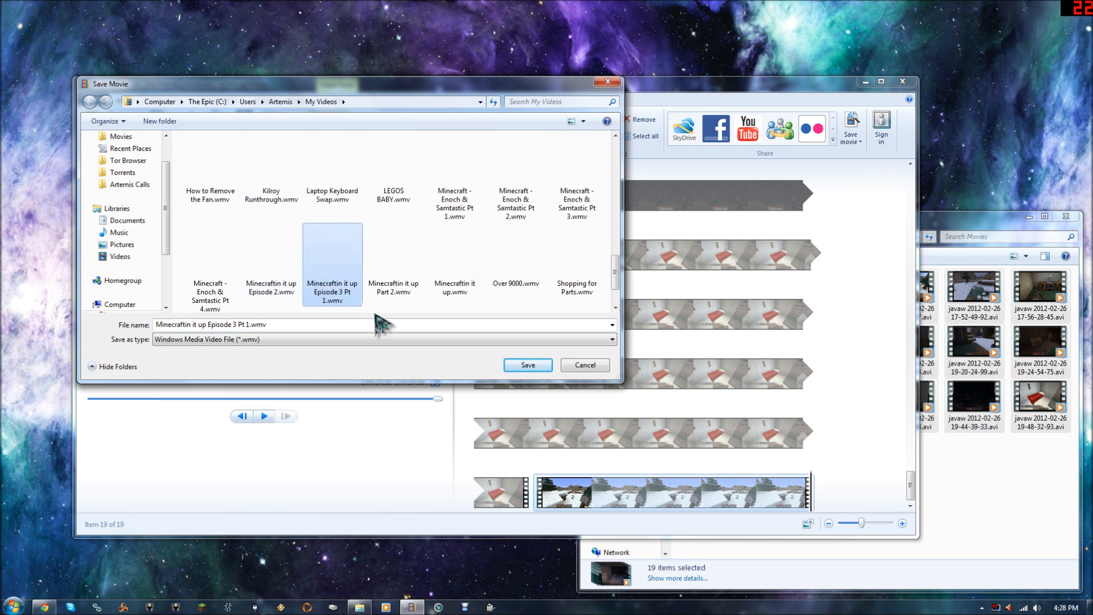
{"action": "mouse_move", "coordinate": [360, 317]}
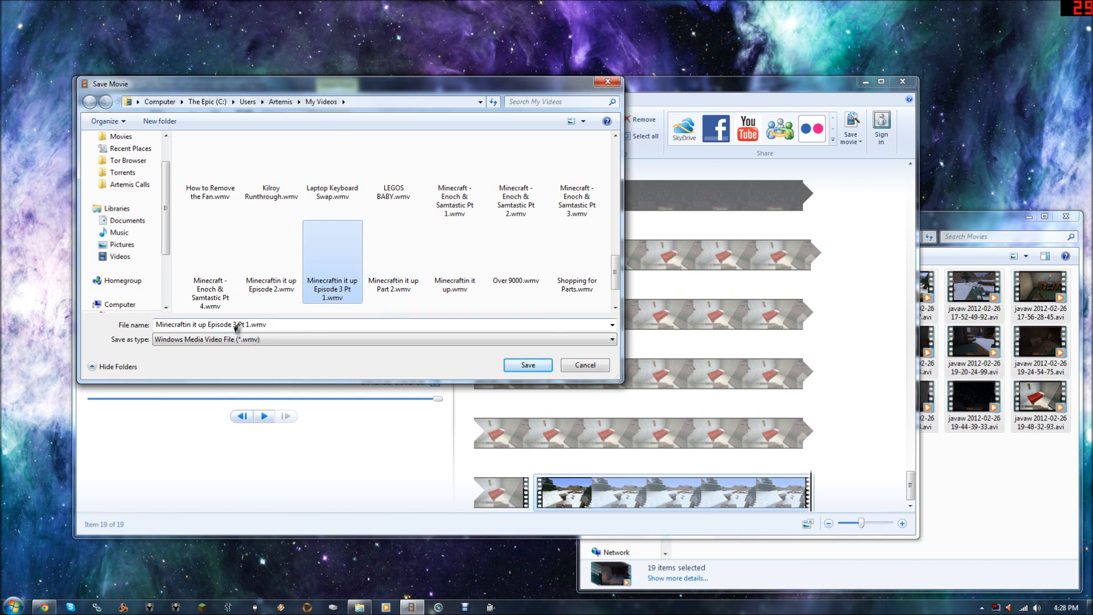
{"action": "type", "text": "0"}
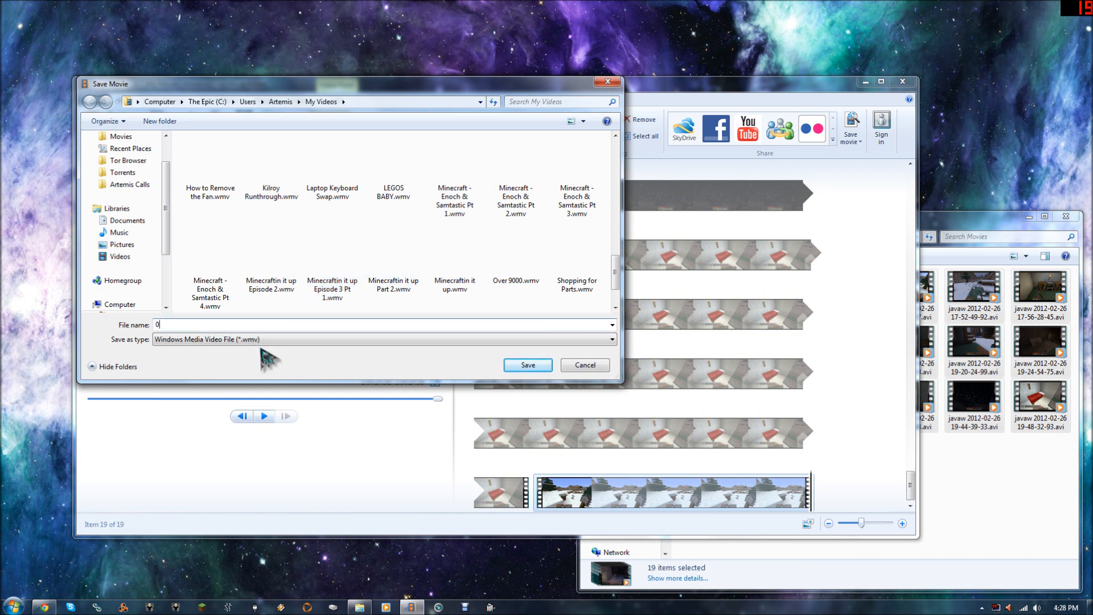
{"action": "left_click", "coordinate": [332, 265]}
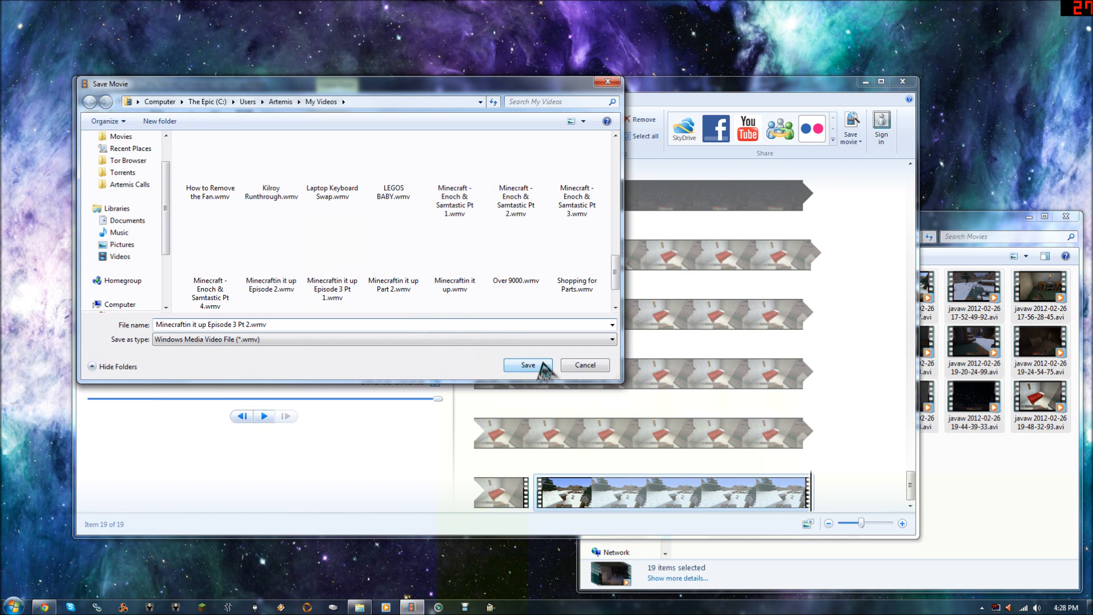
- Save the movie as Minecraftin it up Episode 3 Pt 2.wmv so rendering begins
{"action": "left_click", "coordinate": [527, 365]}
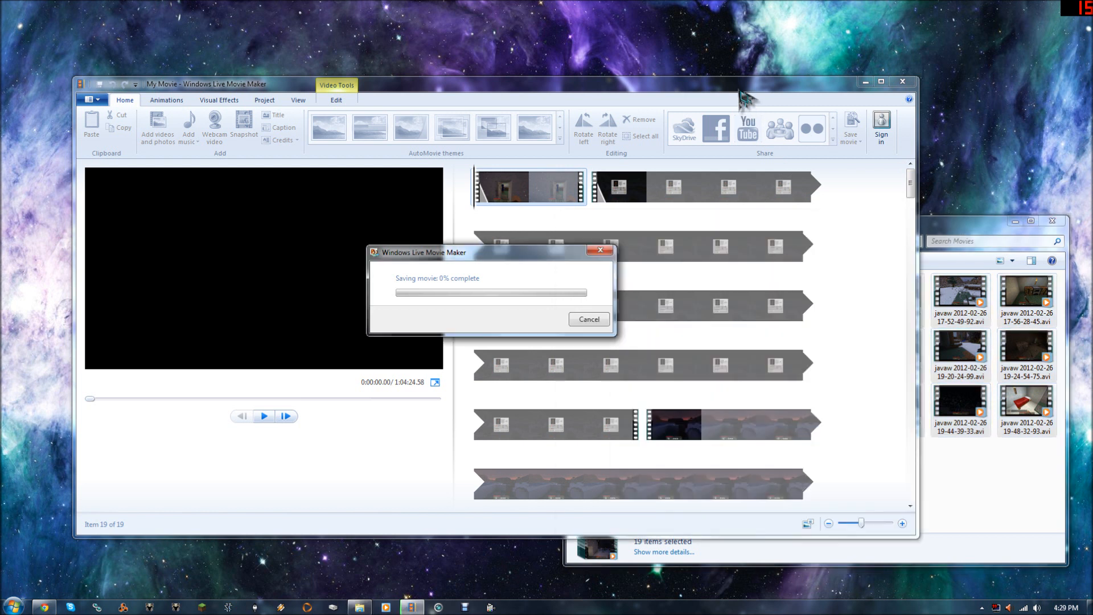
{"action": "mouse_move", "coordinate": [747, 102]}
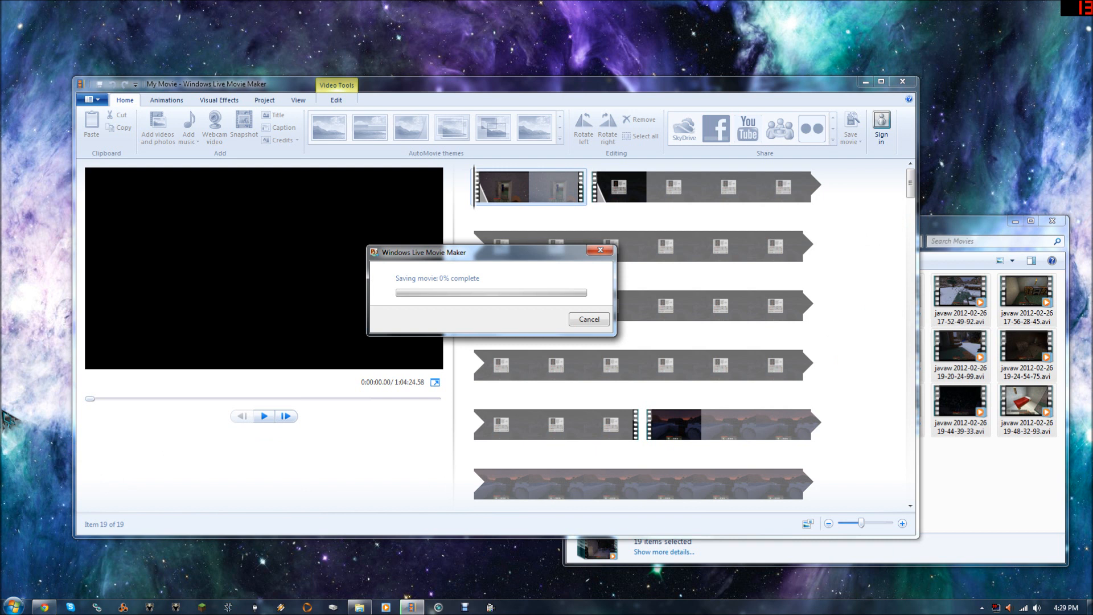
{"action": "mouse_move", "coordinate": [22, 410]}
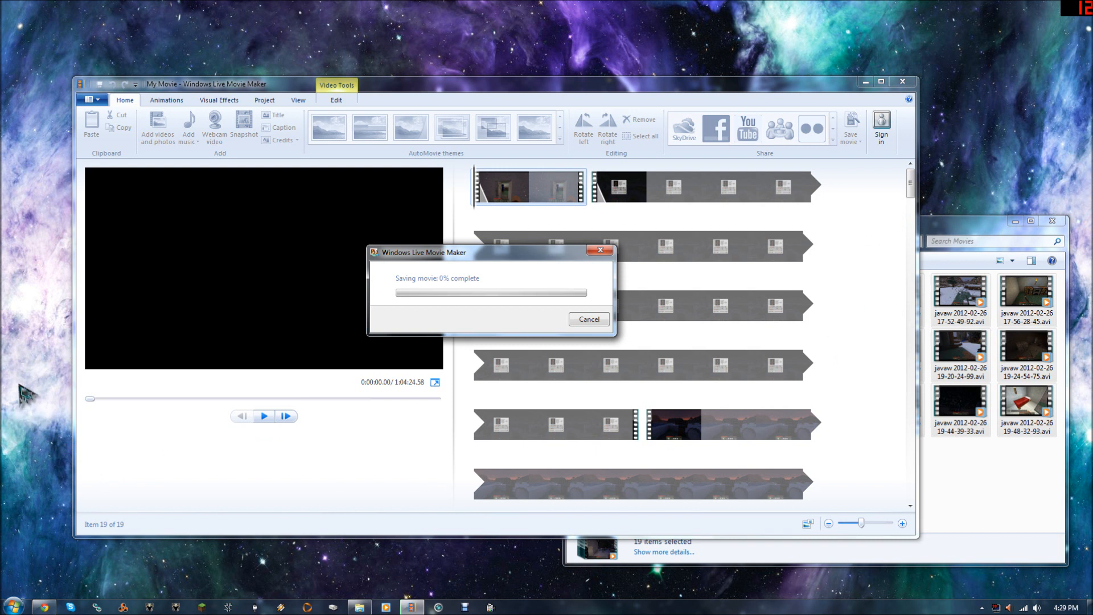